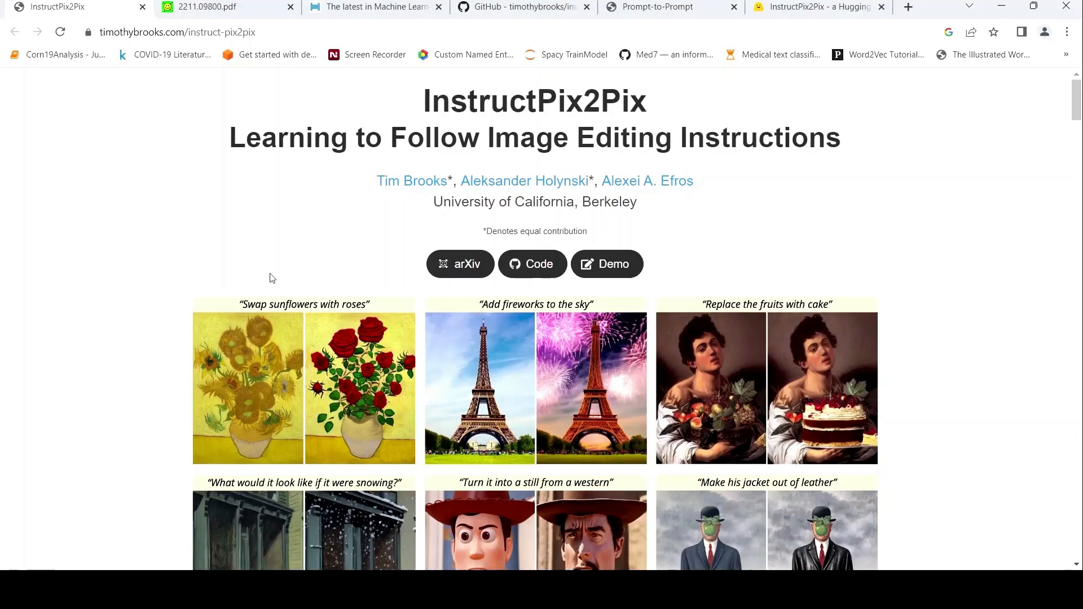
mouse_move(537, 108)
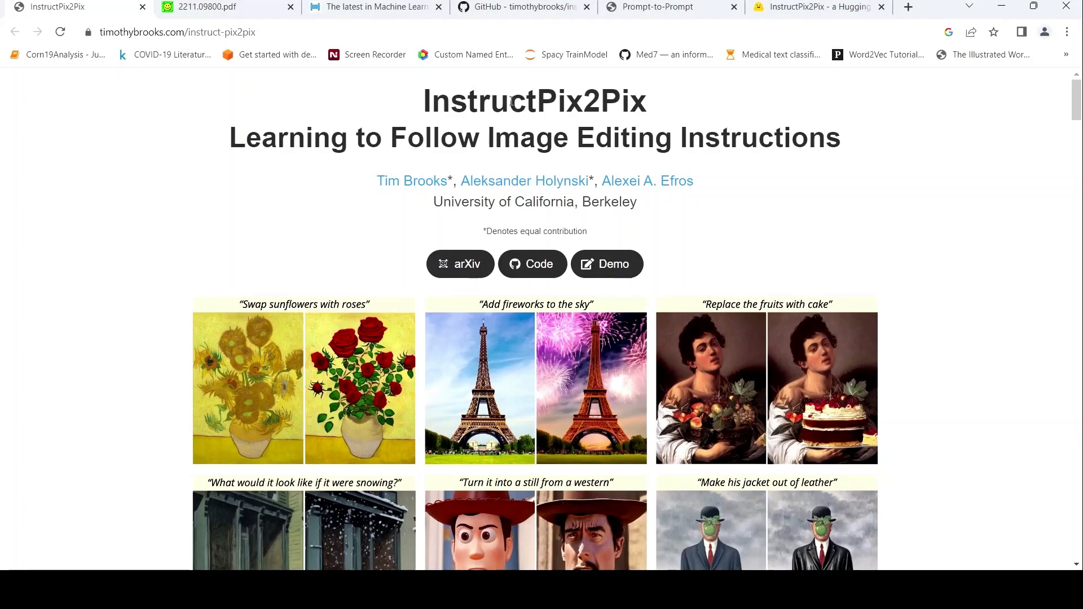
mouse_move(346, 241)
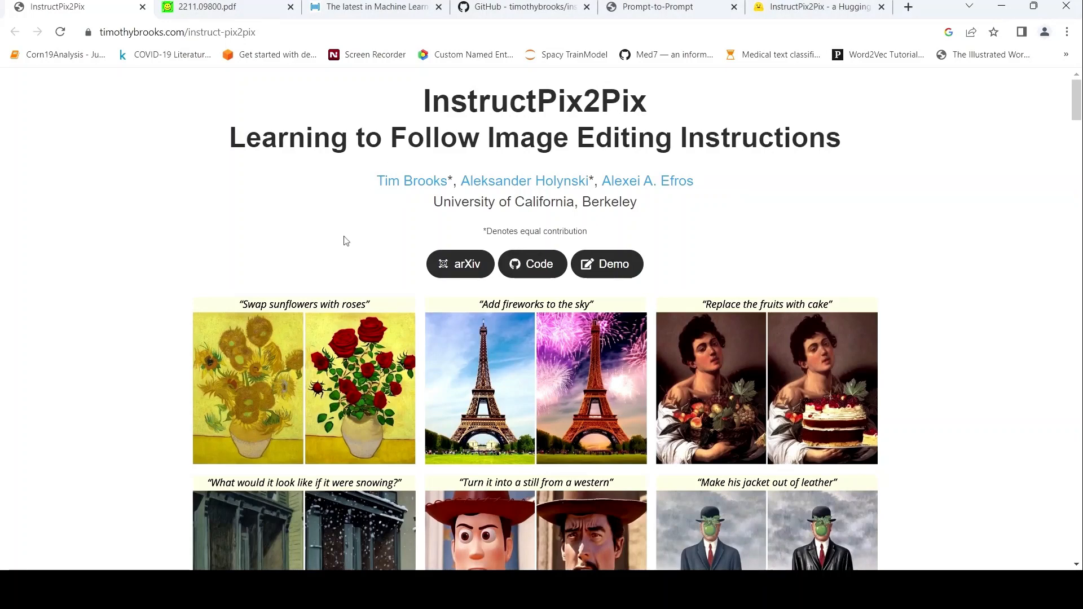
Step: Scroll the project page down to the example before-and-after edit pairs and their caption
scroll(down, 3)
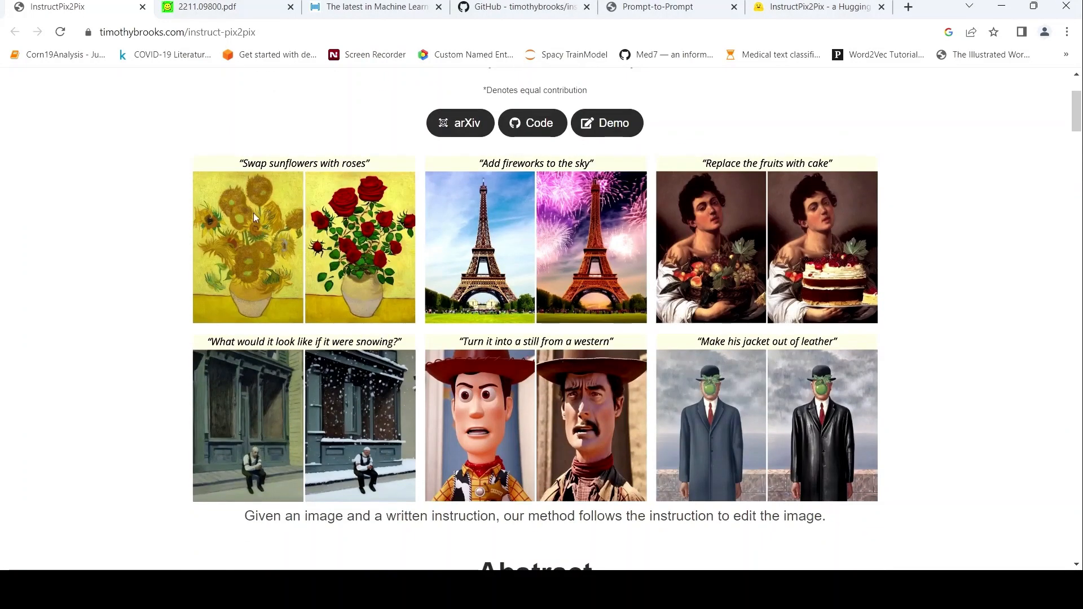
mouse_move(268, 168)
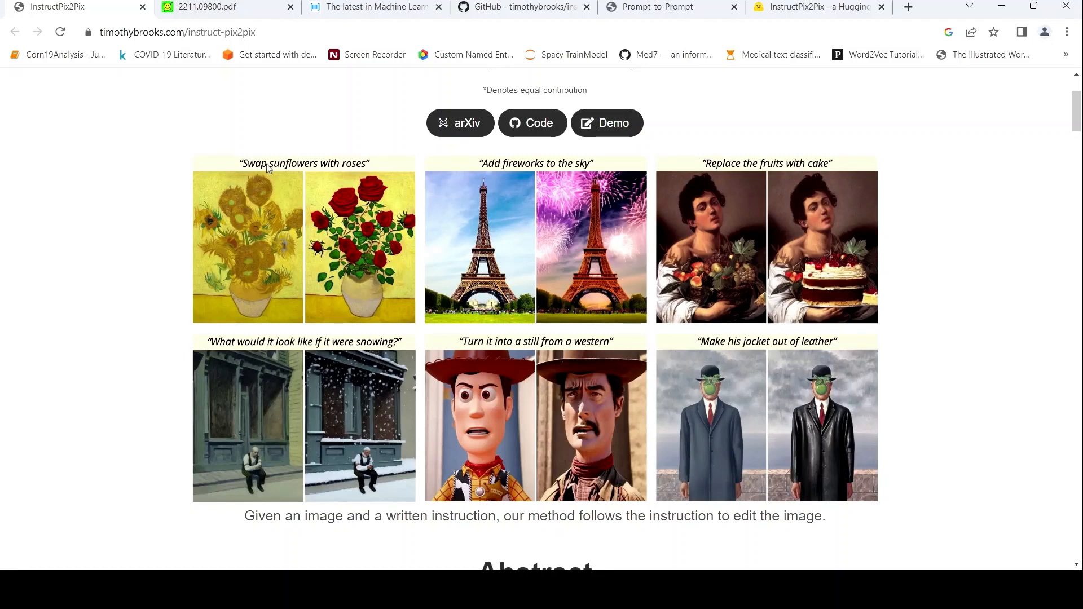
mouse_move(550, 212)
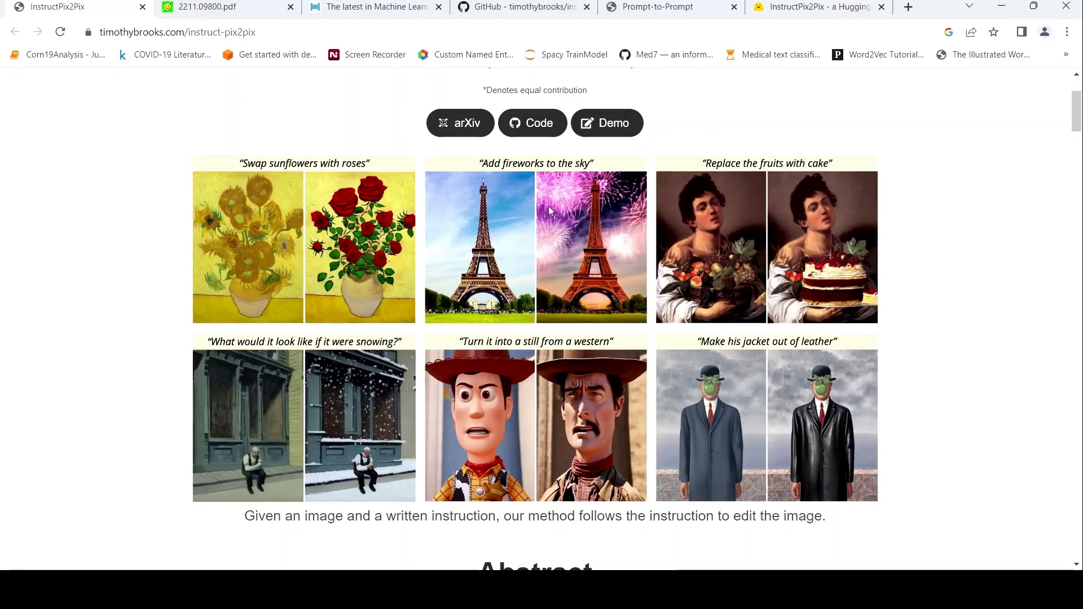
mouse_move(476, 225)
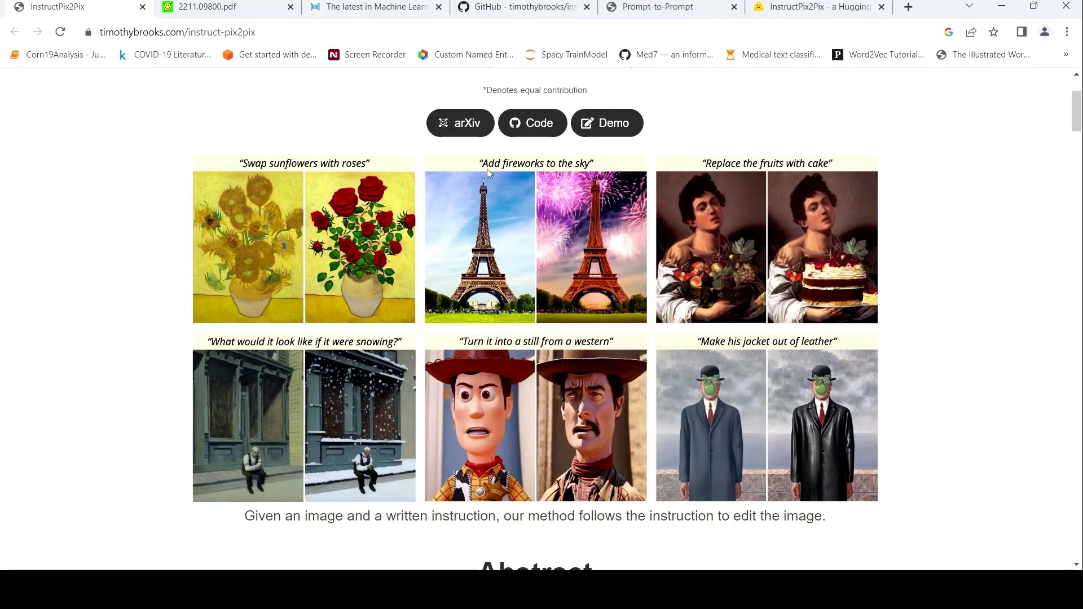
mouse_move(548, 171)
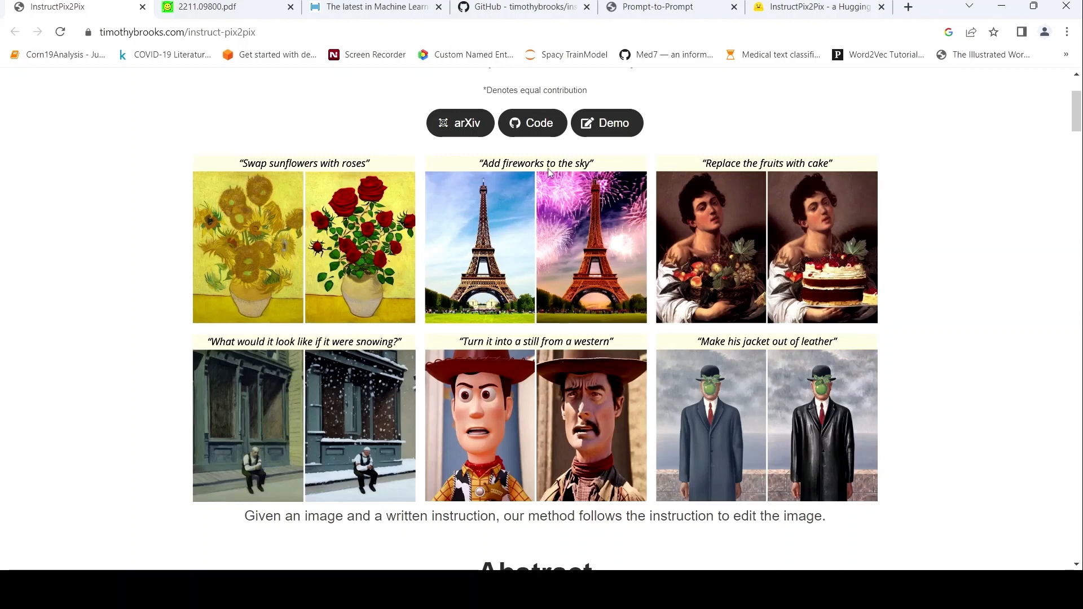
mouse_move(616, 255)
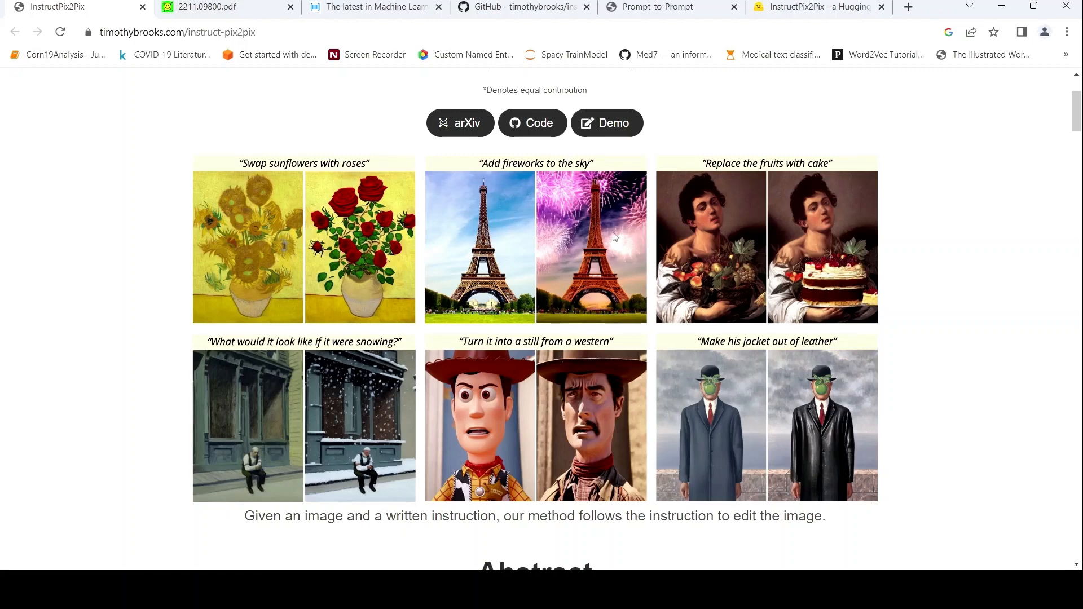
Step: Scroll past the example image grid to show the full Abstract paragraph
scroll(down, 3)
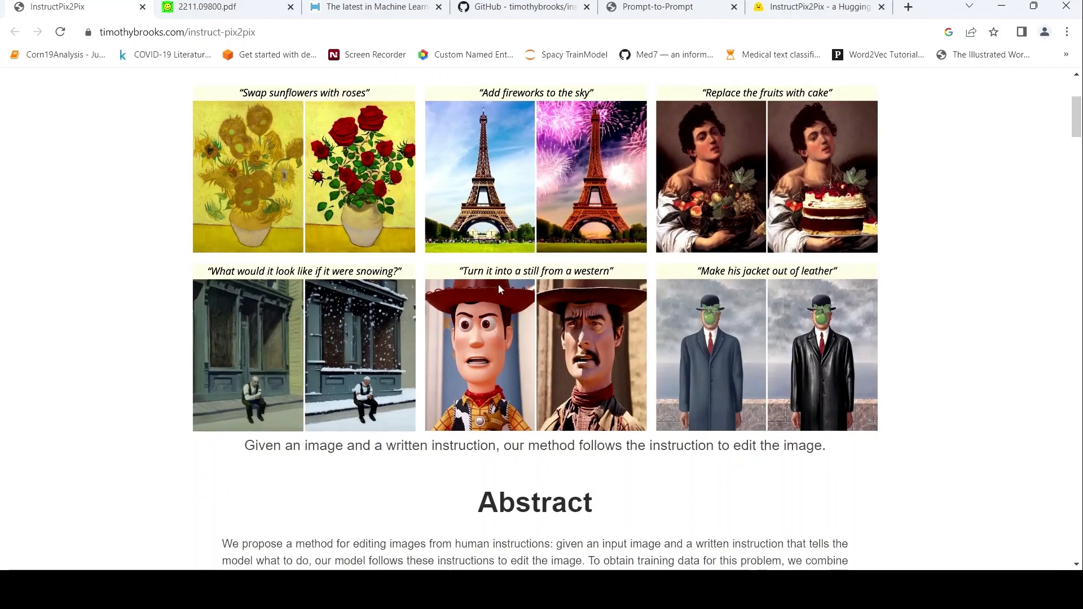
mouse_move(504, 326)
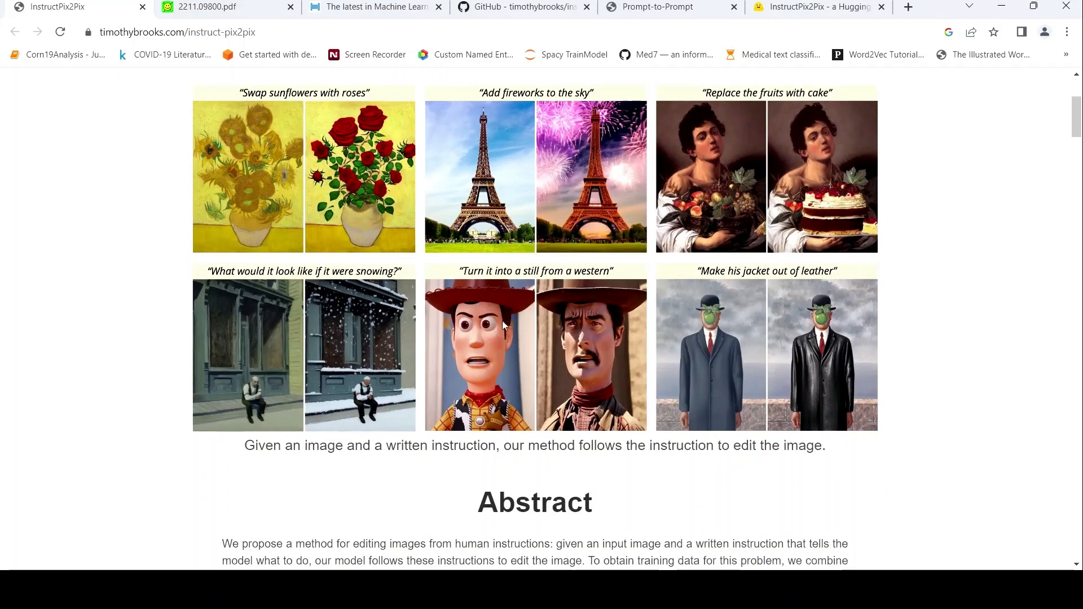
mouse_move(475, 279)
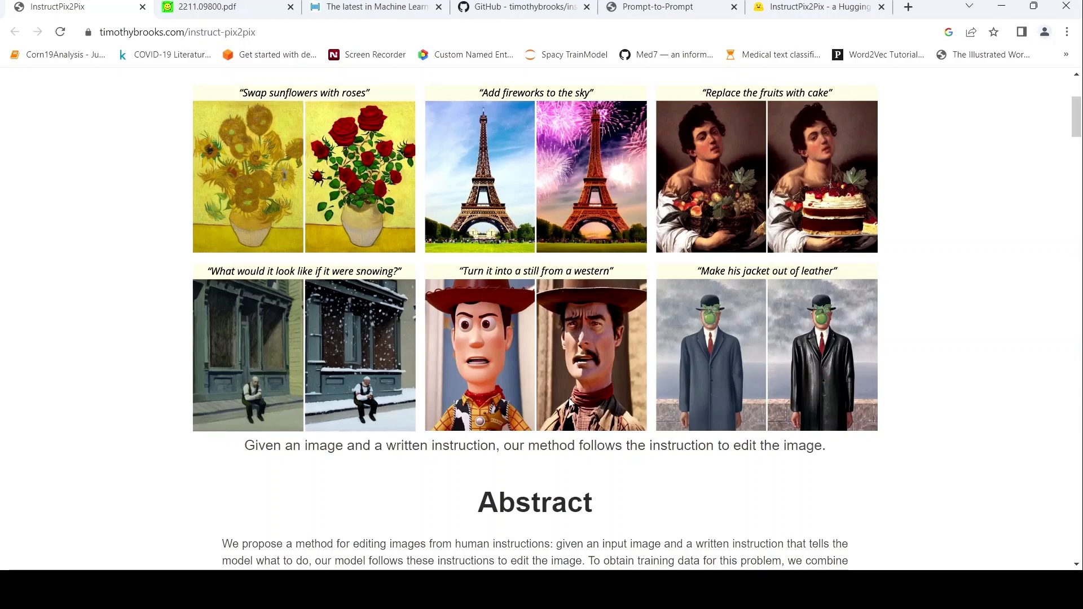
scroll(down, 3)
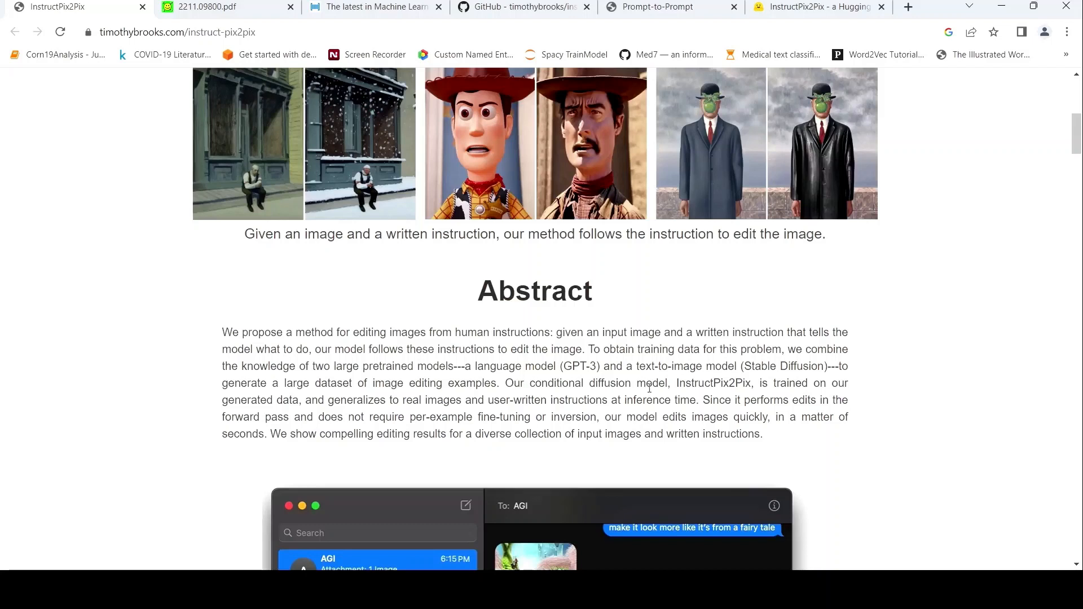
mouse_move(385, 353)
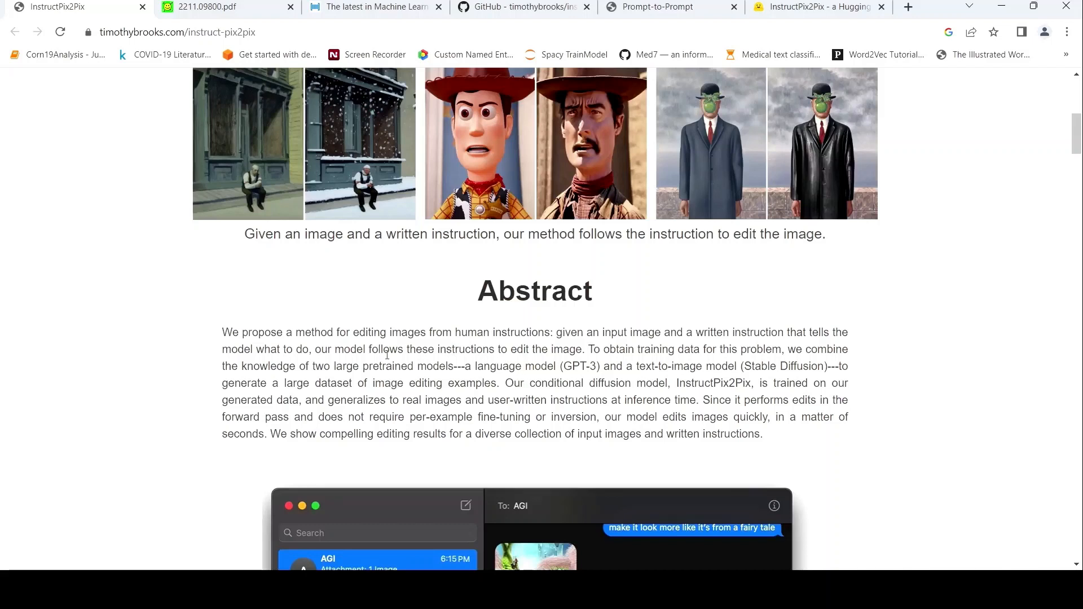
mouse_move(502, 384)
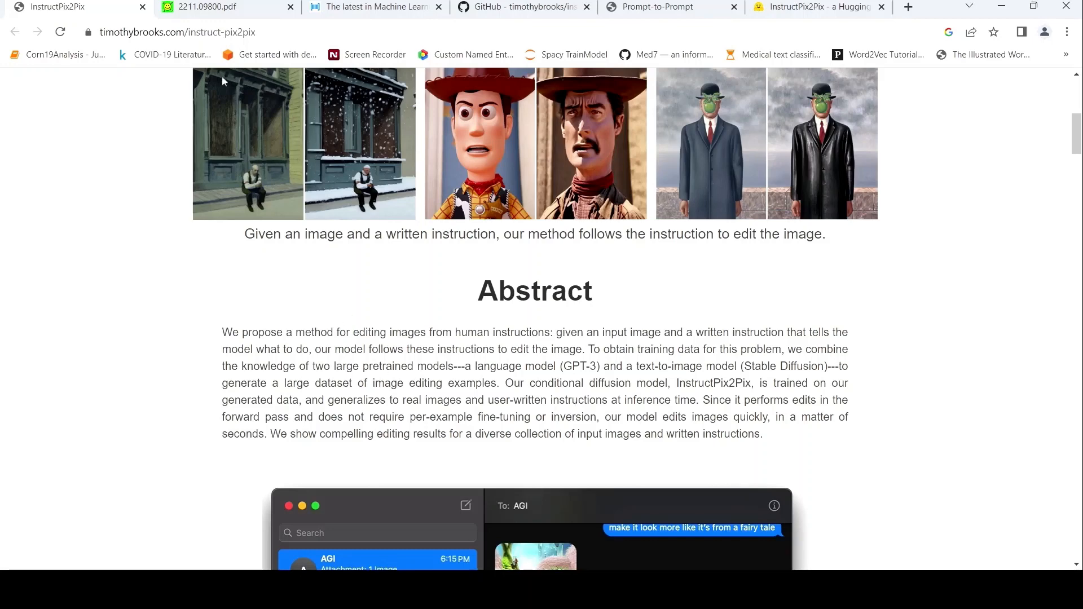
Step: Switch to the 2211.09800.pdf tab showing Figure 2 on page 3
click(207, 6)
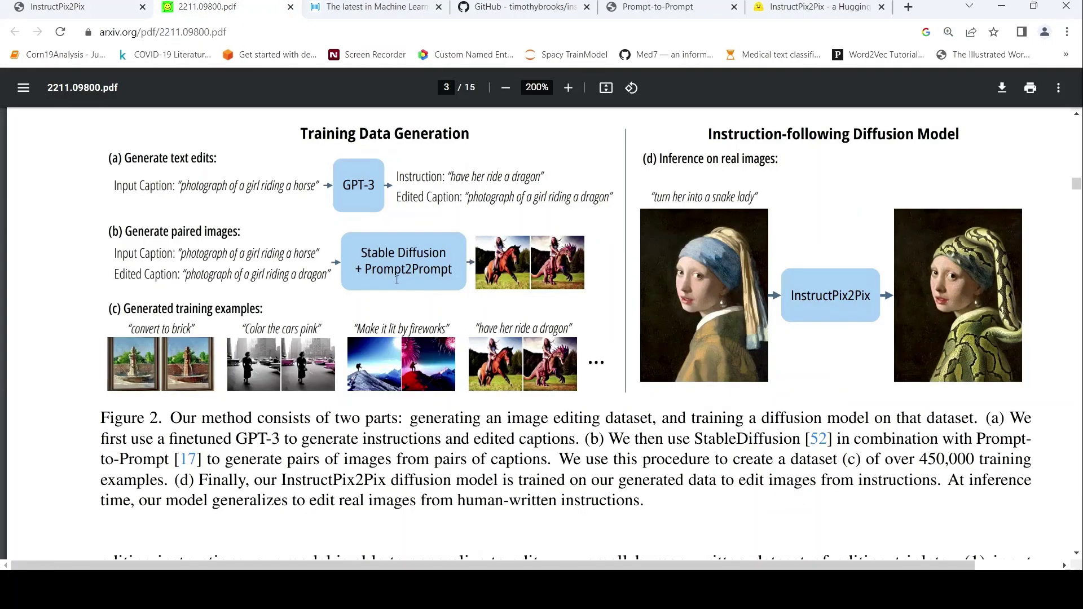
mouse_move(209, 176)
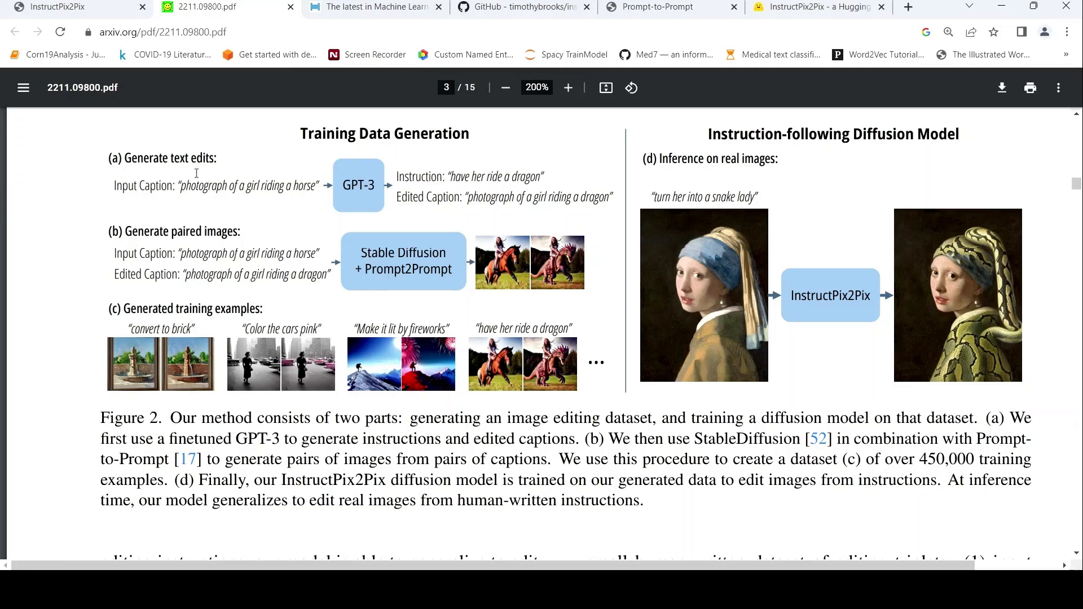
mouse_move(364, 207)
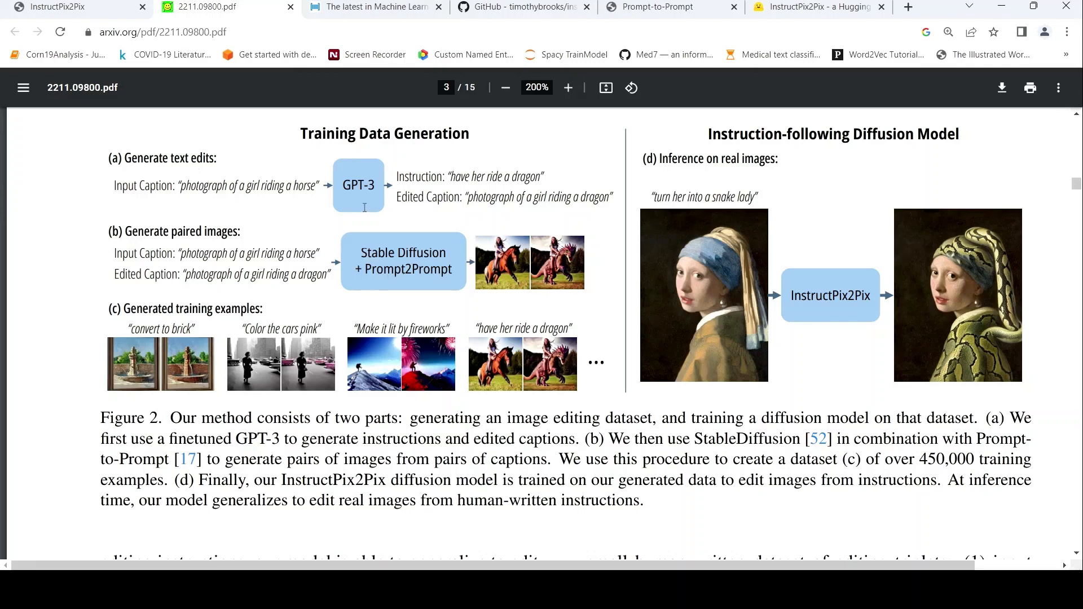
mouse_move(183, 200)
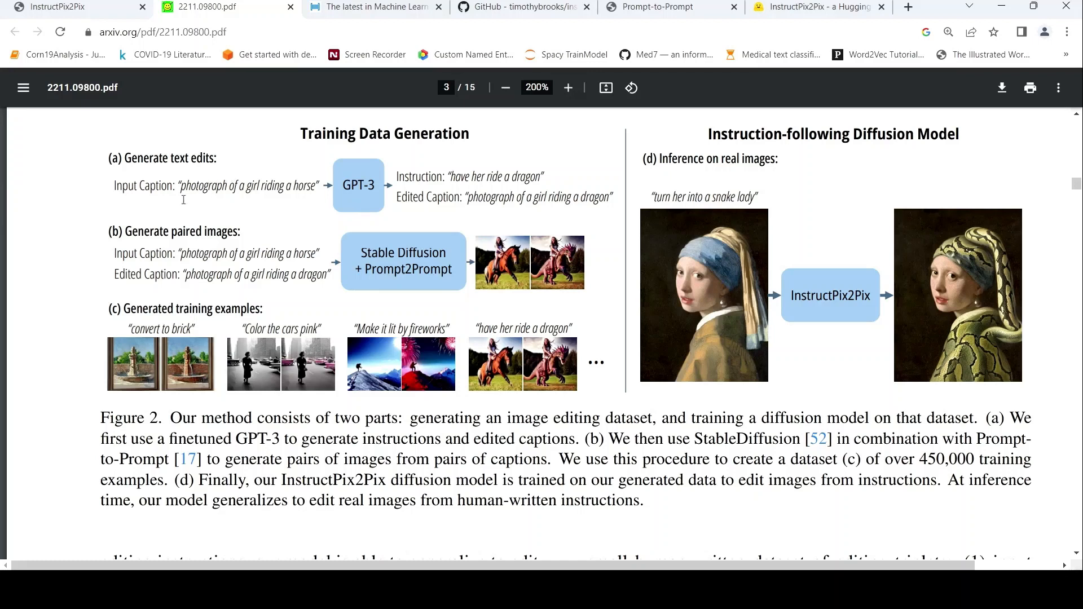
mouse_move(252, 194)
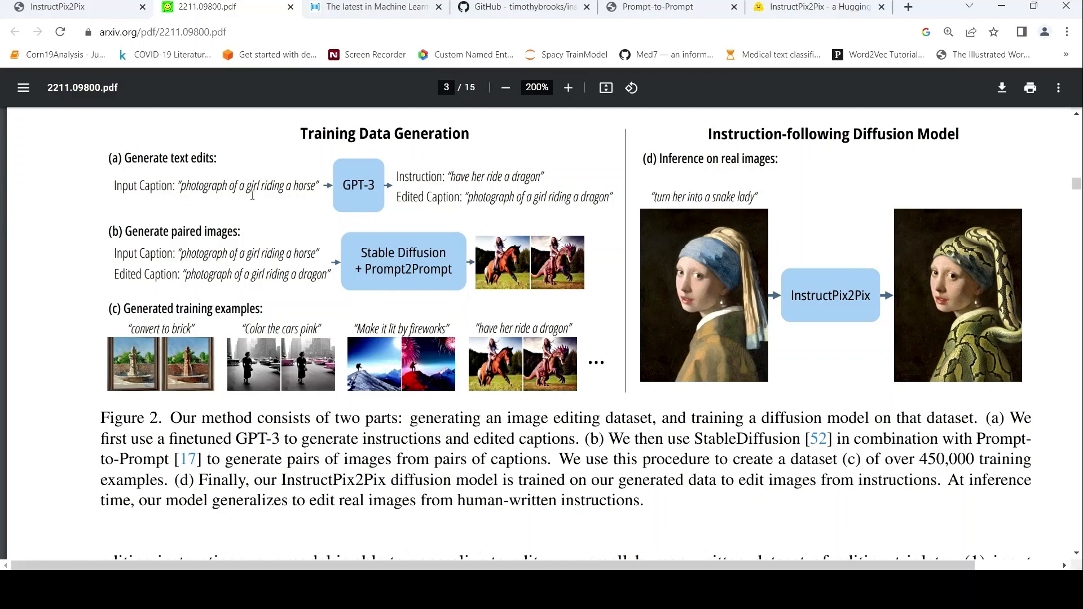
mouse_move(462, 168)
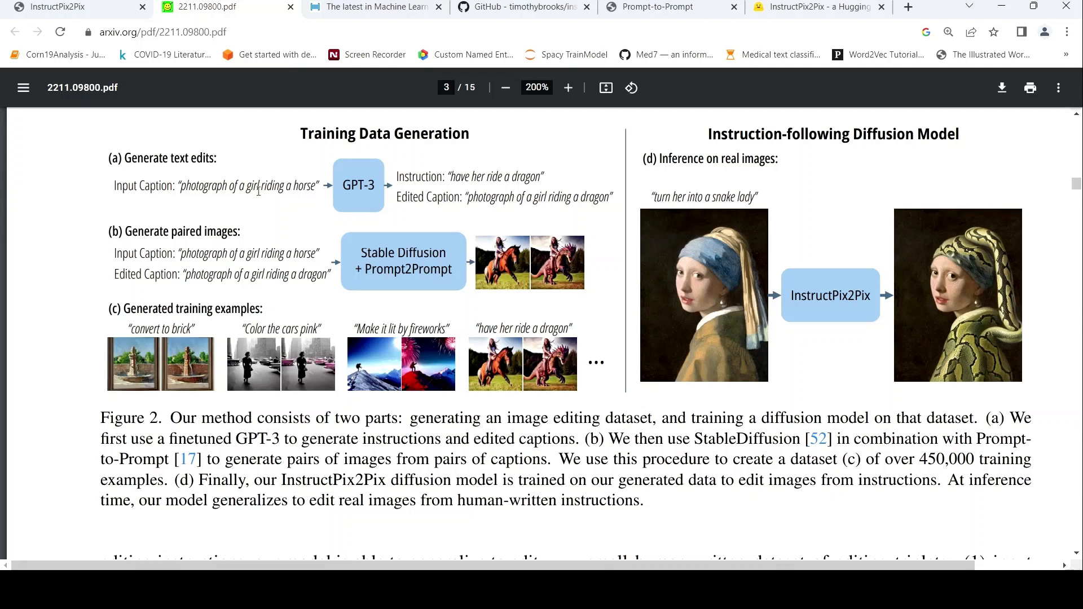
mouse_move(442, 182)
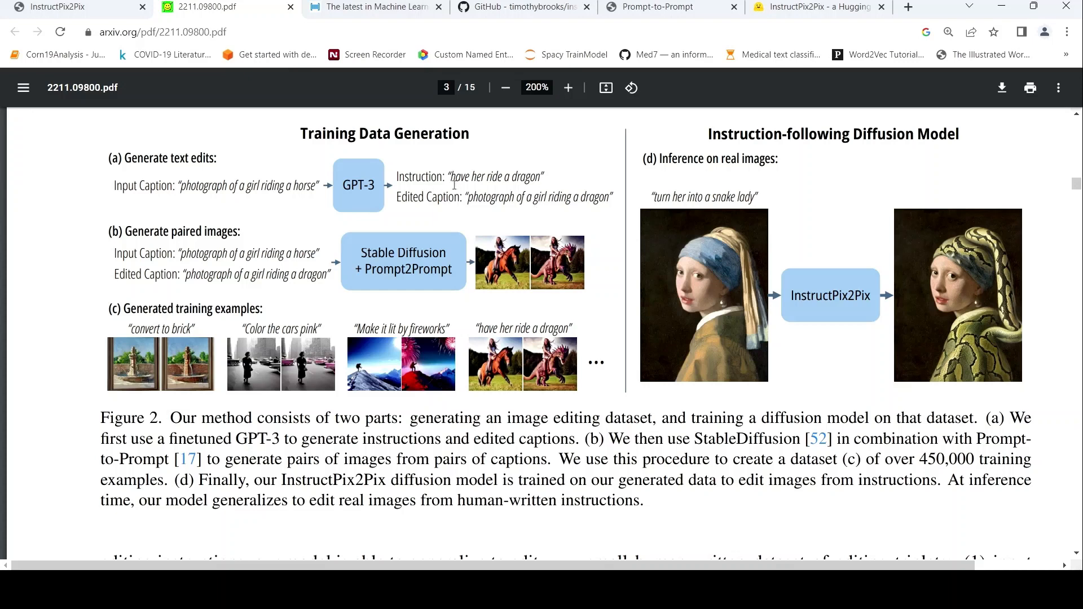
mouse_move(367, 194)
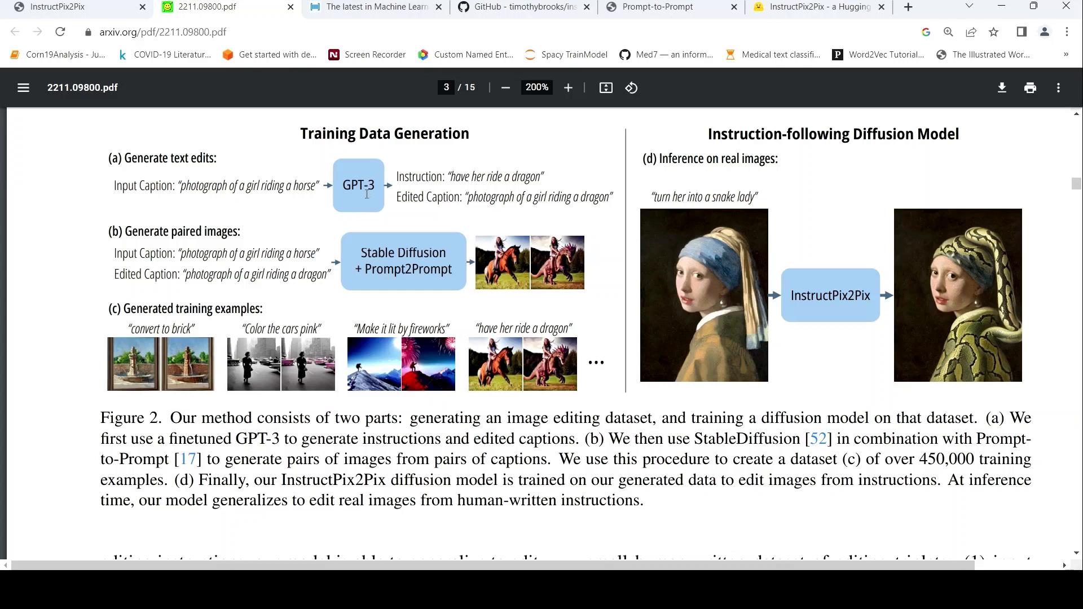
mouse_move(386, 430)
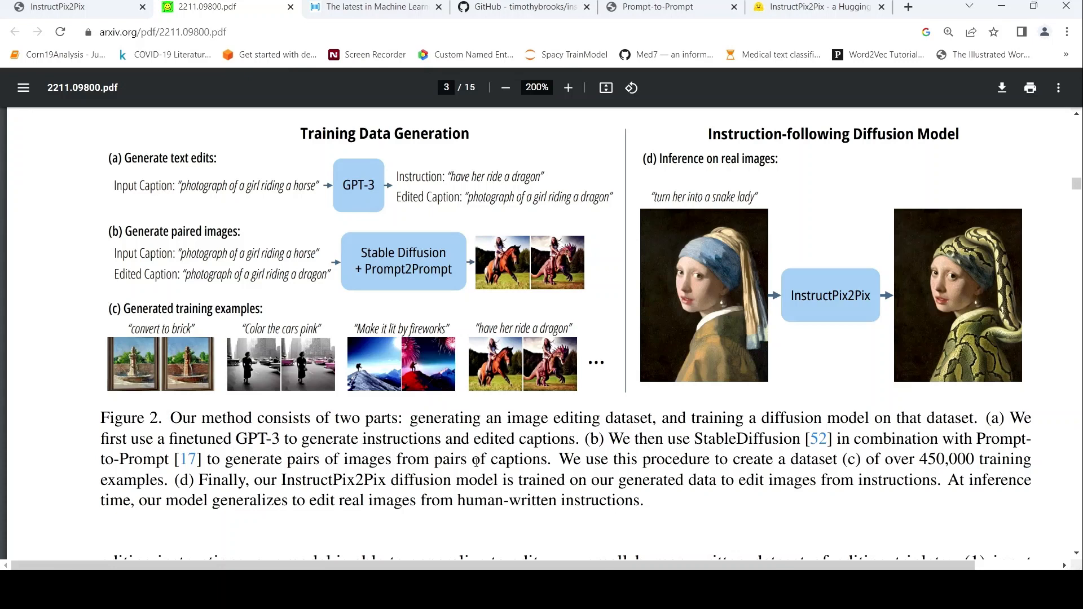
mouse_move(195, 179)
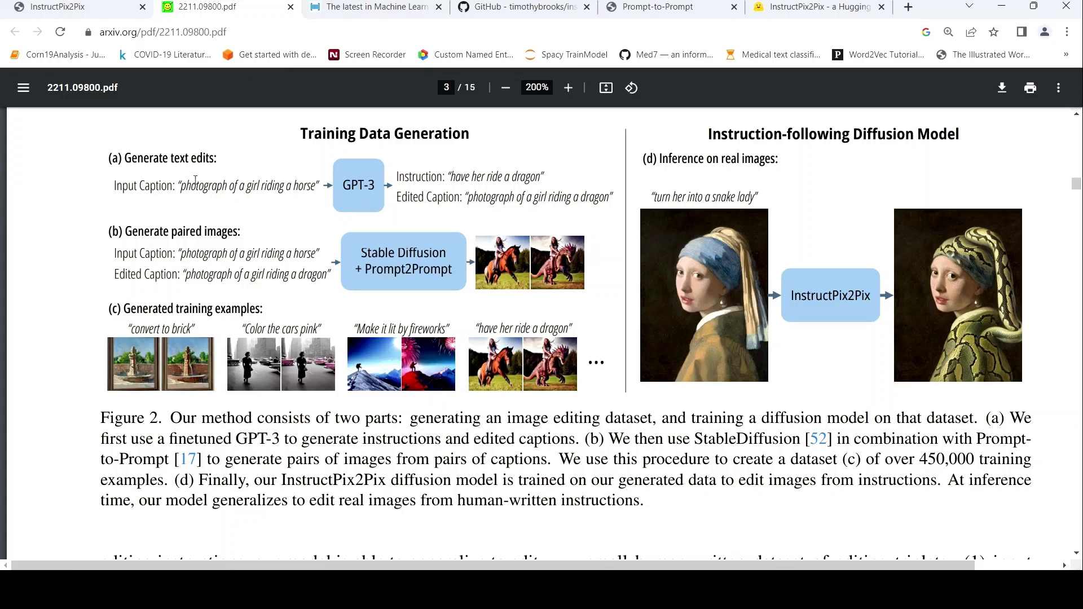
mouse_move(200, 210)
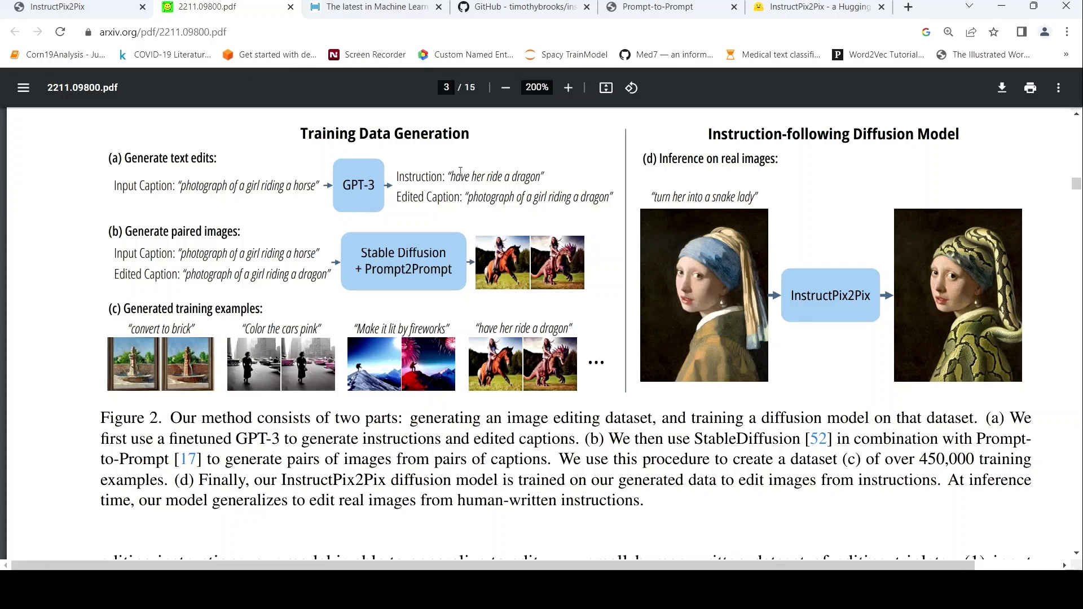
mouse_move(447, 208)
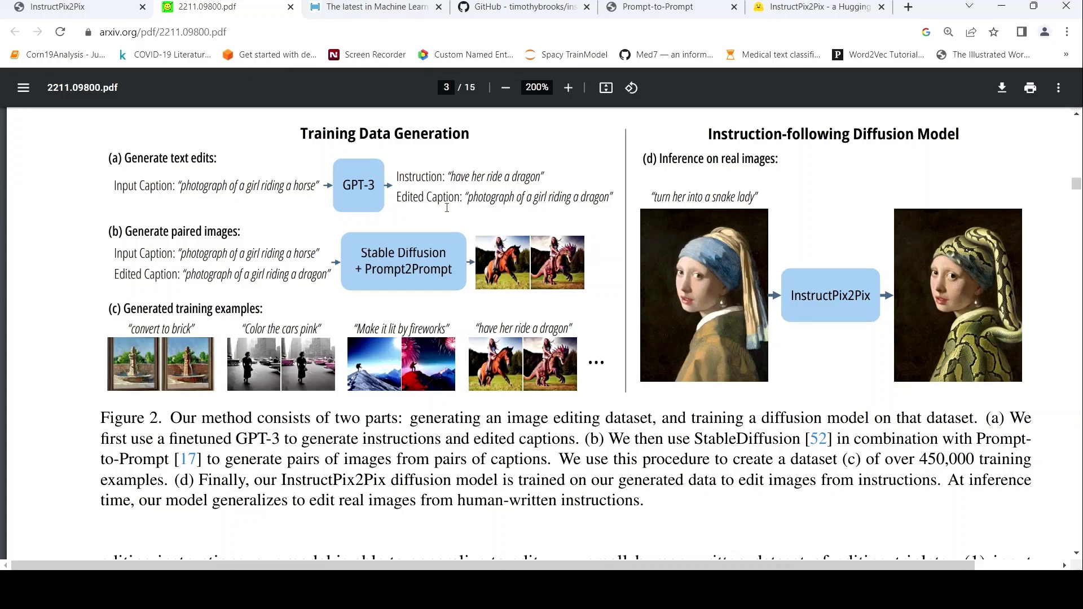
mouse_move(437, 196)
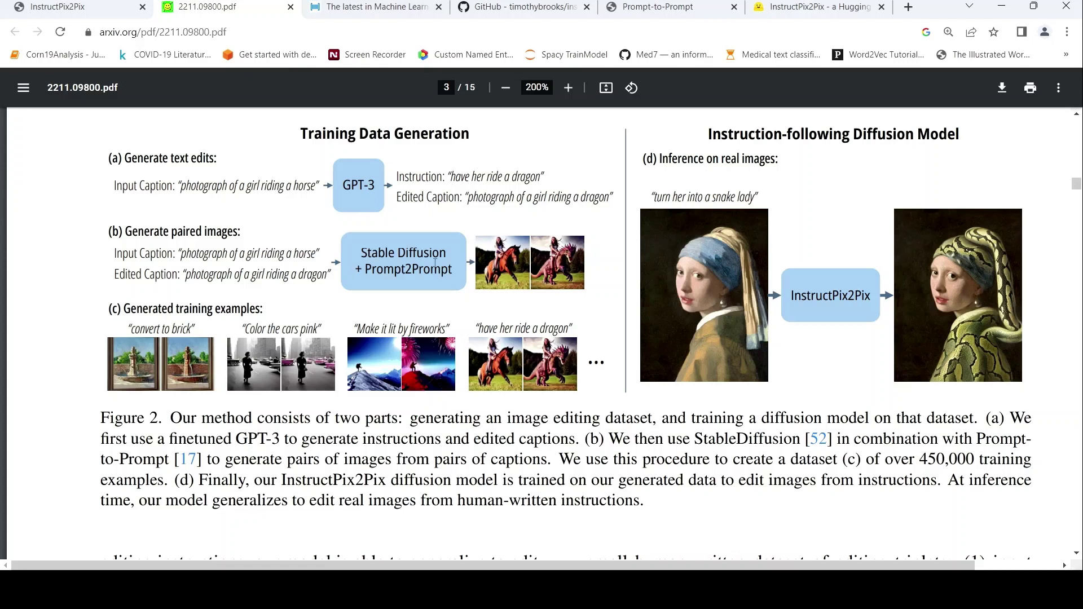
mouse_move(422, 282)
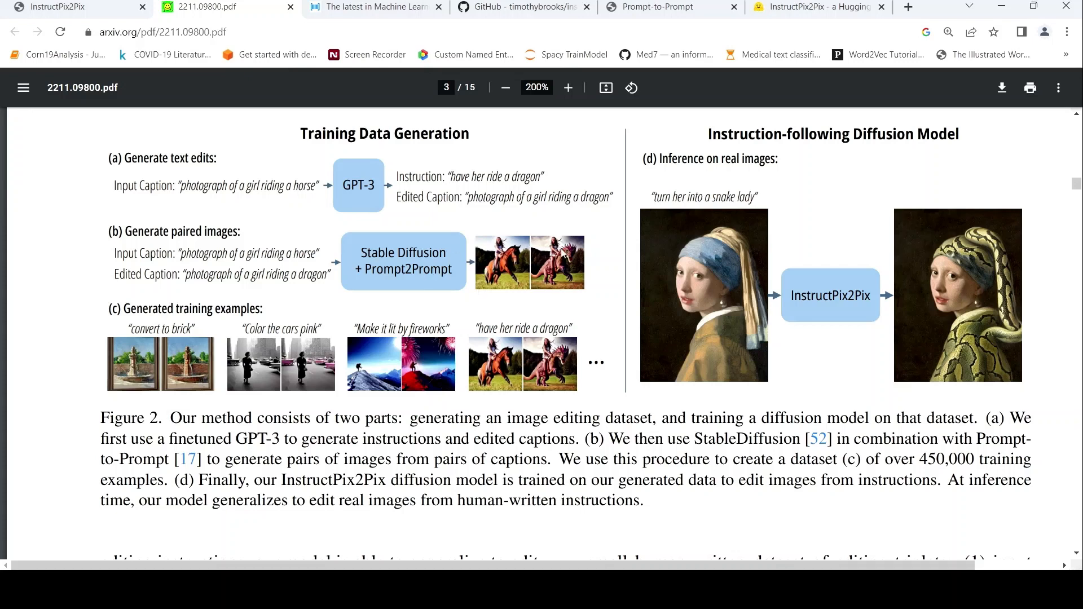
mouse_move(414, 221)
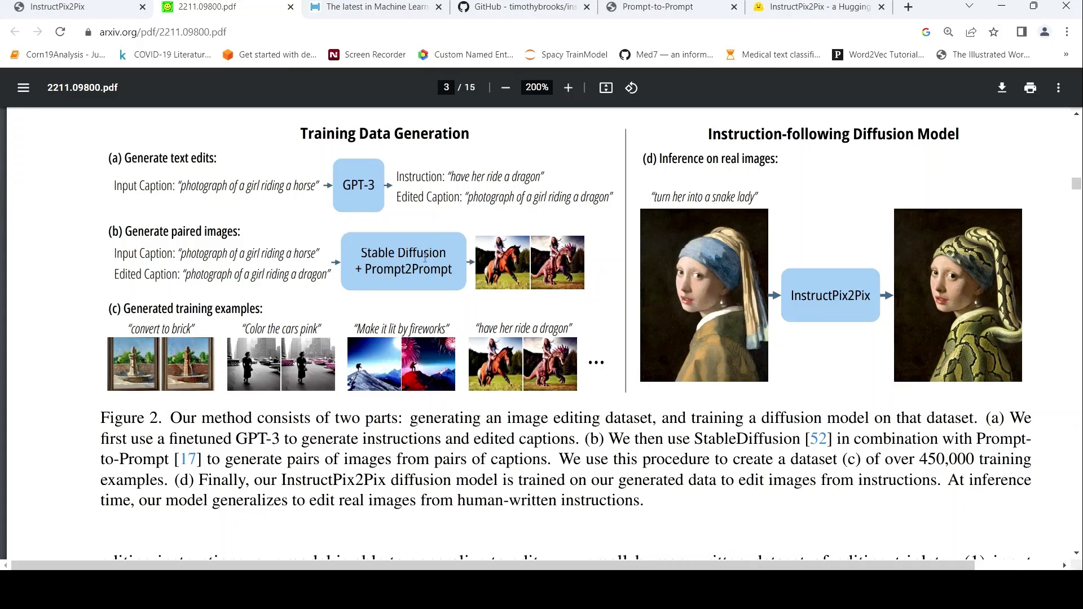
mouse_move(715, 426)
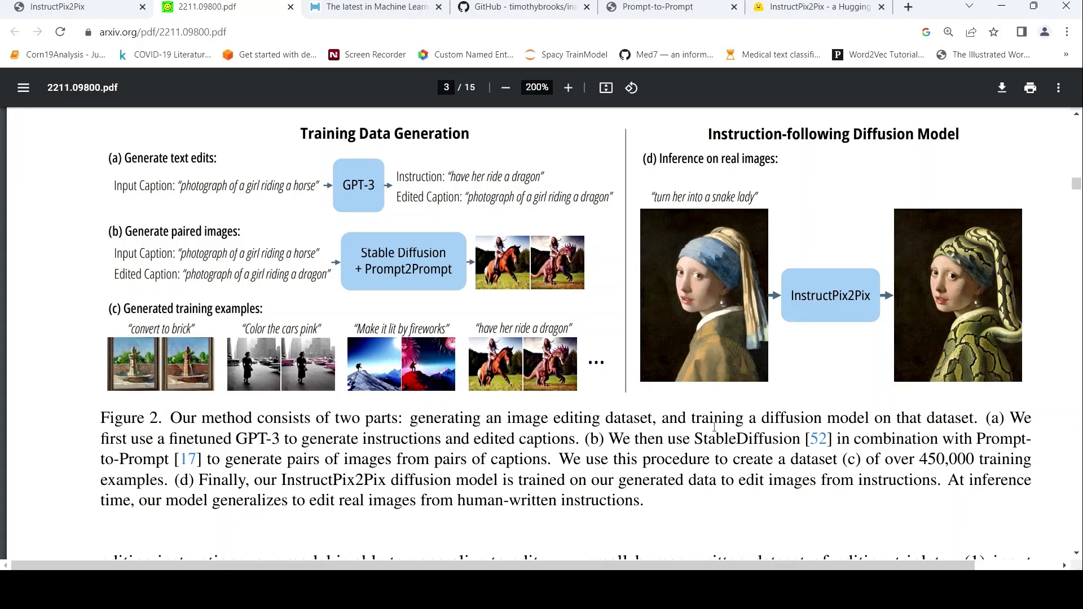
mouse_move(255, 231)
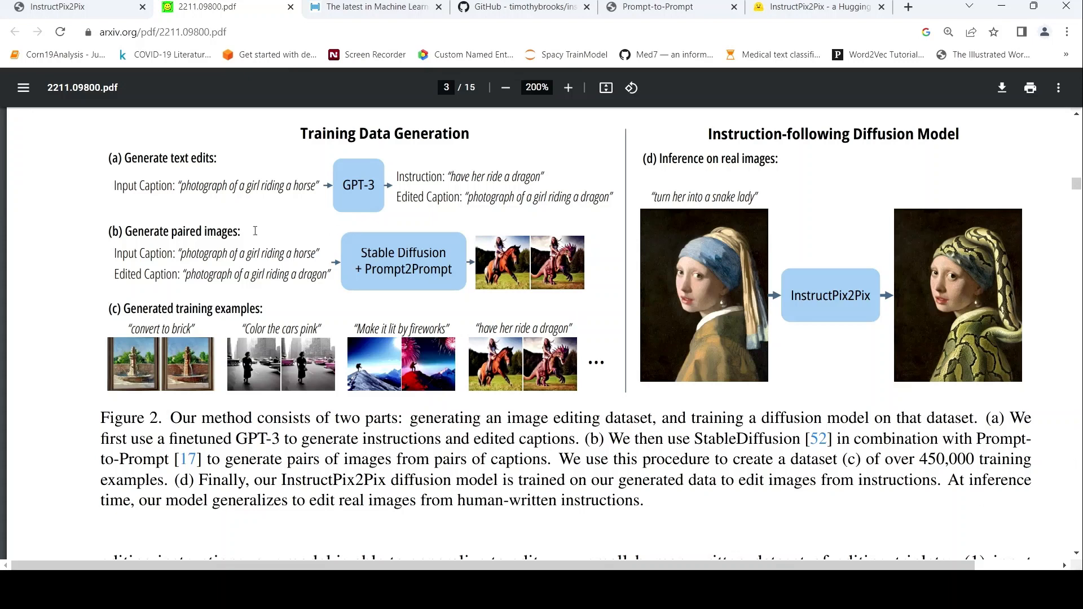
mouse_move(265, 272)
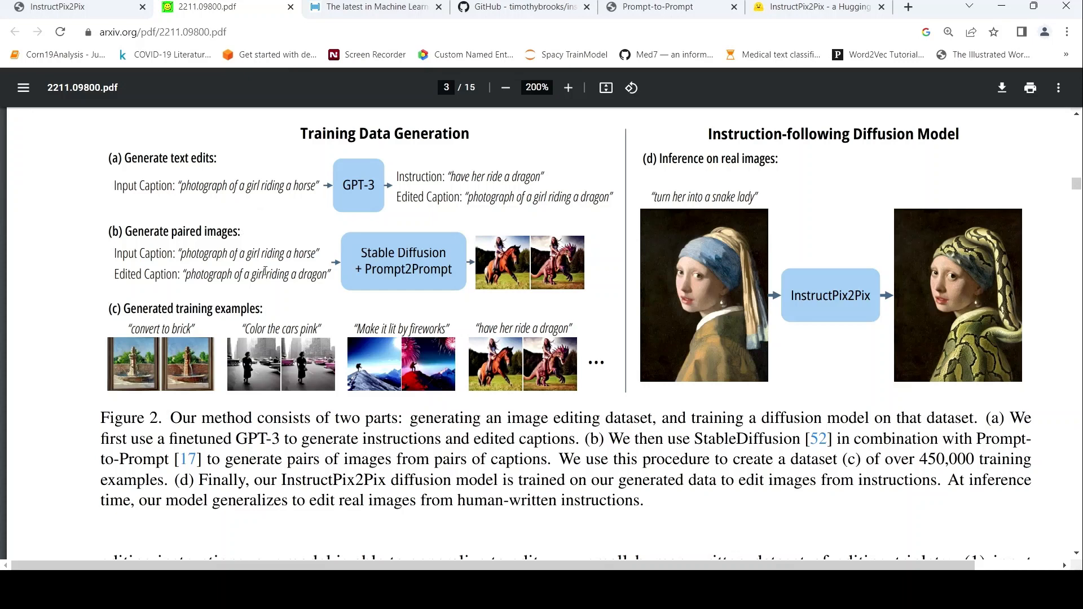
mouse_move(413, 321)
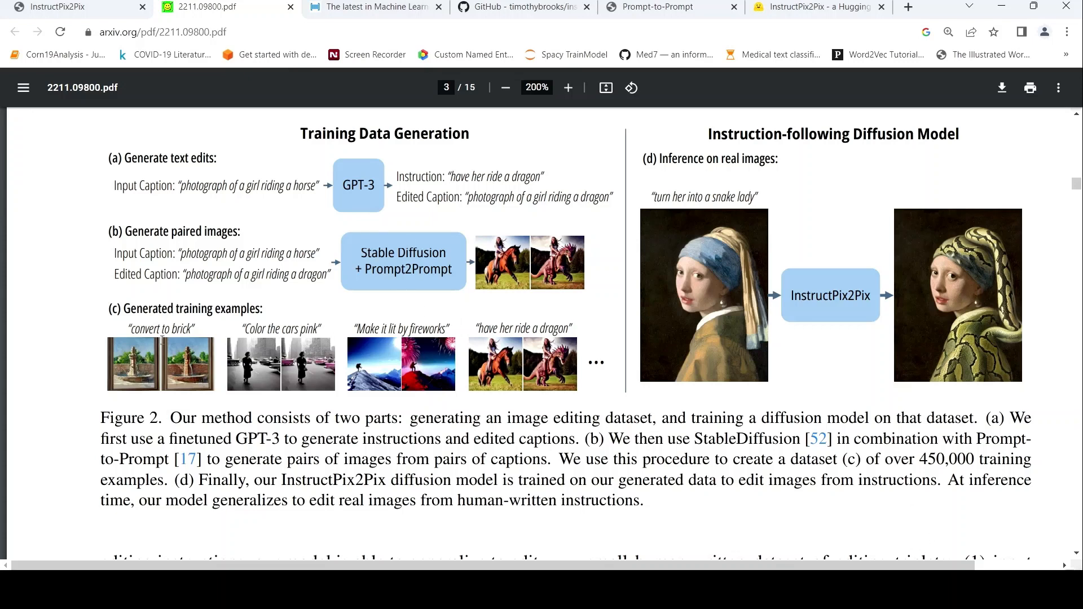
mouse_move(202, 362)
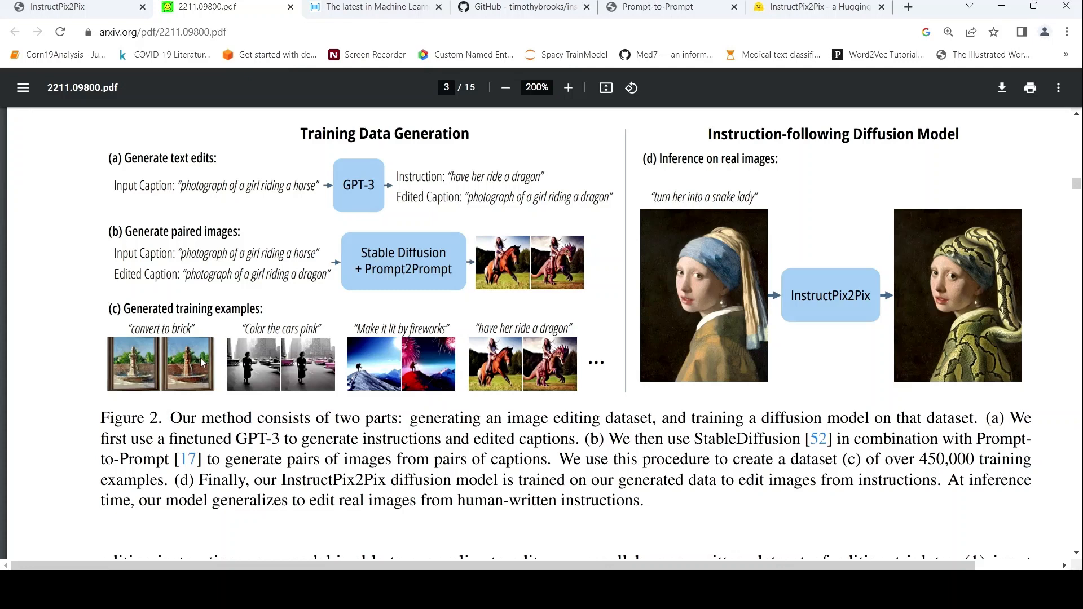
mouse_move(518, 289)
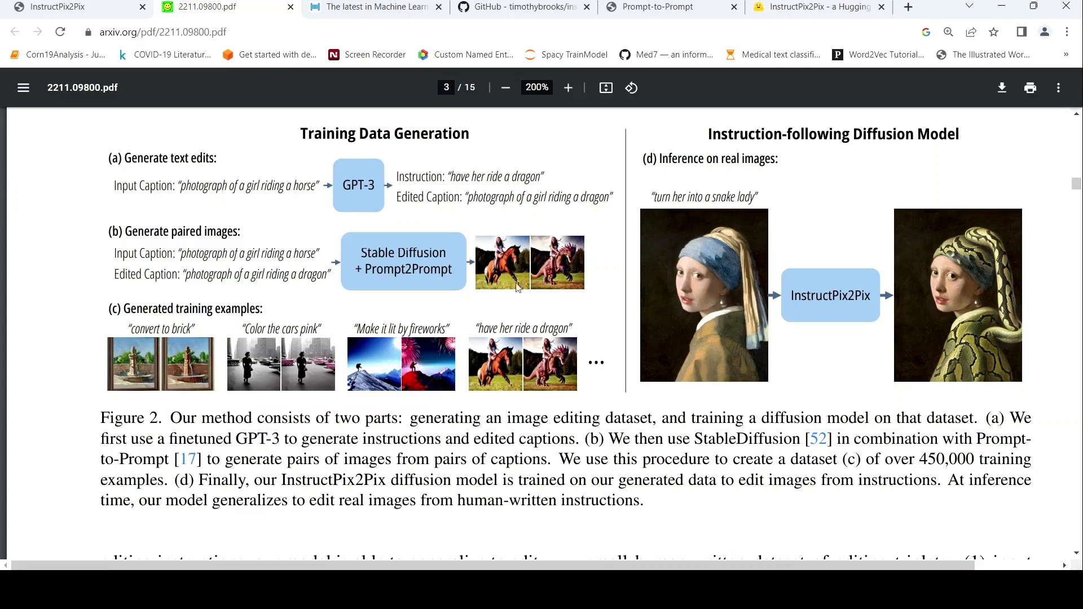
mouse_move(748, 185)
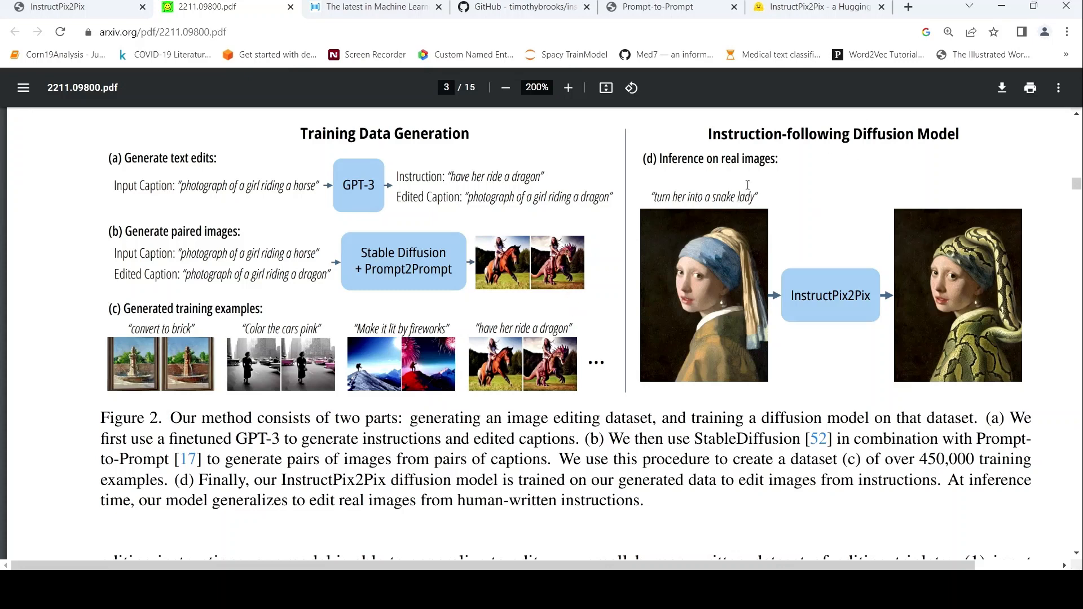
mouse_move(775, 175)
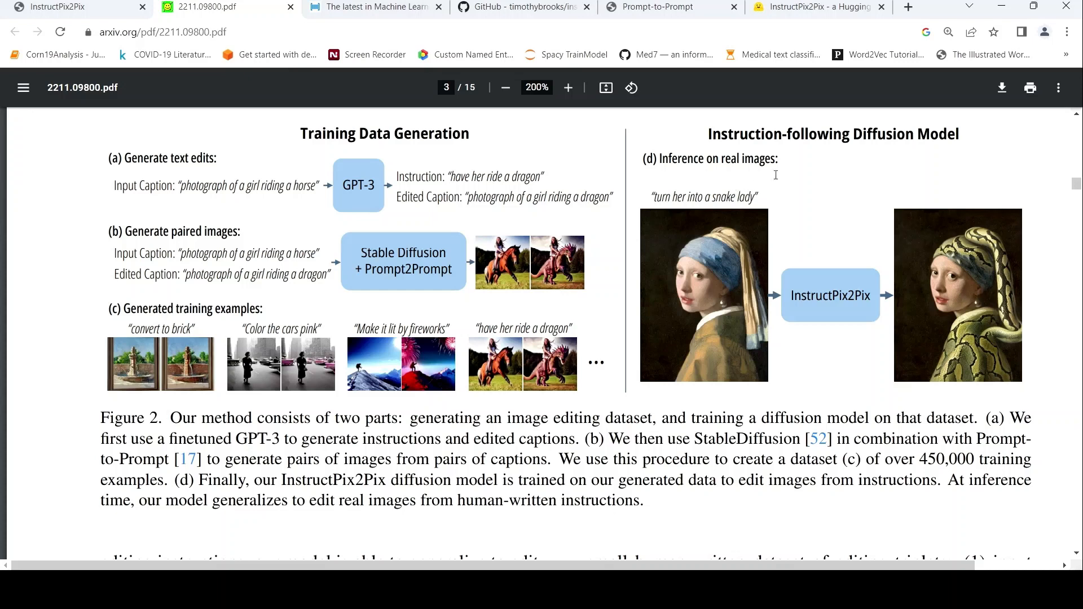
mouse_move(754, 209)
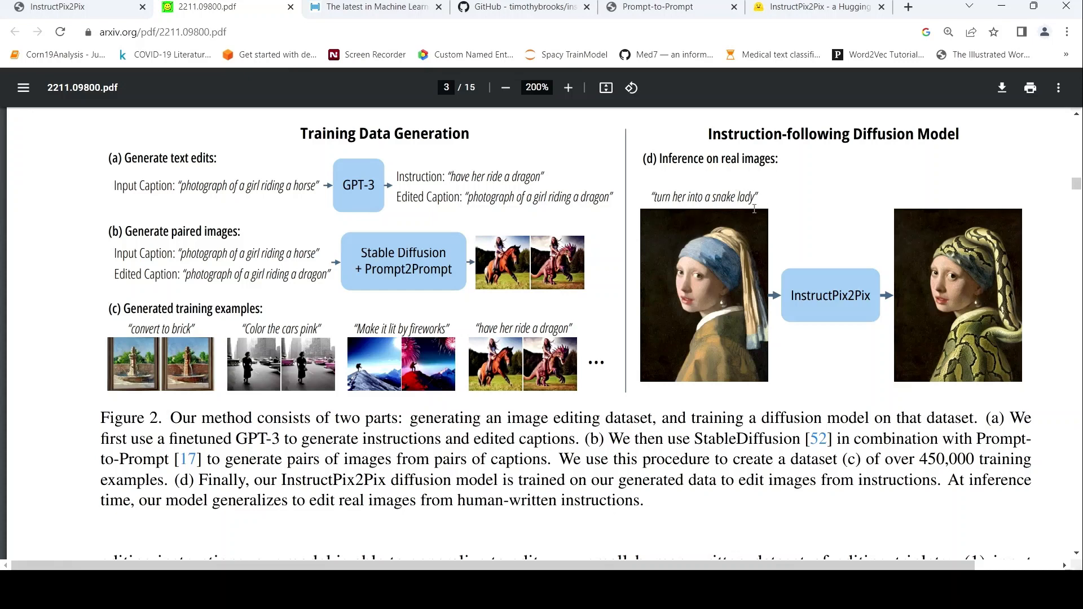
mouse_move(741, 306)
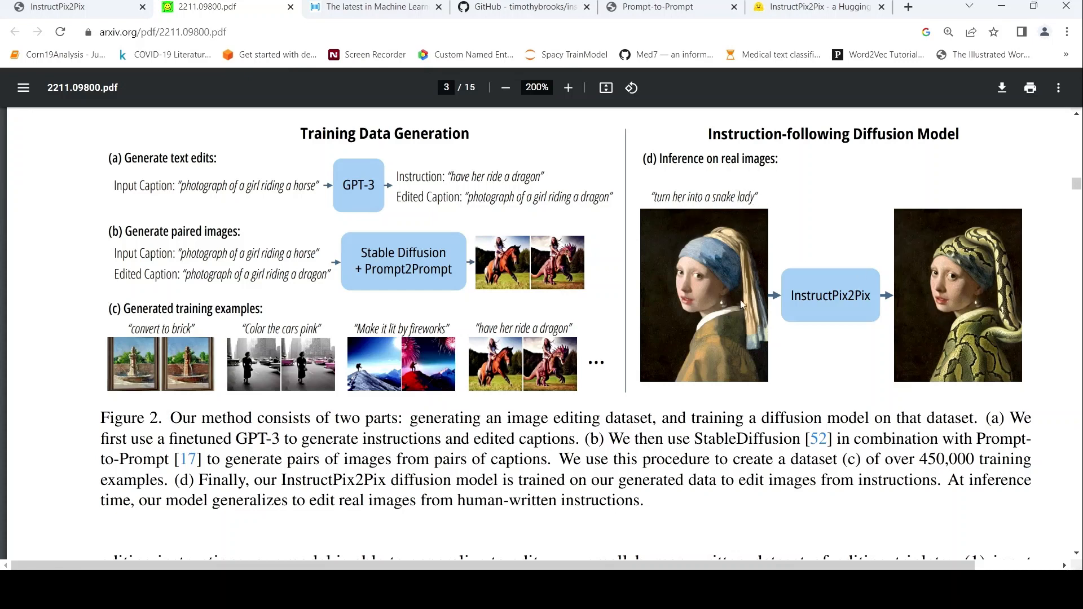
mouse_move(710, 206)
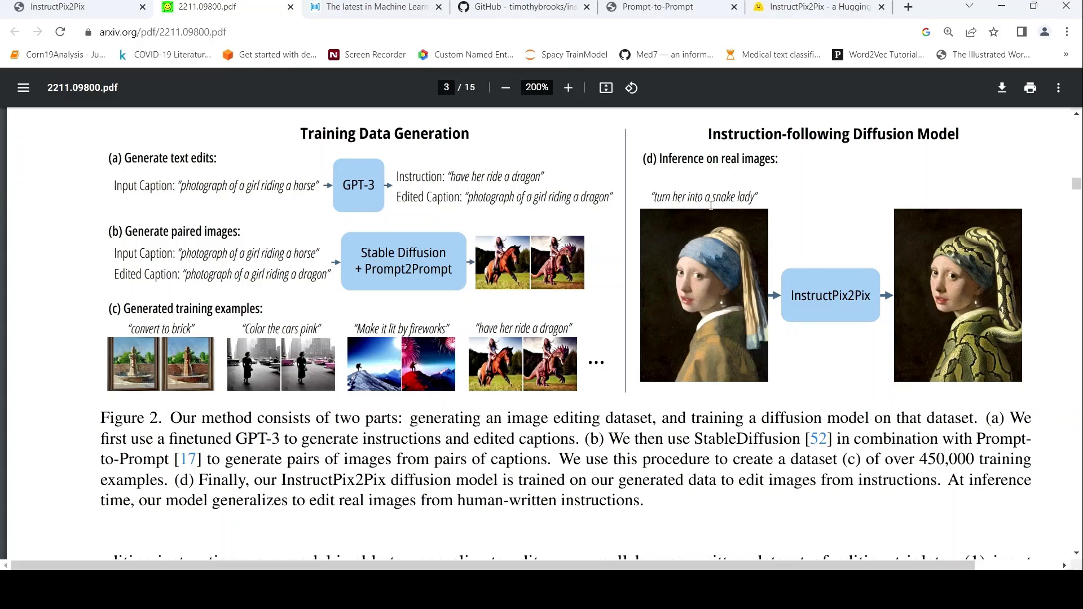
mouse_move(989, 347)
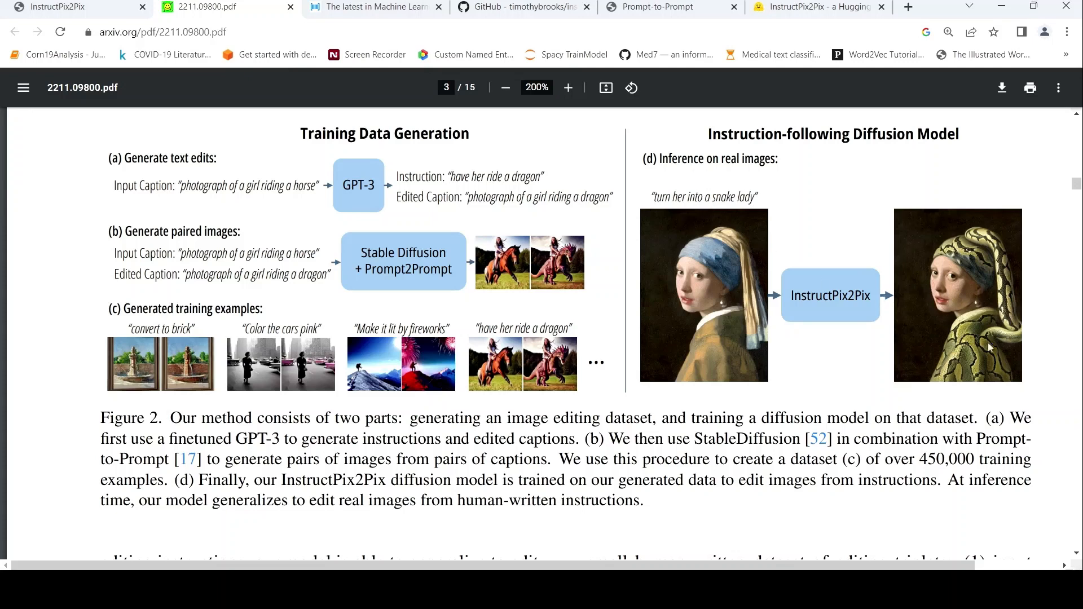
mouse_move(266, 224)
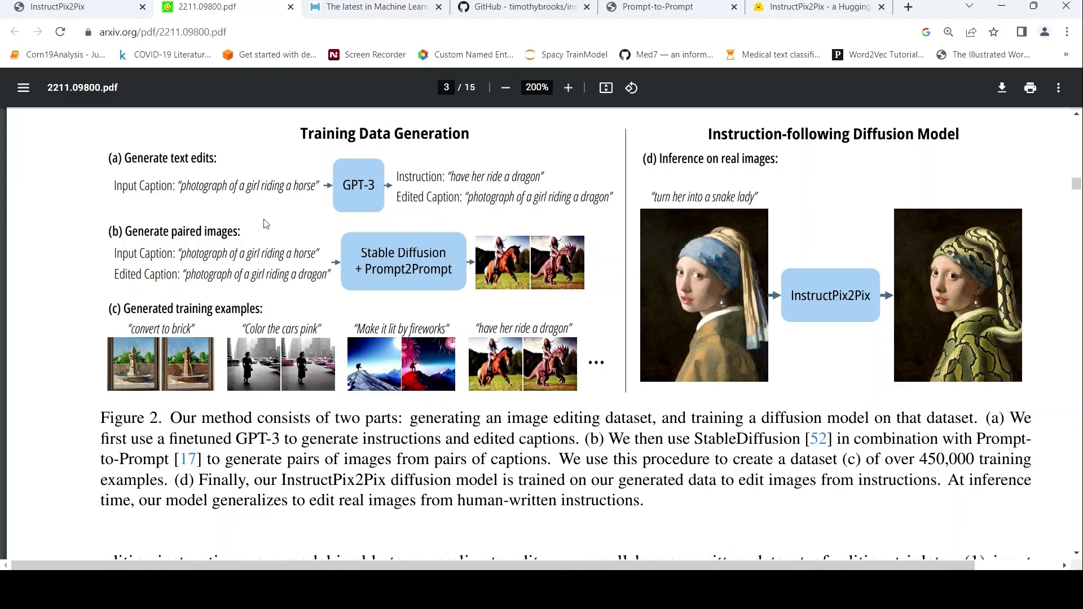
mouse_move(311, 191)
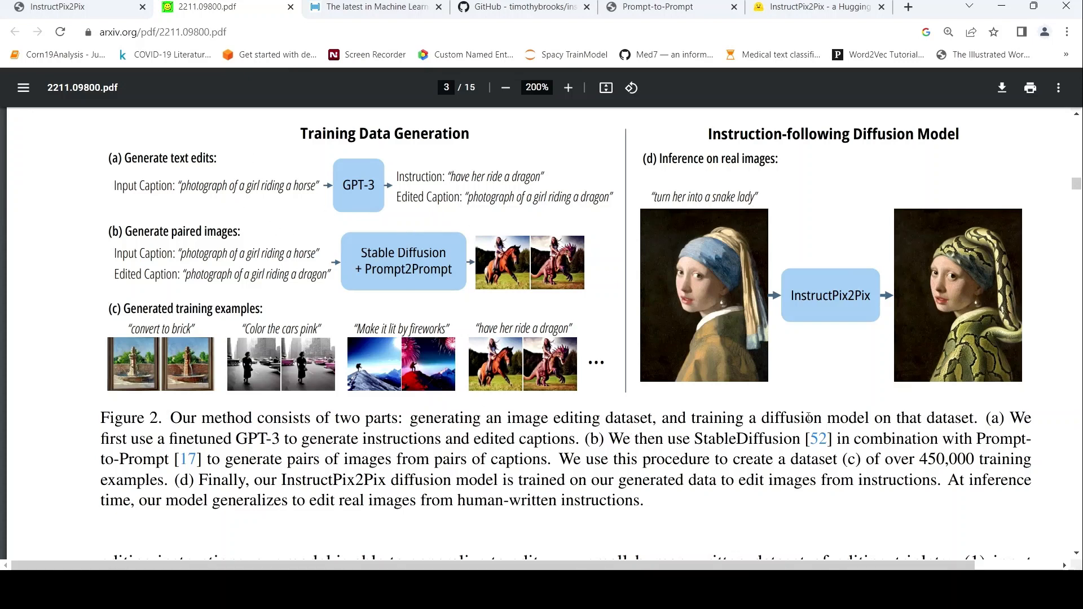
mouse_move(346, 213)
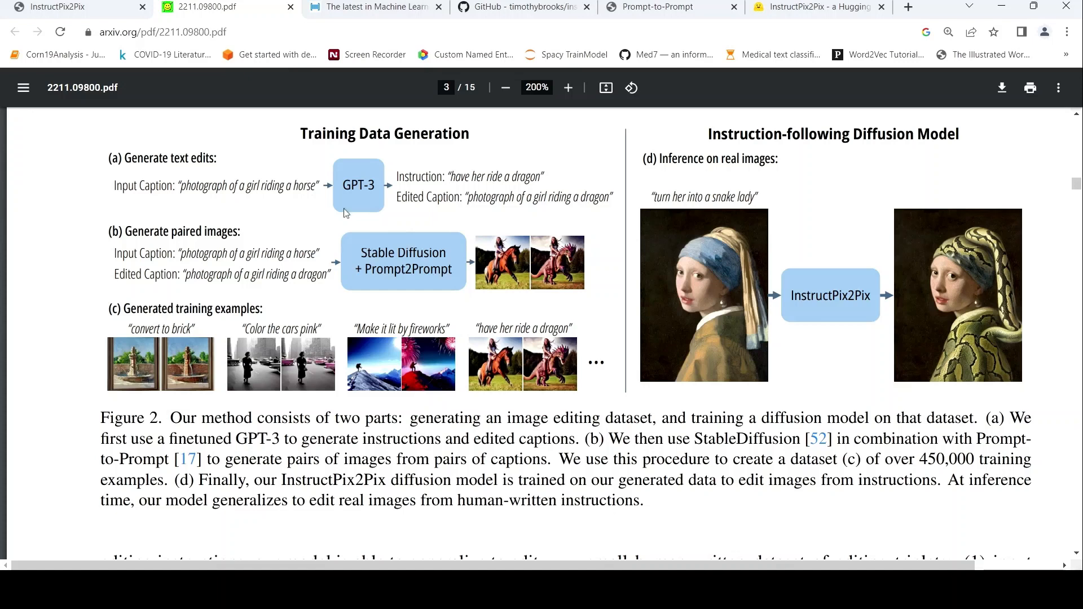
mouse_move(404, 435)
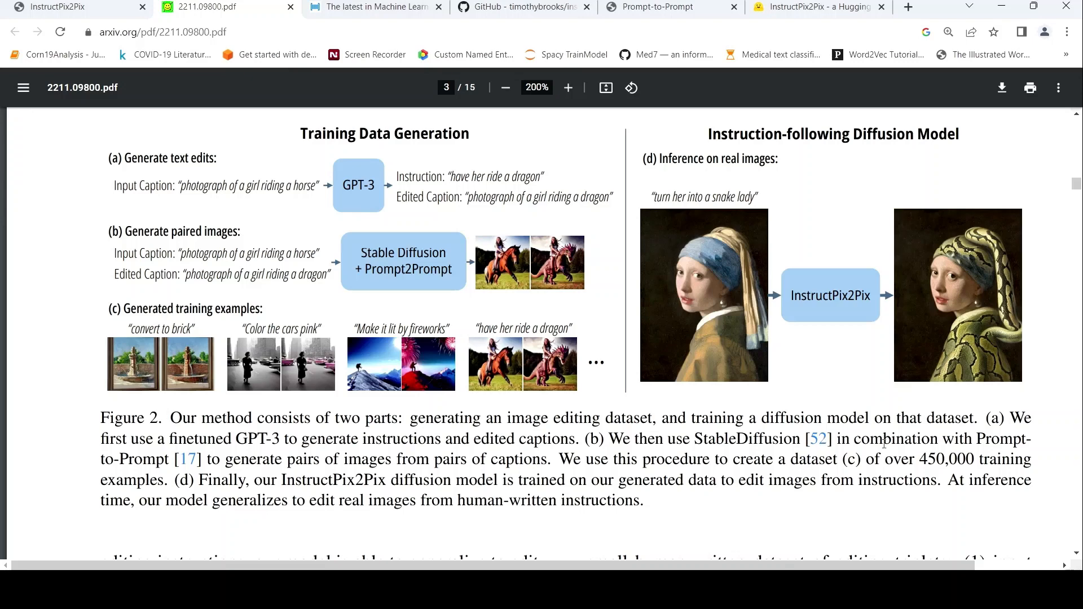
Step: Go to the Prompt-to-Prompt page and scroll up through Cross-Attention Control to its Abstract
click(652, 6)
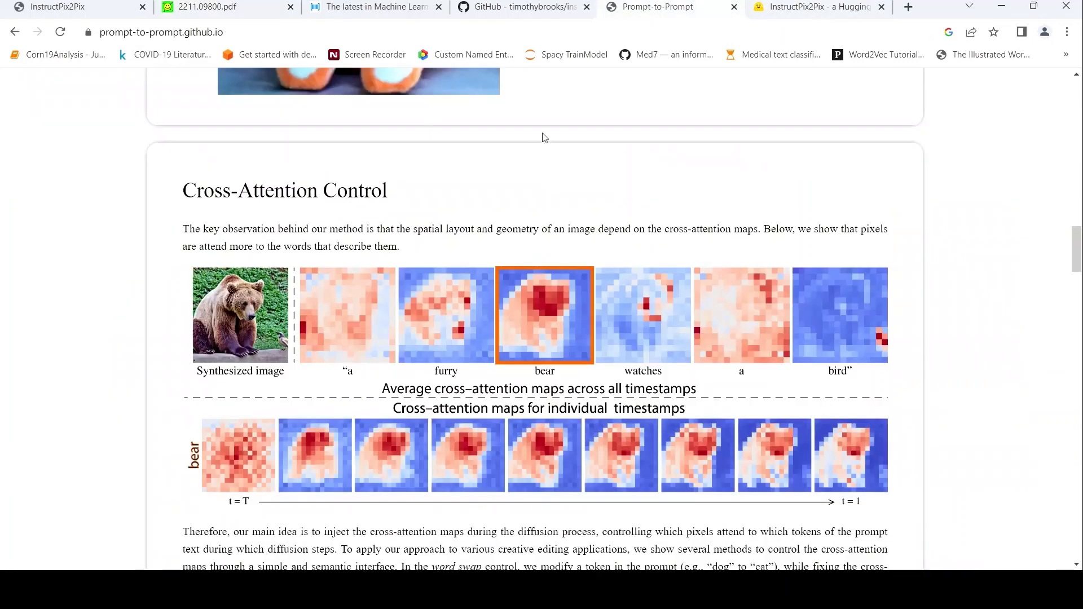
scroll(up, 3)
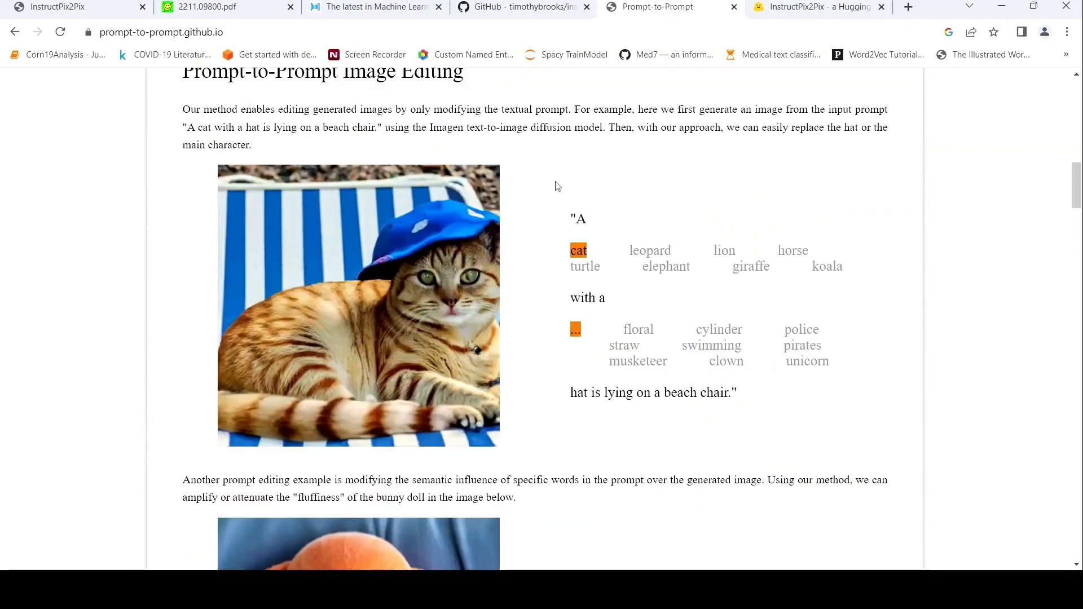
scroll(up, 3)
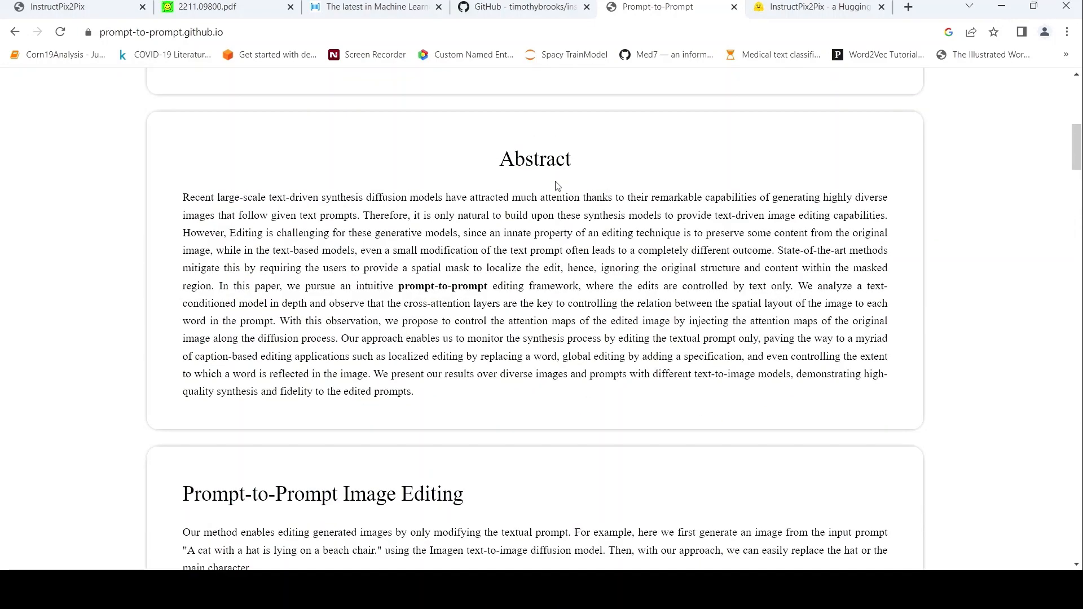
scroll(up, 3)
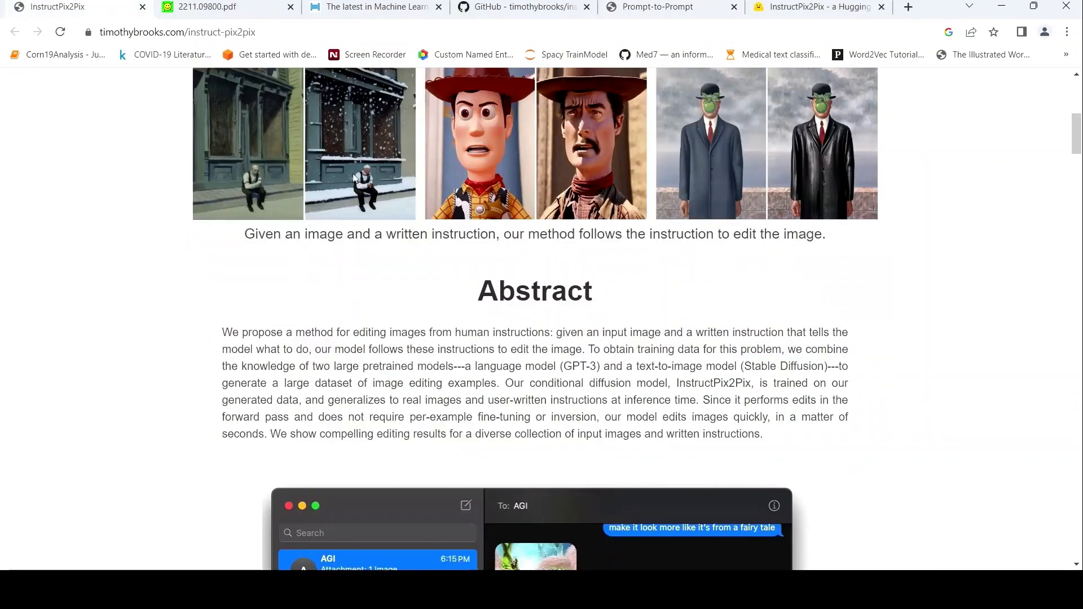
Step: Return to the paper PDF and read from Figure 2 through sections 3.1.1 and 3.1.2
click(207, 7)
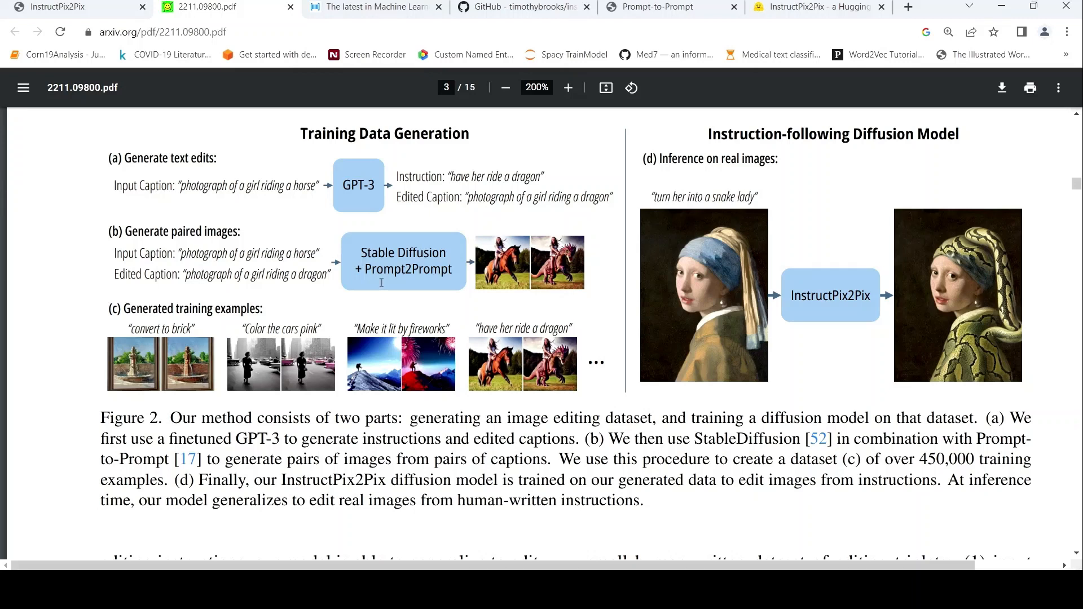
mouse_move(541, 270)
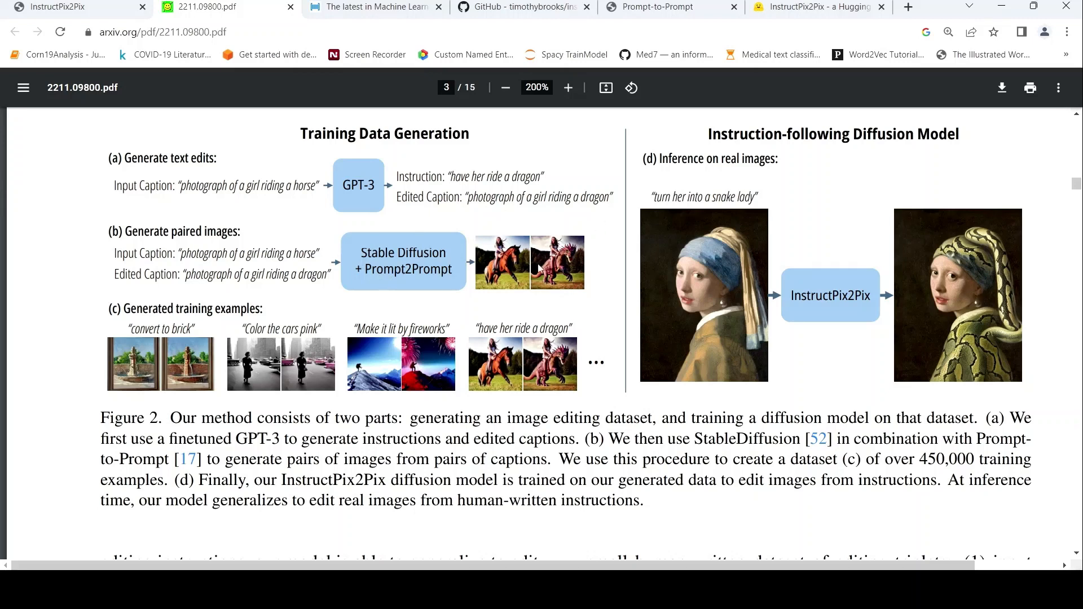
mouse_move(470, 187)
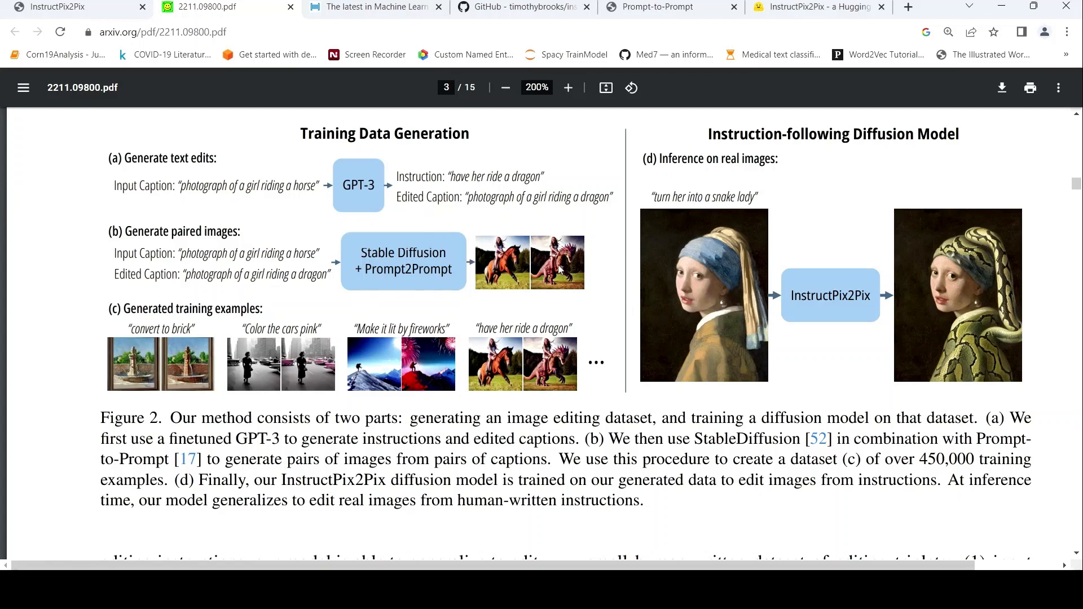
mouse_move(379, 173)
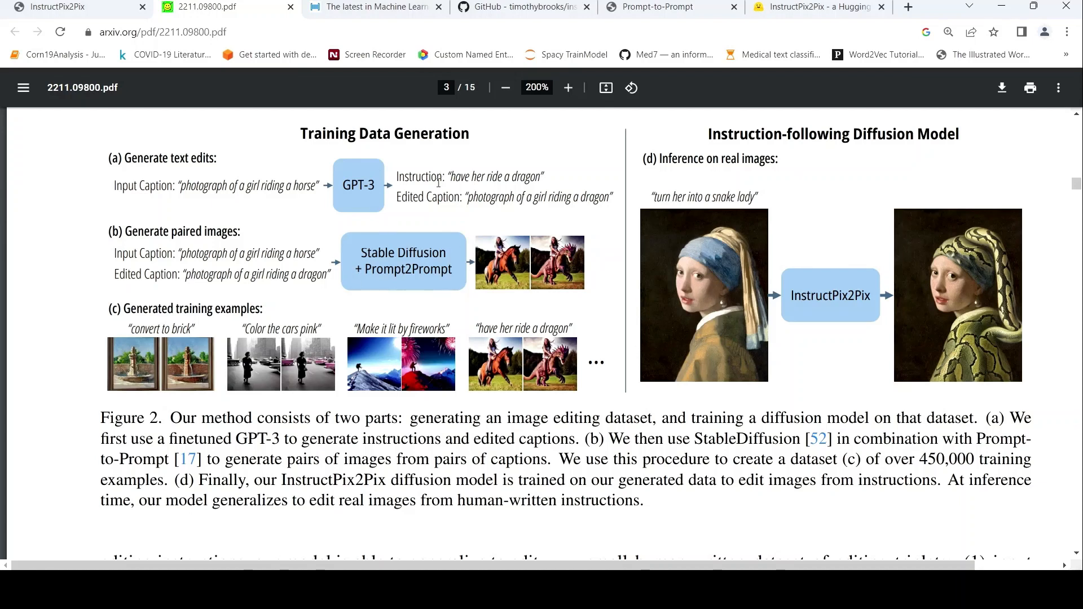
mouse_move(475, 264)
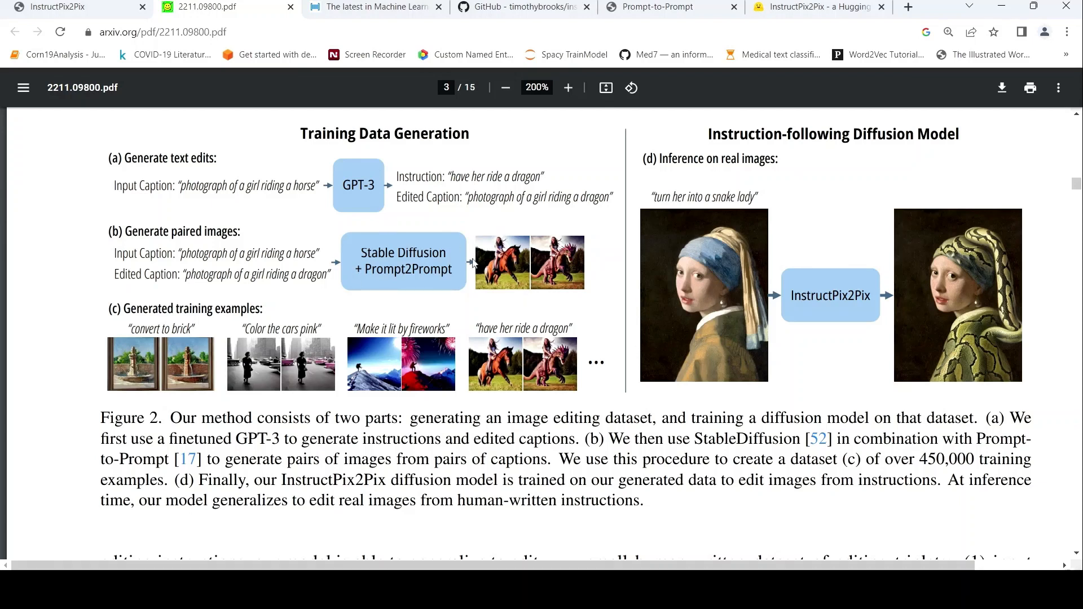
mouse_move(478, 305)
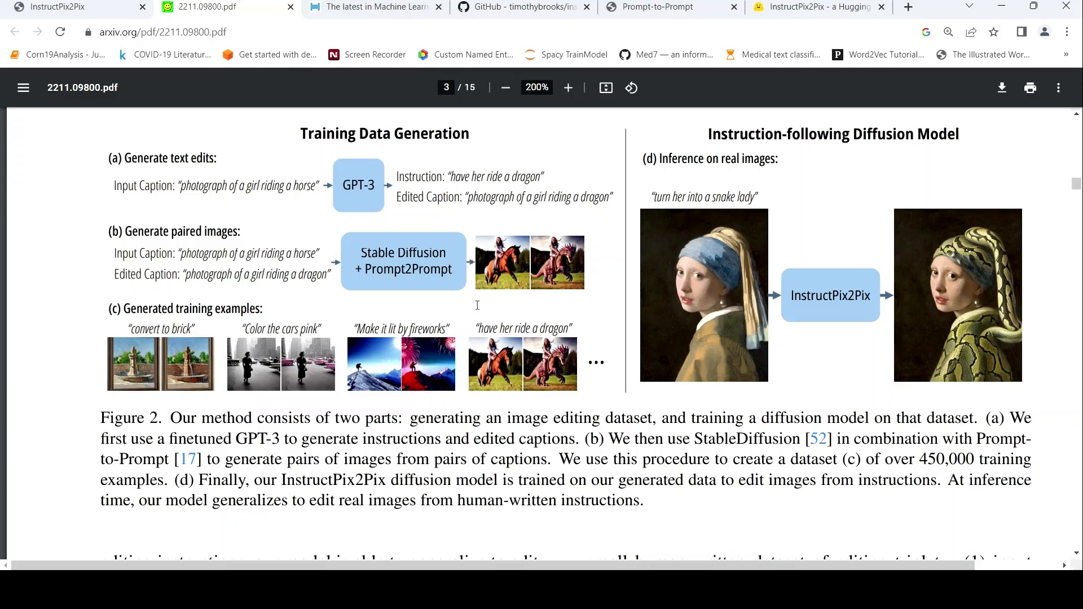
scroll(down, 3)
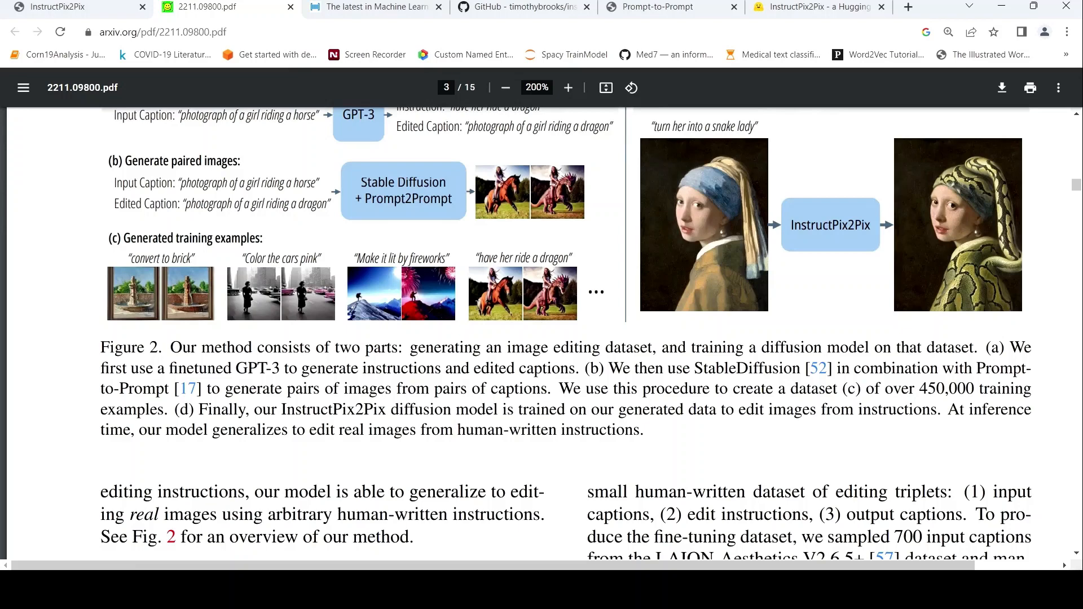
scroll(down, 3)
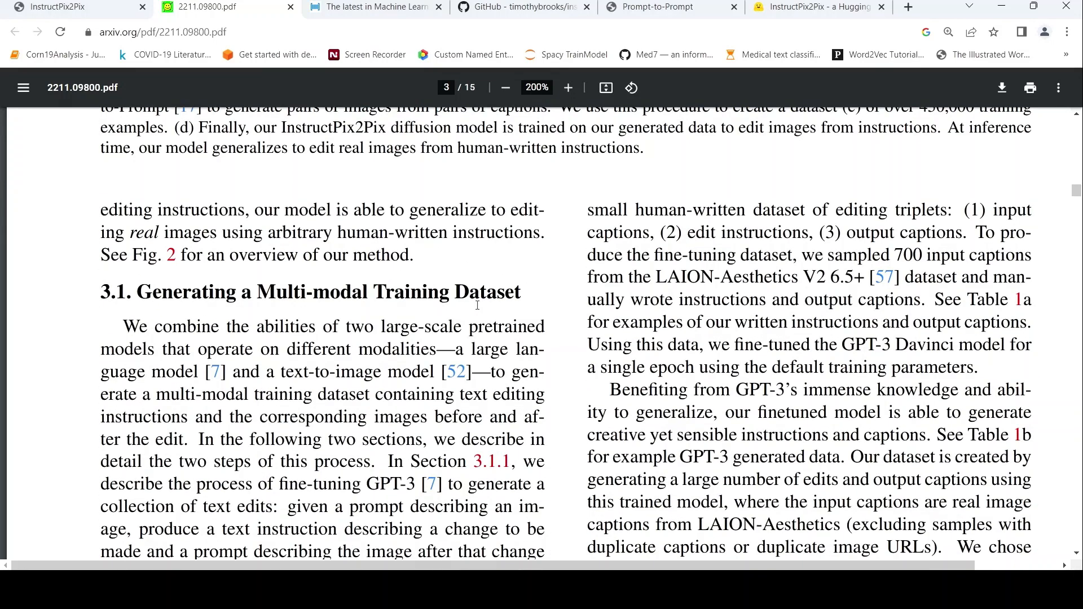
scroll(down, 3)
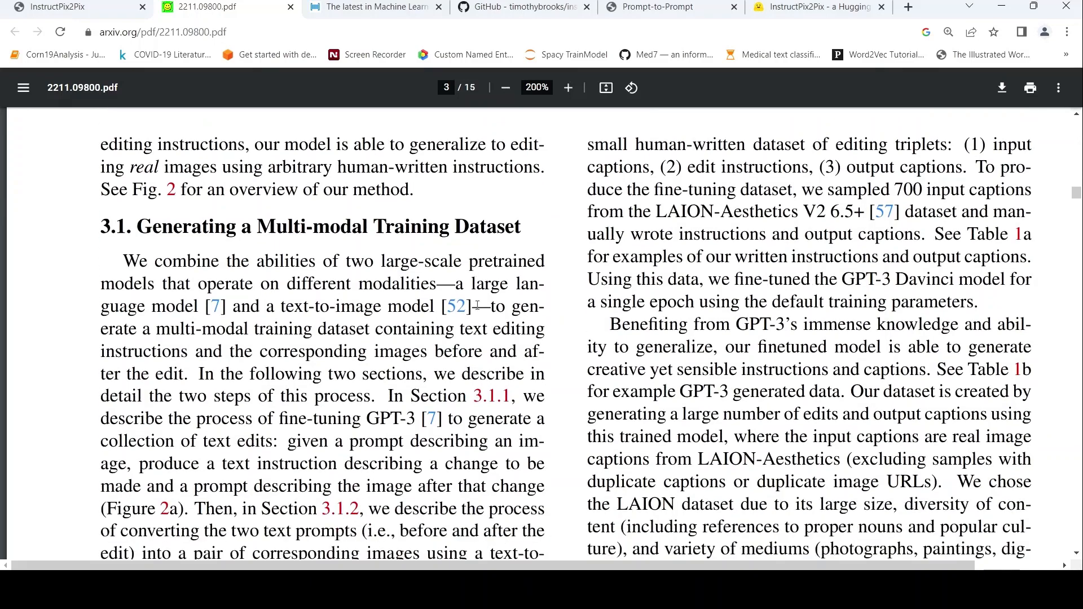
scroll(down, 3)
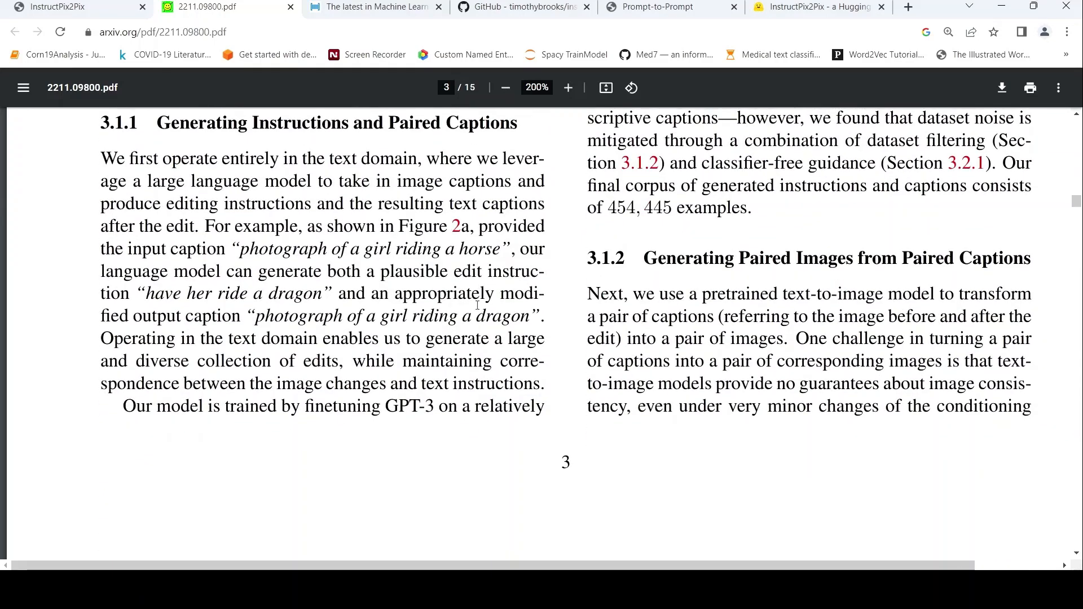
scroll(down, 3)
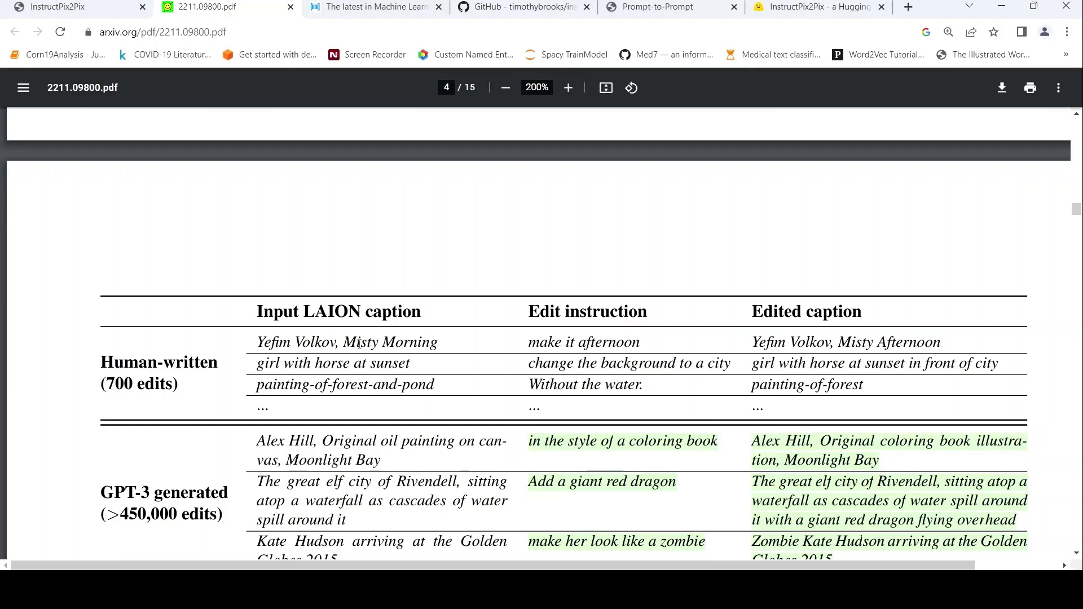
mouse_move(558, 322)
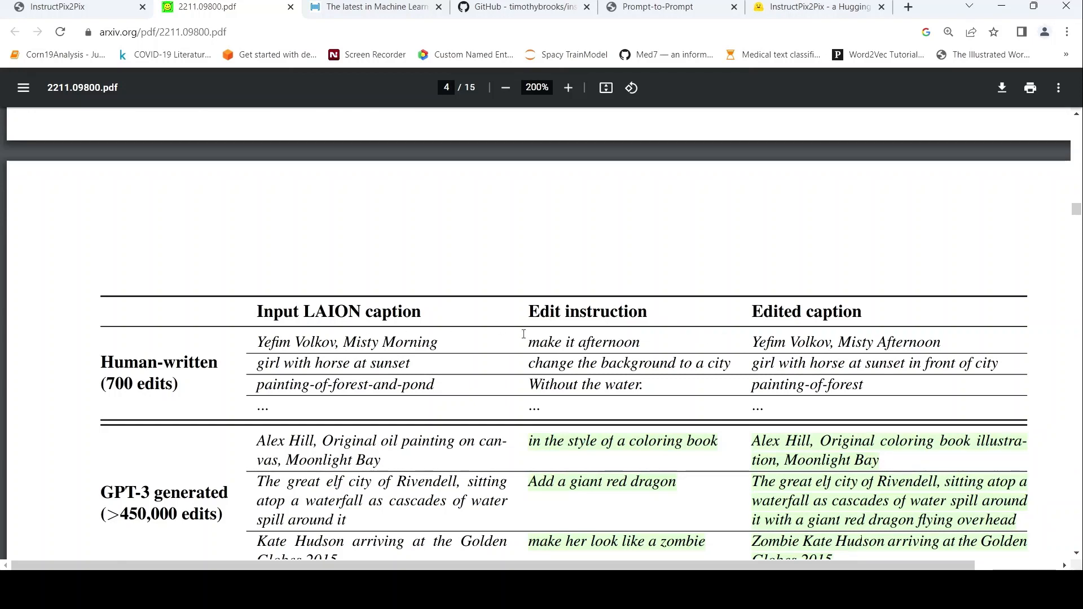
Step: Review Table 1's human-written and GPT-3 edit examples, then return to Figure 2
scroll(down, 3)
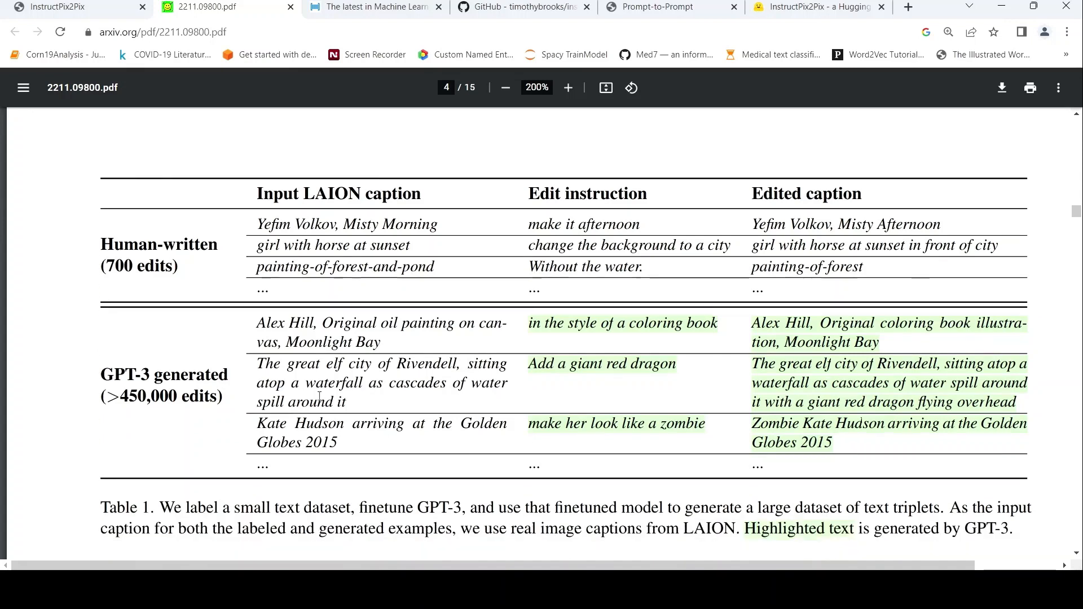
scroll(down, 3)
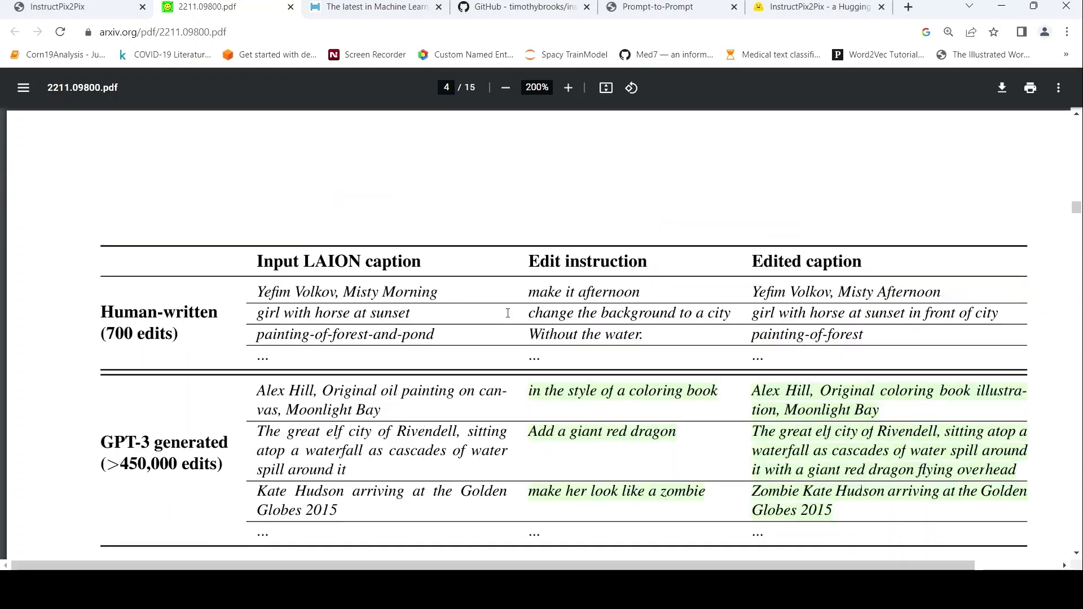
scroll(up, 3)
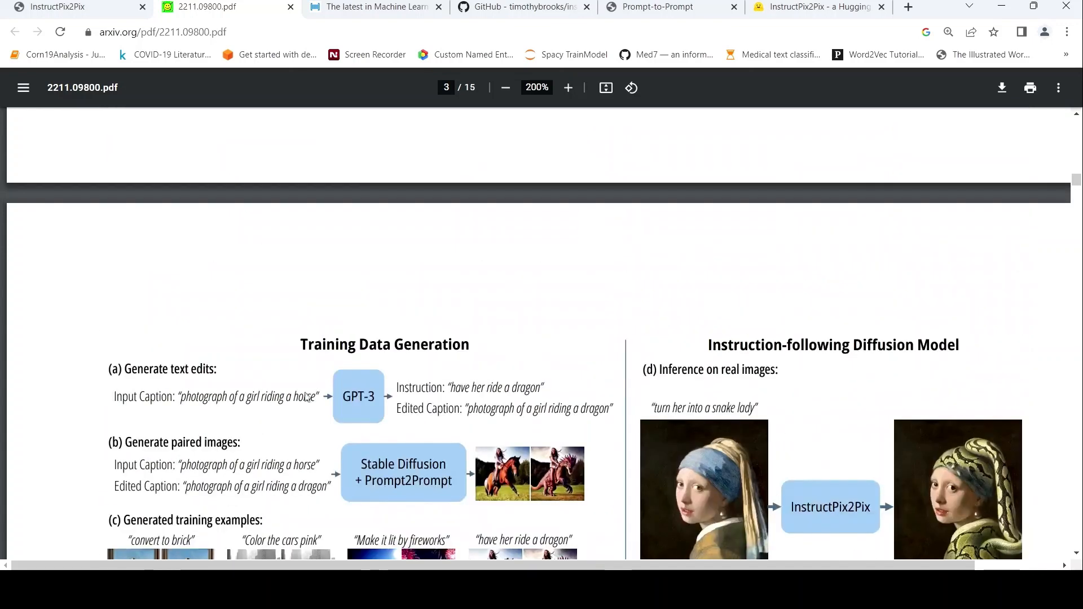
scroll(down, 3)
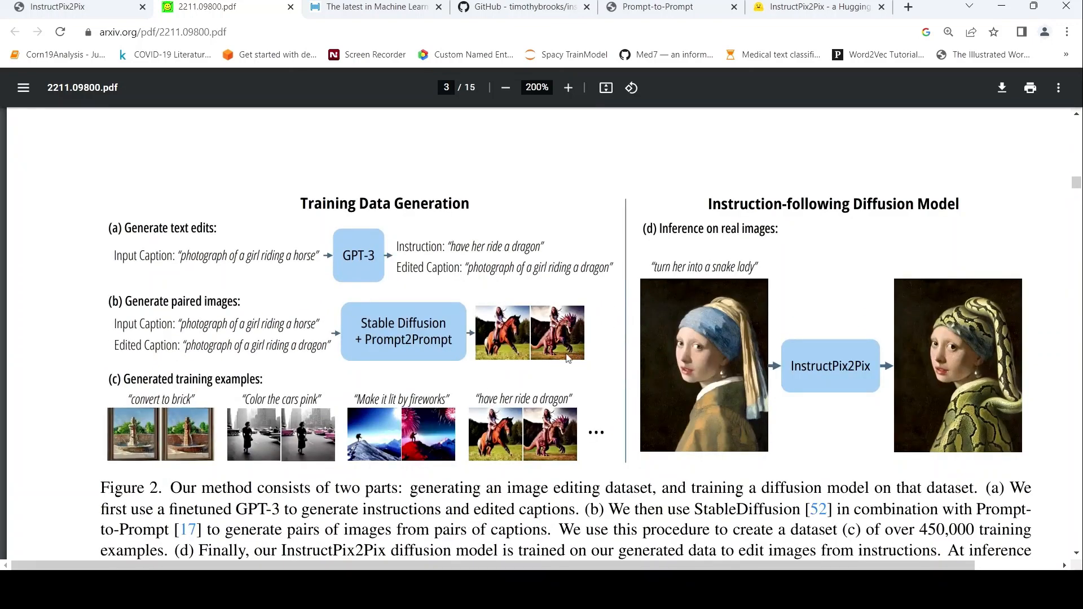
mouse_move(452, 237)
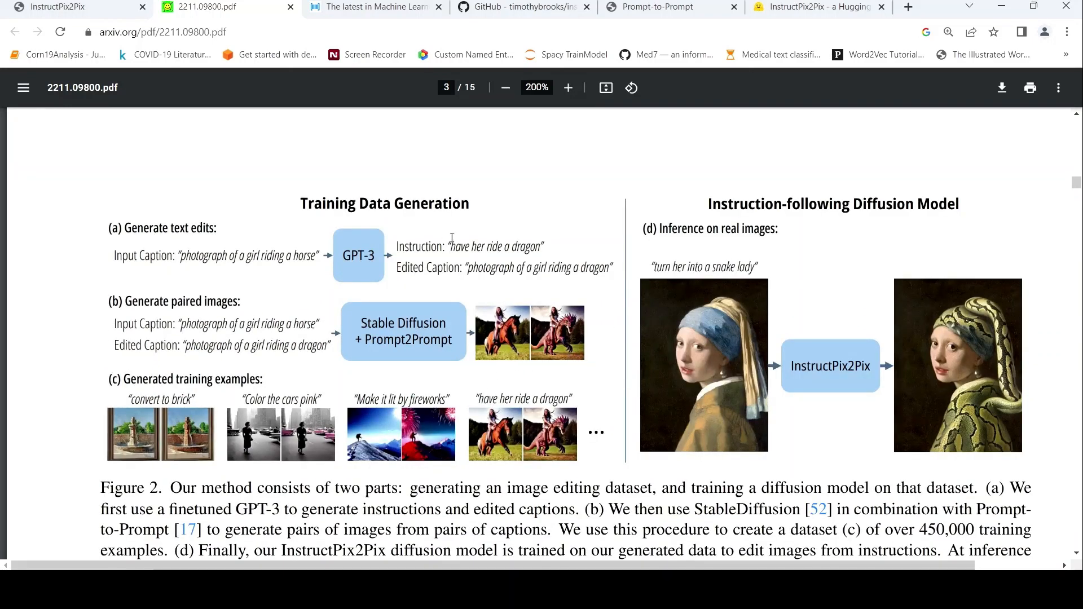
scroll(down, 3)
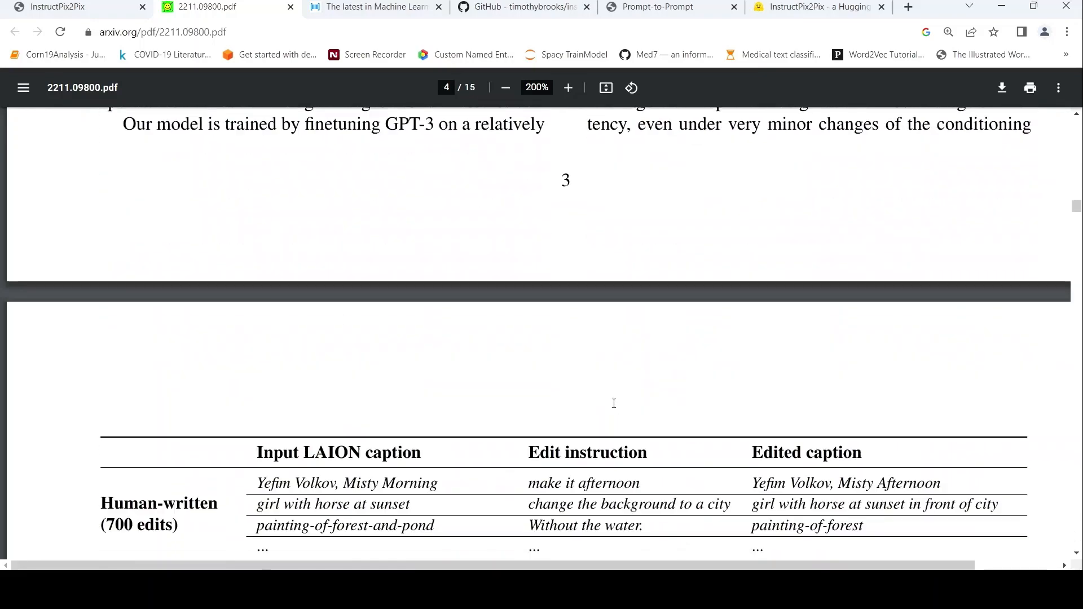
scroll(down, 3)
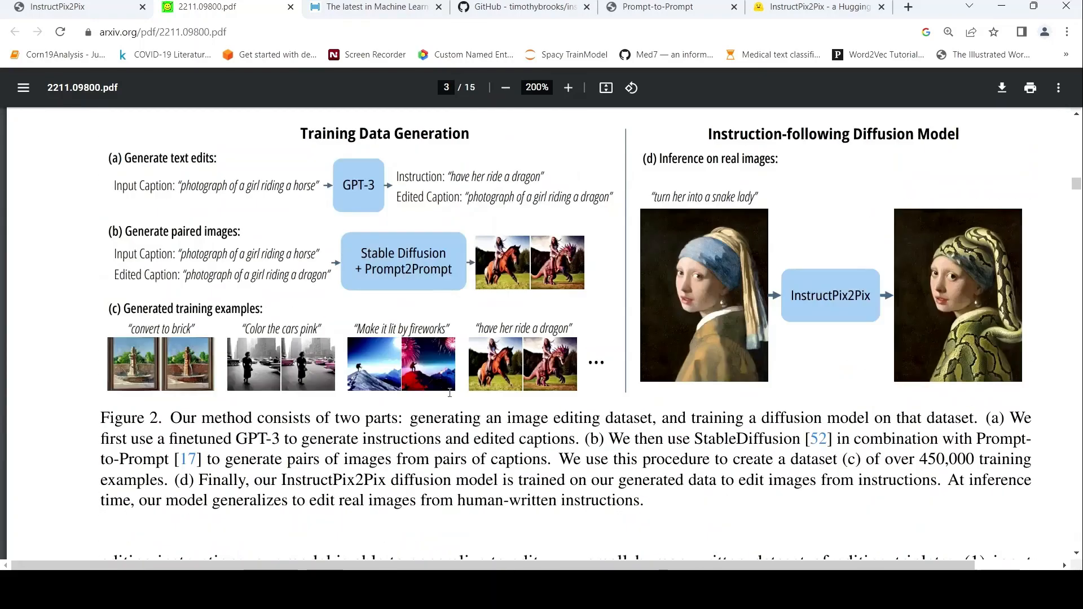
mouse_move(439, 358)
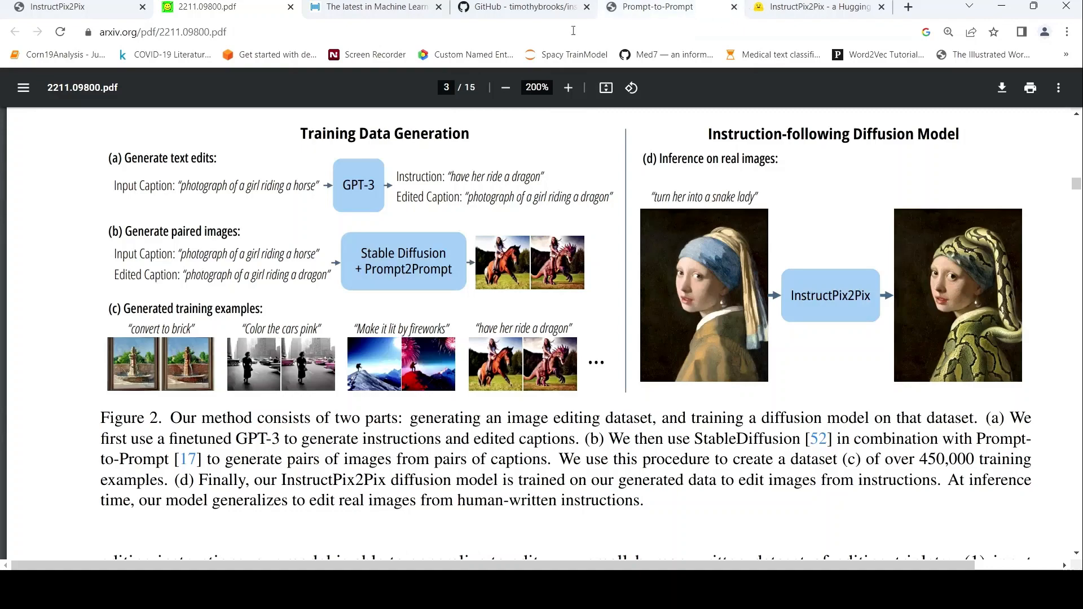
Step: Switch to the instruct-pix2pix GitHub README and browse to 'Set up a conda environment'
click(523, 6)
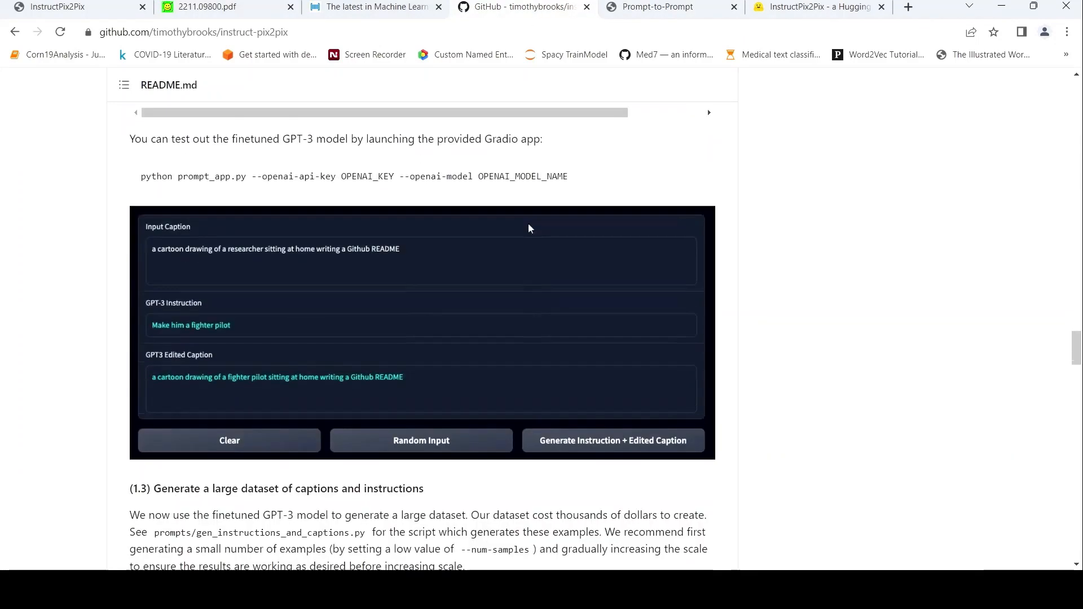
scroll(up, 3)
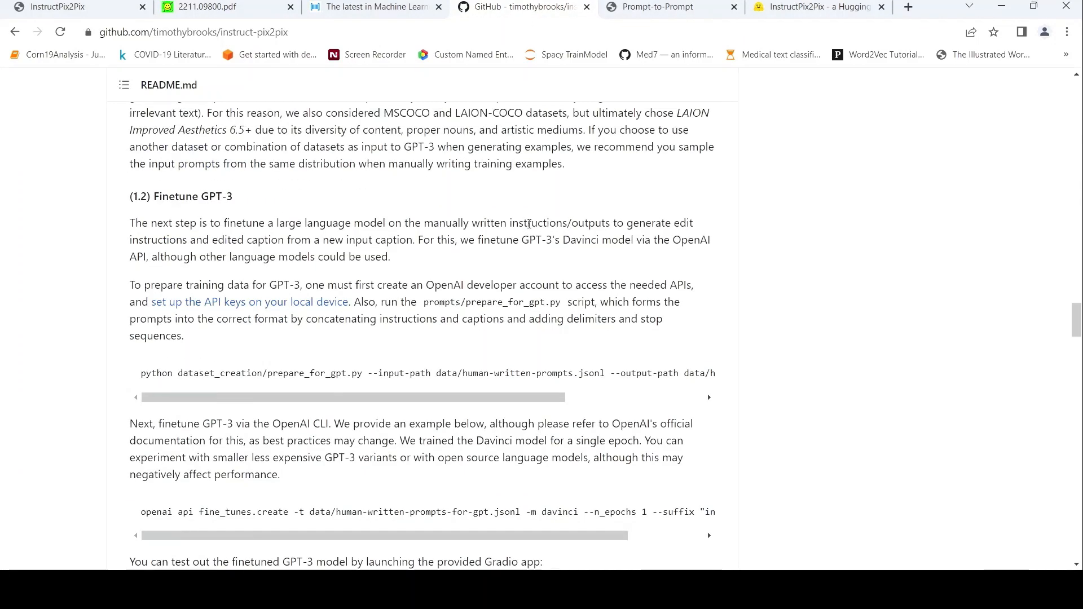
scroll(down, 3)
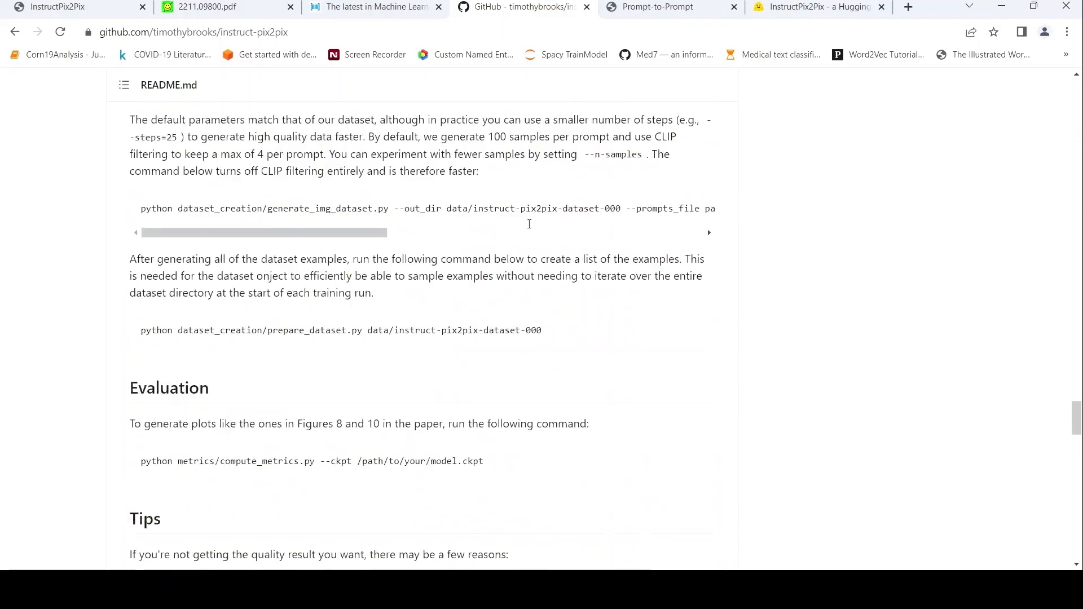
scroll(down, 3)
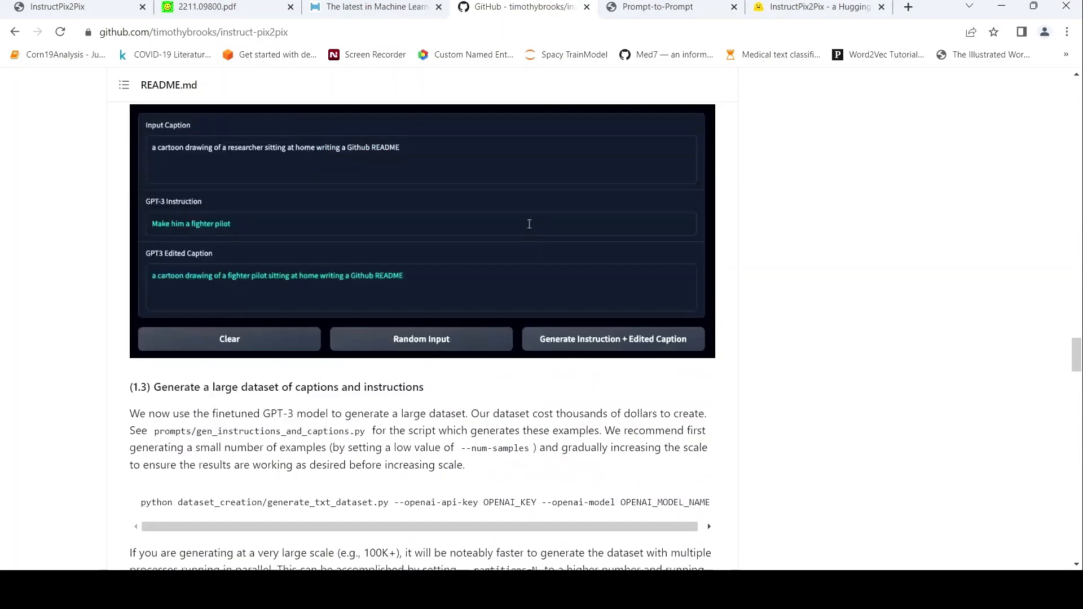
scroll(down, 3)
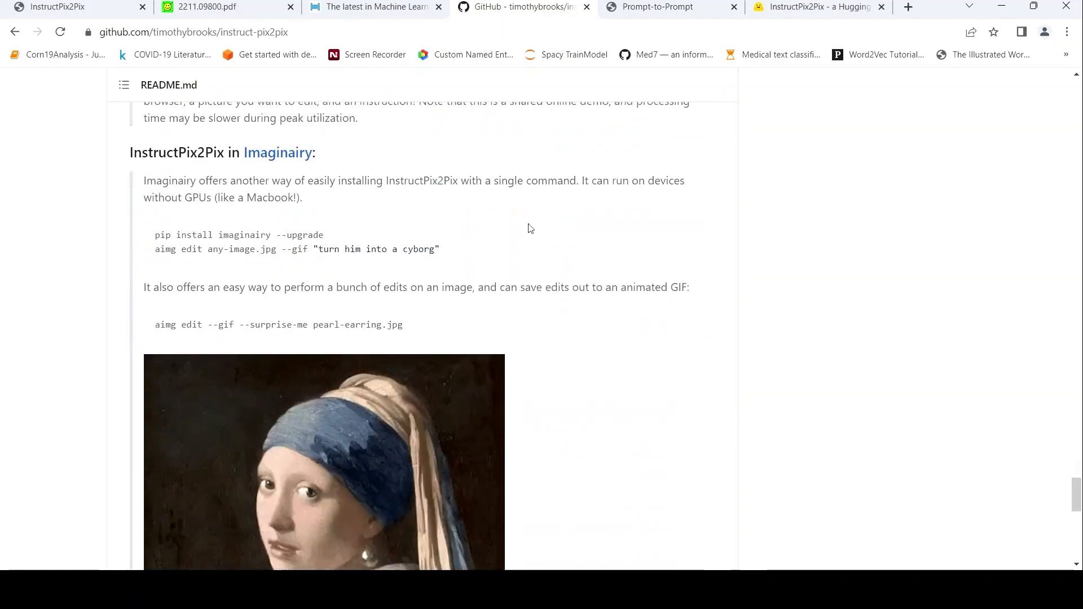
scroll(down, 3)
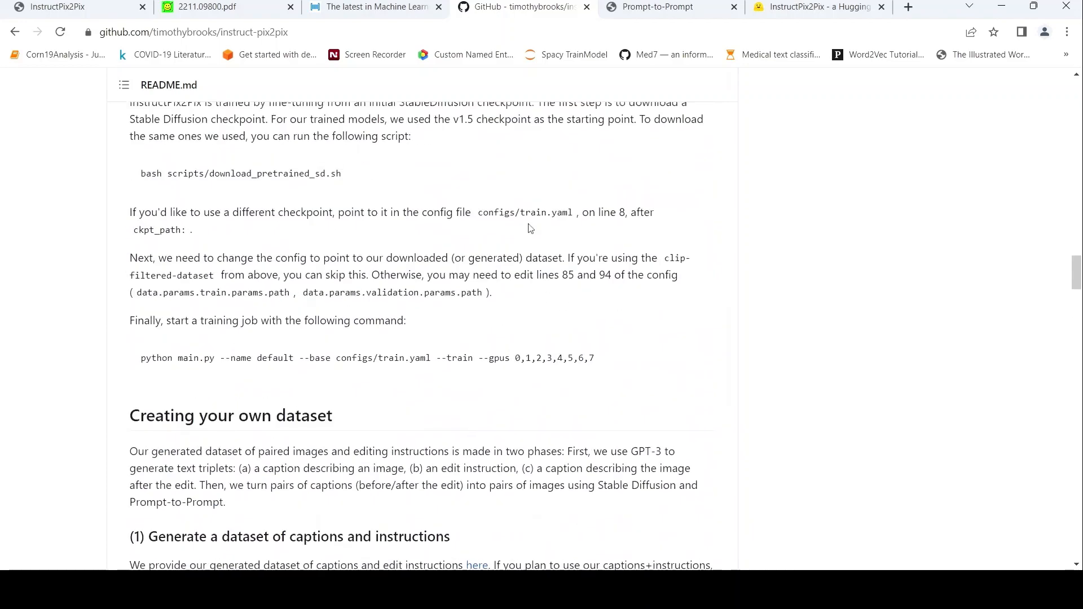
scroll(up, 3)
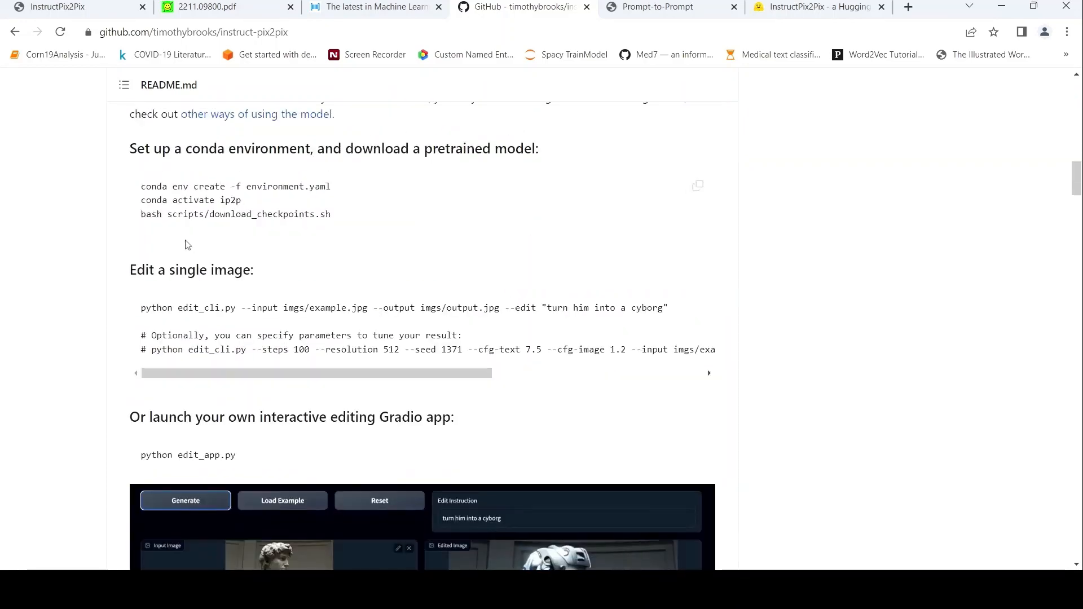
mouse_move(353, 224)
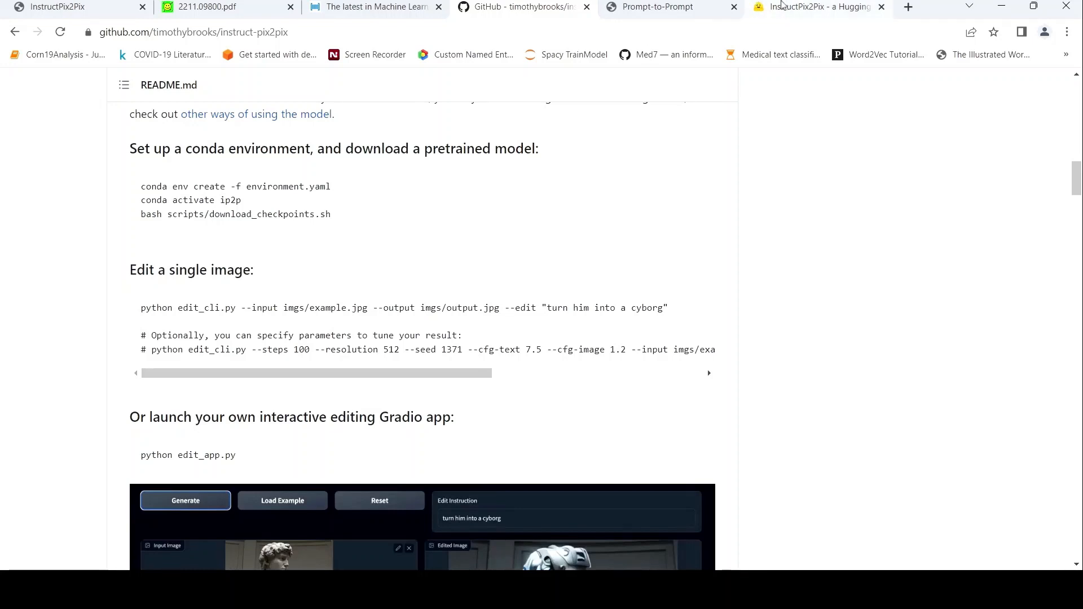
Step: In the Hugging Face demo, enter 'Convert the image into an oil pastel painting' as instruction
click(819, 6)
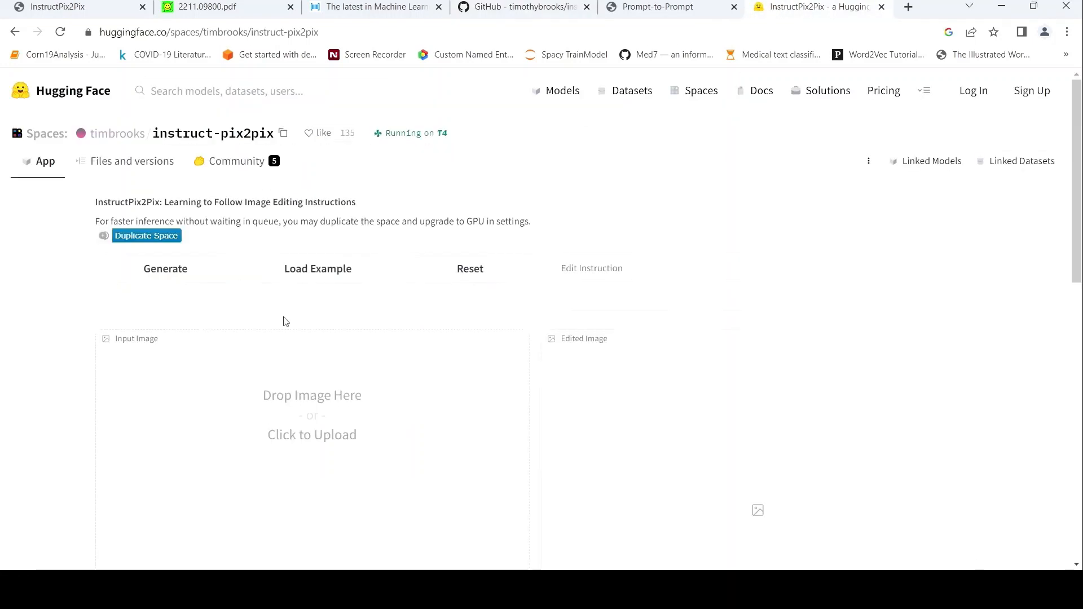
scroll(down, 3)
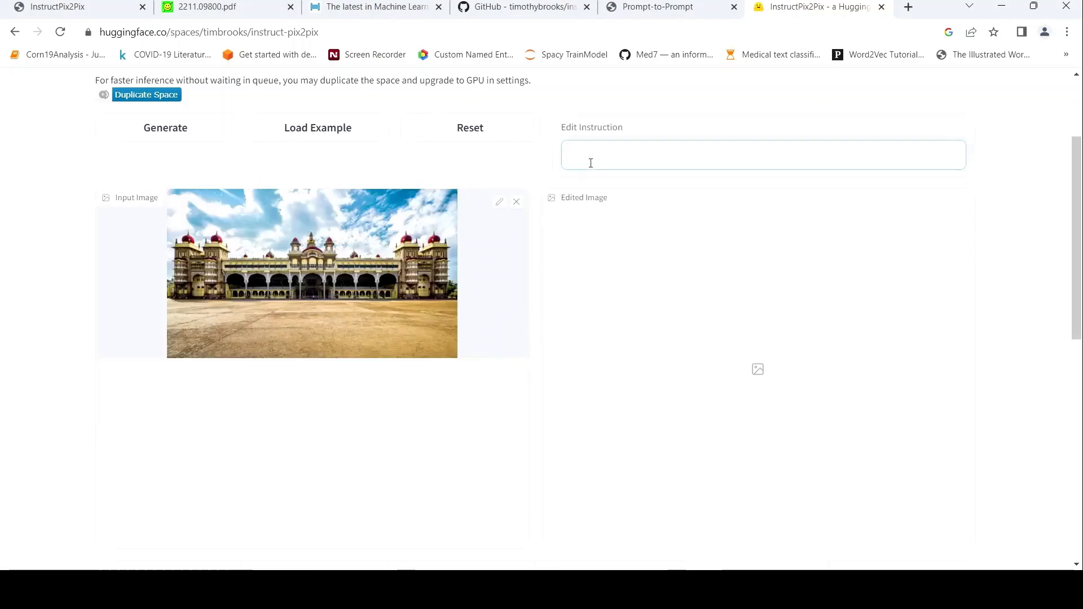
text(Convert the)
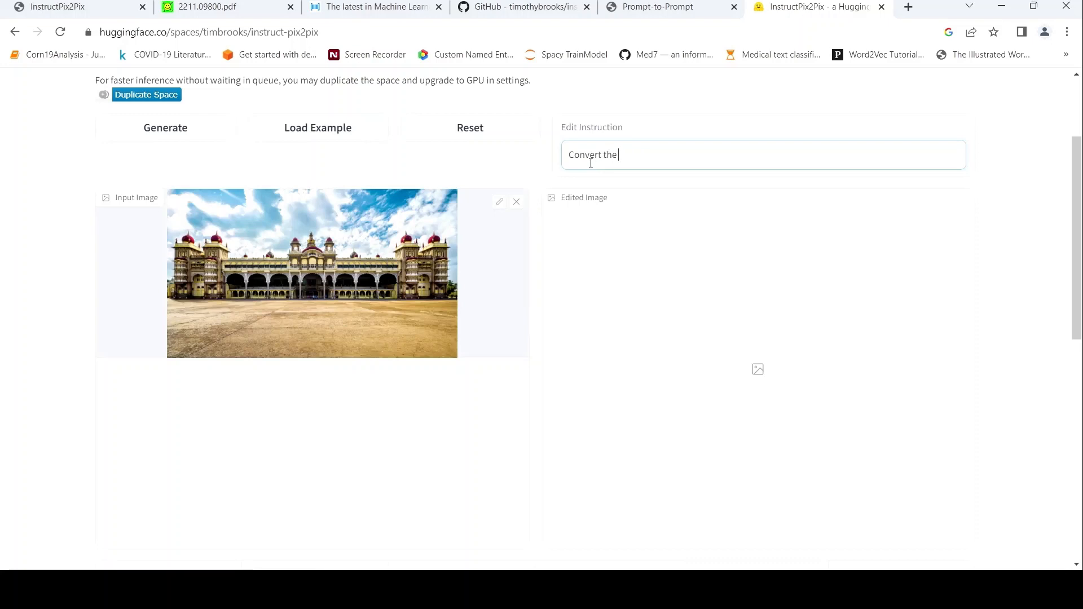
text(image into)
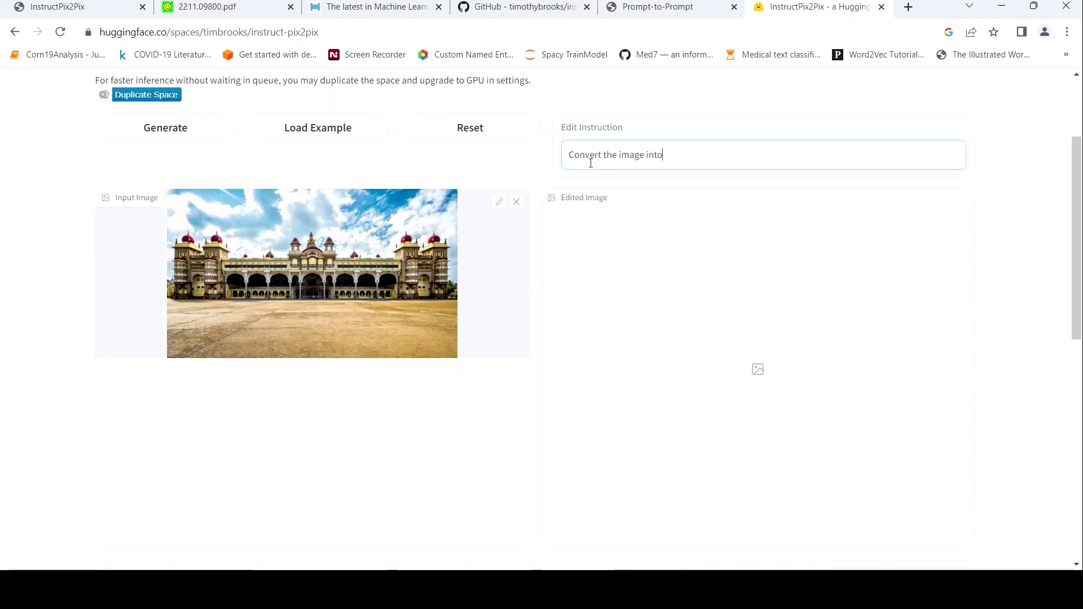
text(an oip)
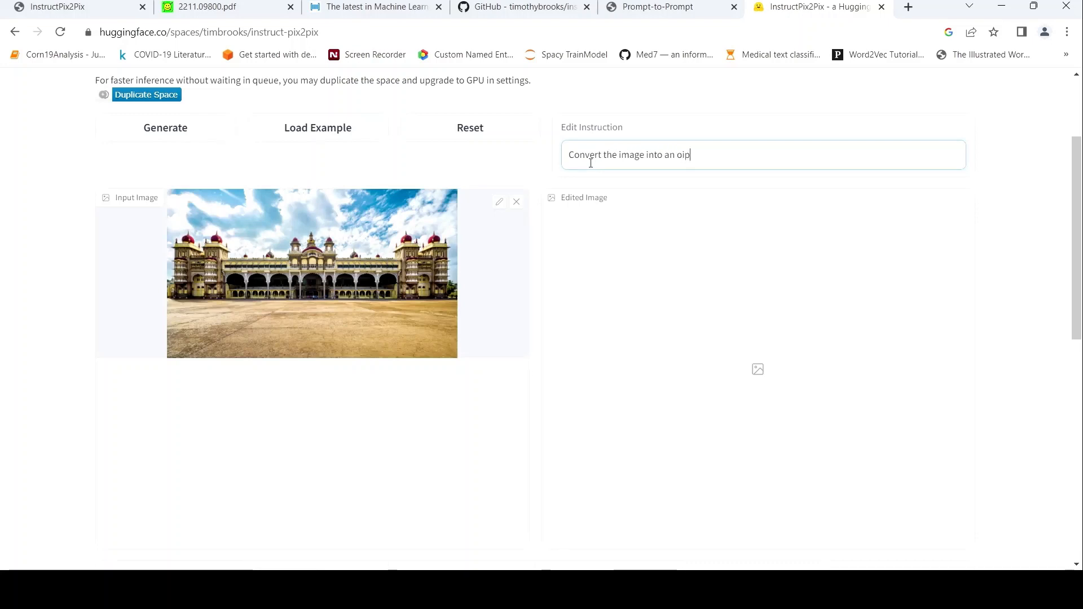
text(pastep pai)
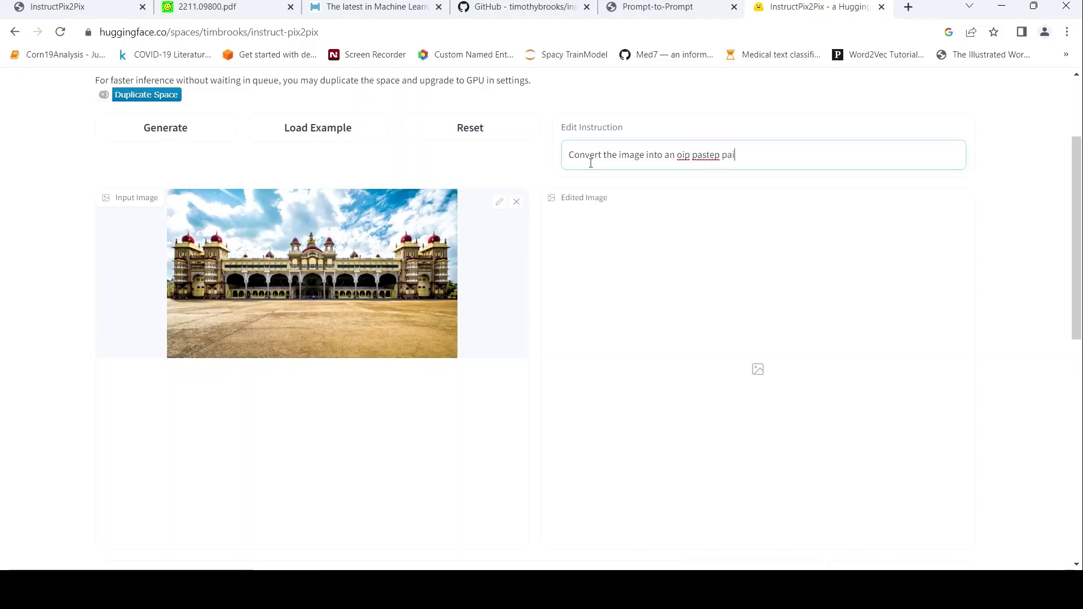
text(nting)
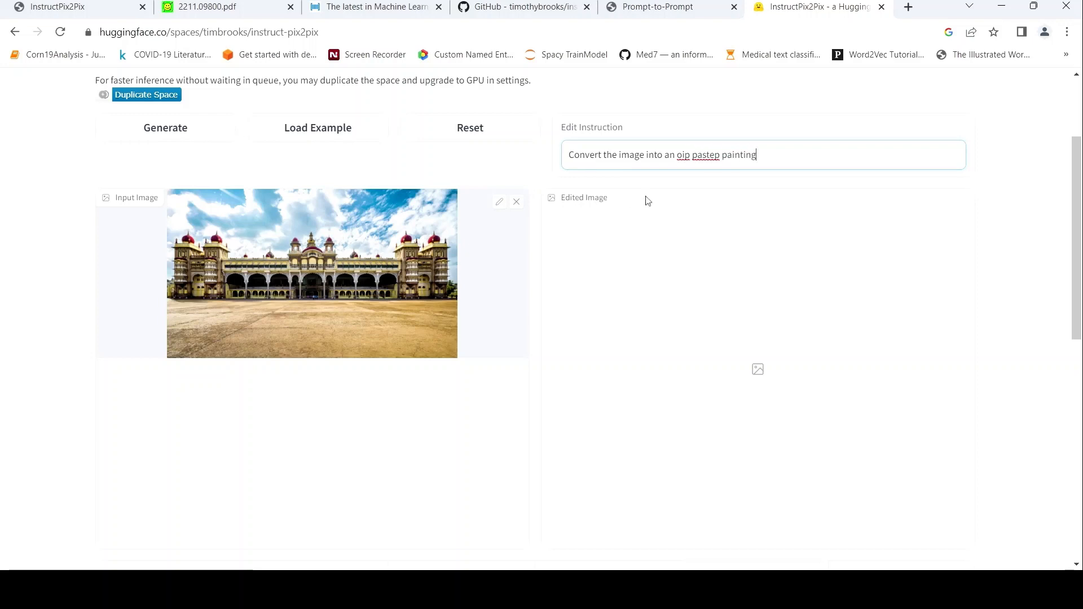
key(Backspace)
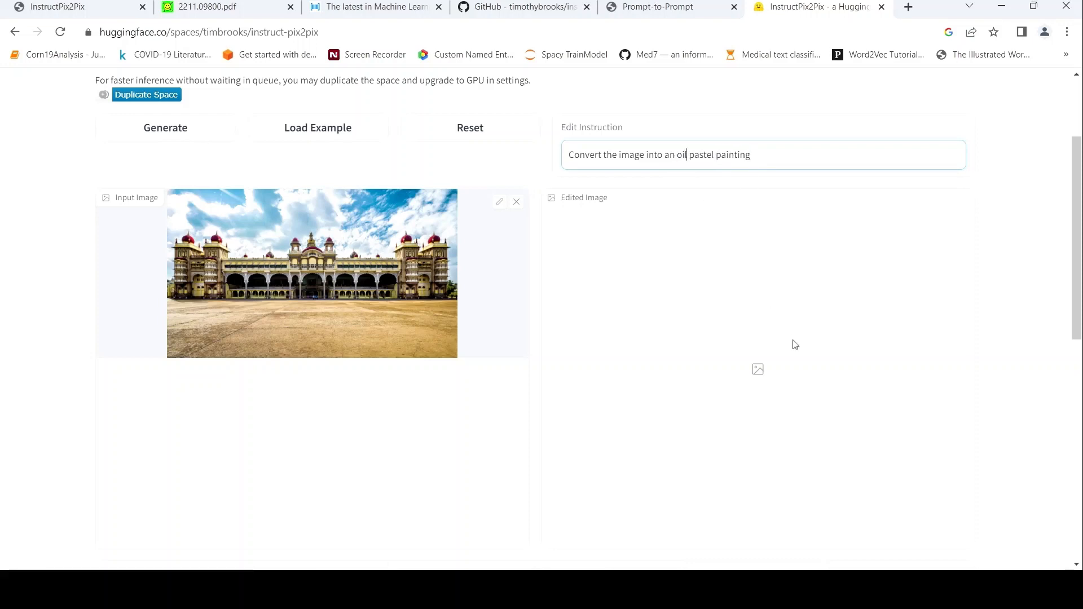
Step: Generate the oil pastel edit of the palace photo and view the Edited Image result
click(166, 128)
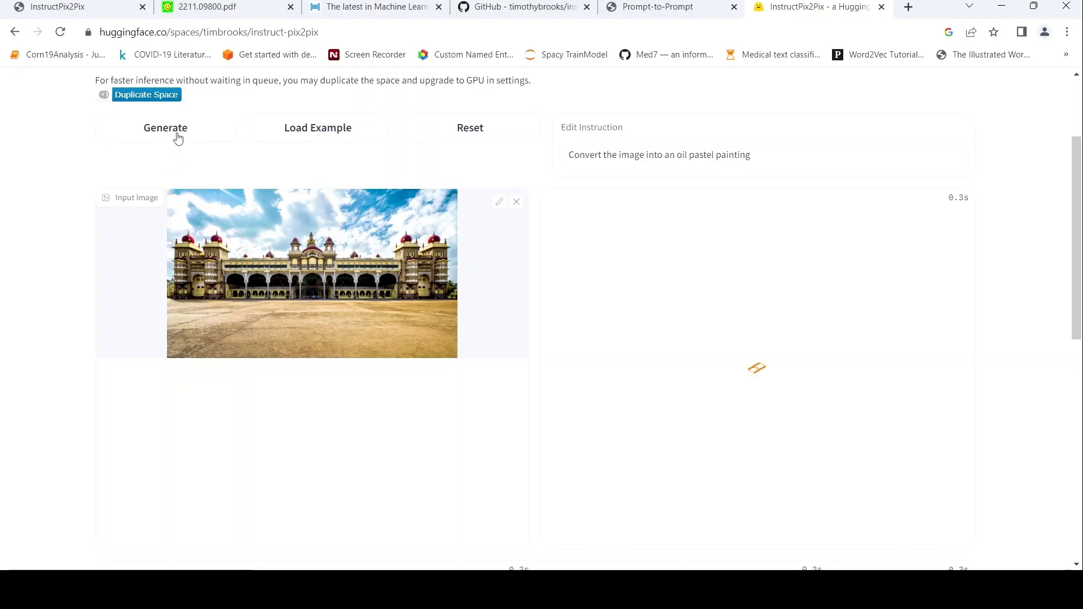
click(165, 128)
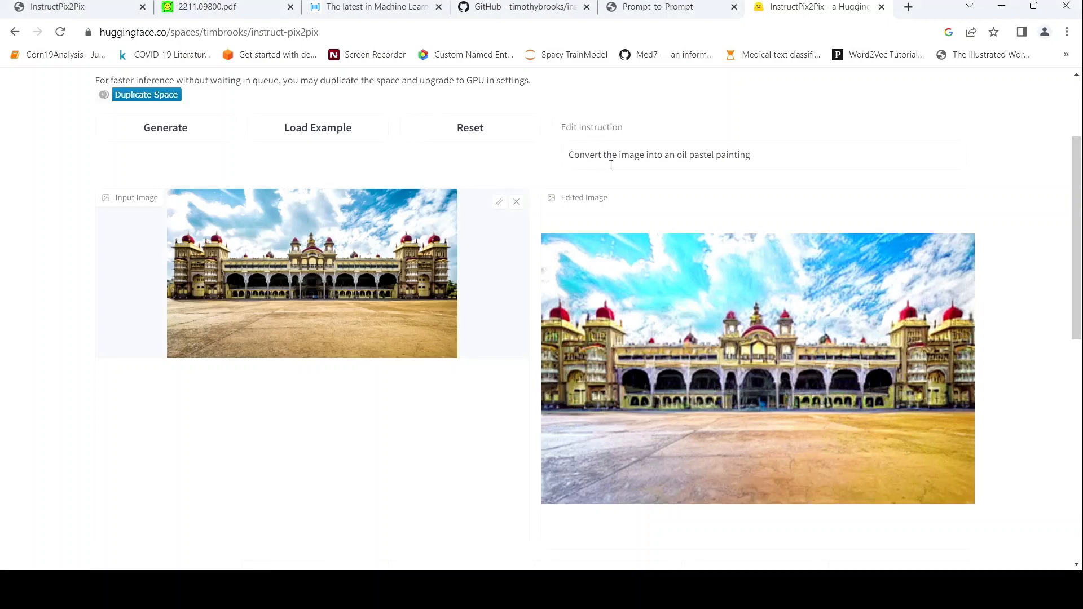
mouse_move(699, 259)
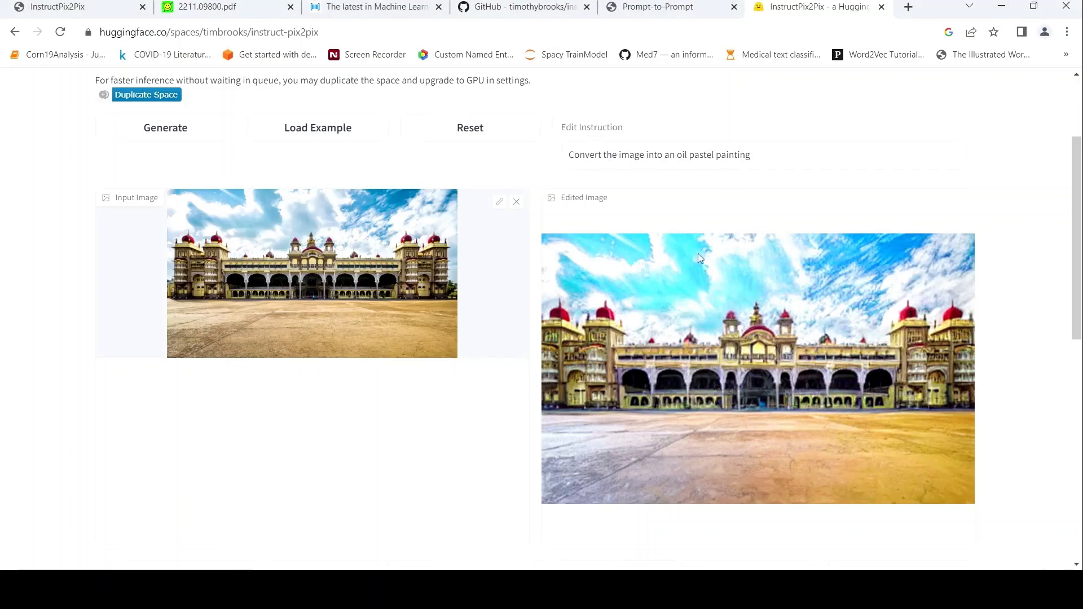
mouse_move(772, 357)
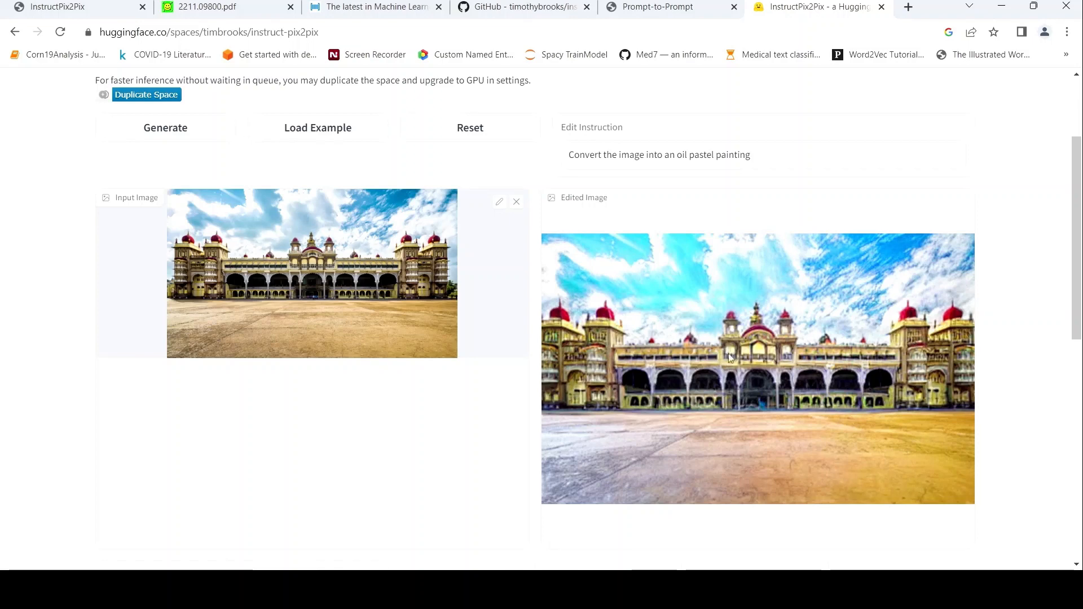
scroll(up, 3)
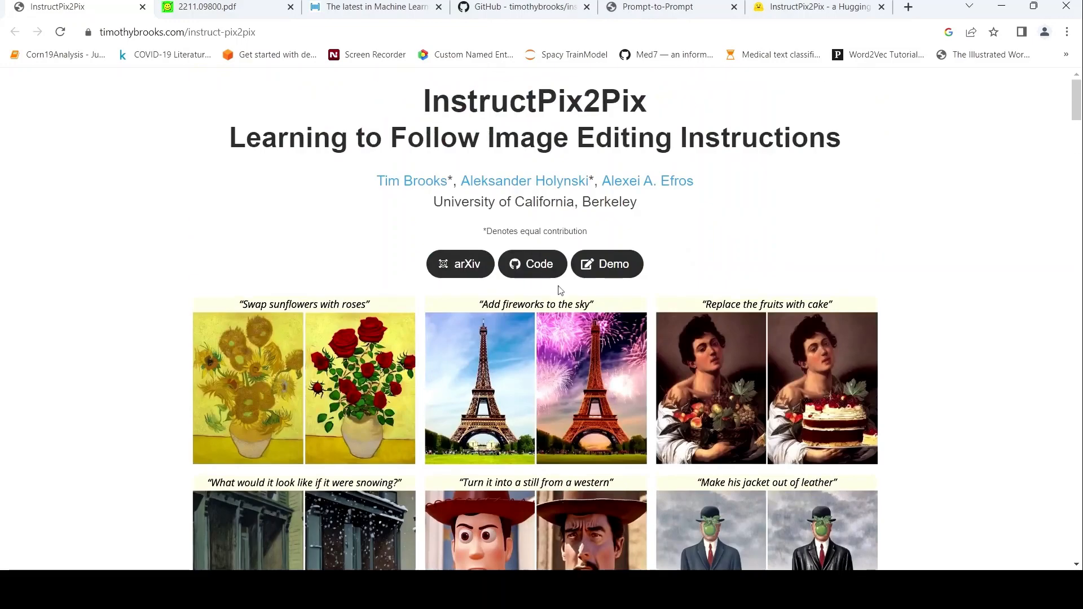
mouse_move(874, 3)
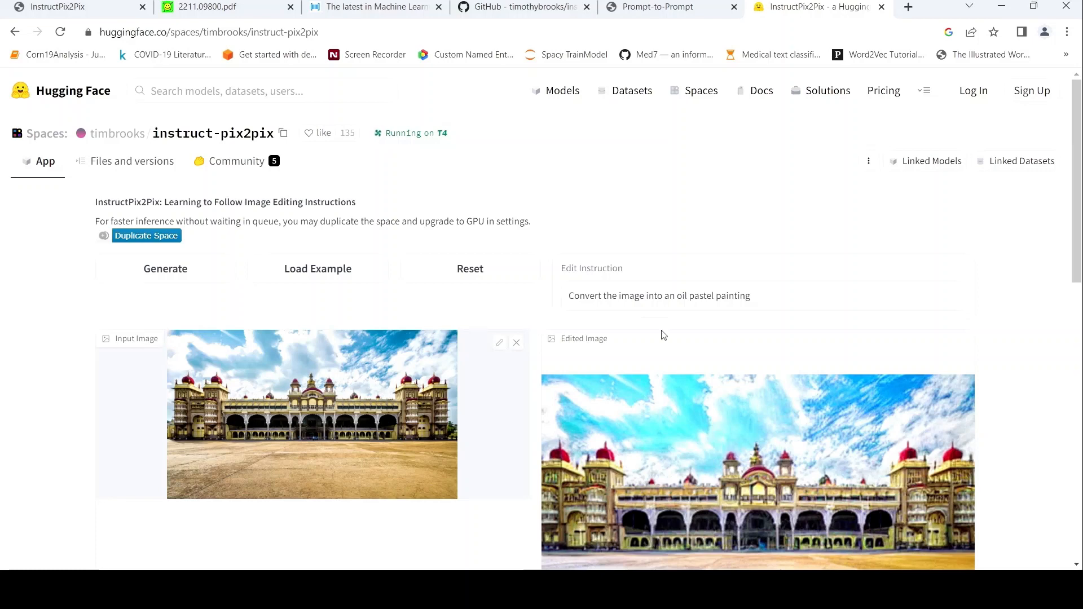
scroll(down, 3)
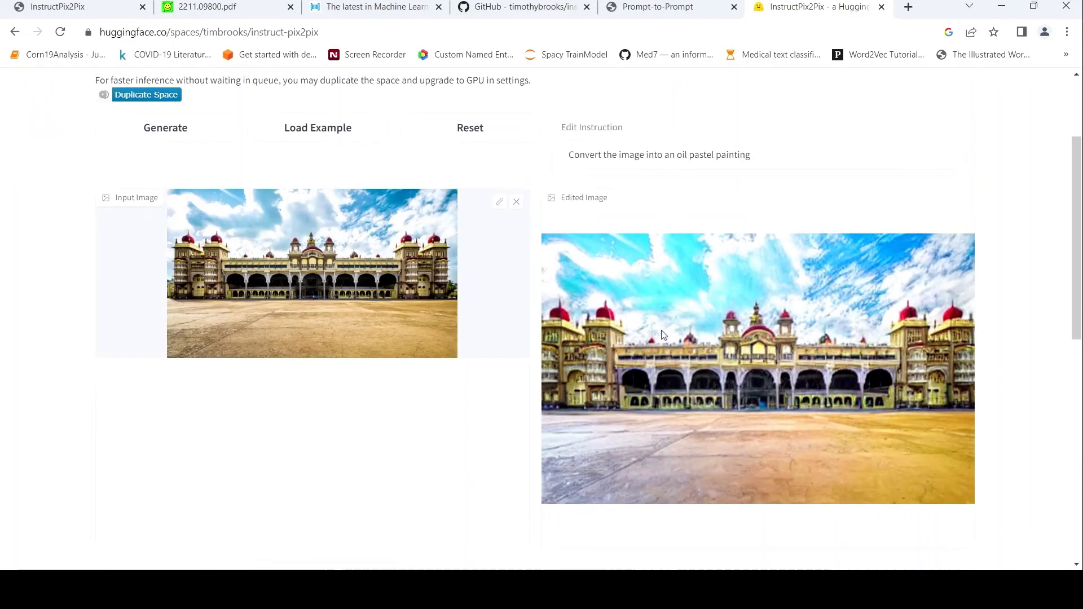
mouse_move(648, 338)
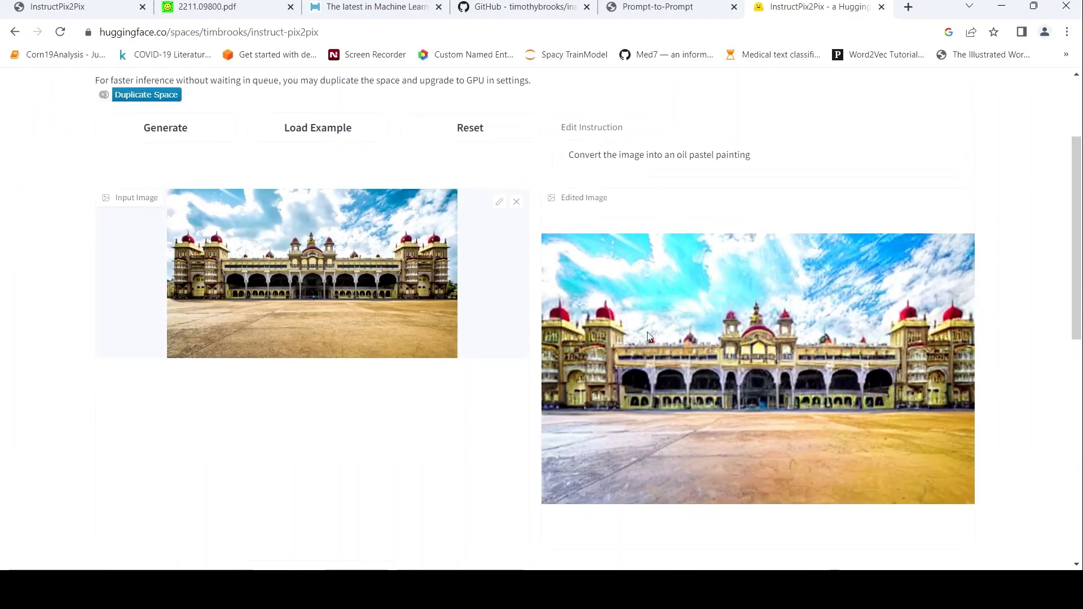
mouse_move(676, 237)
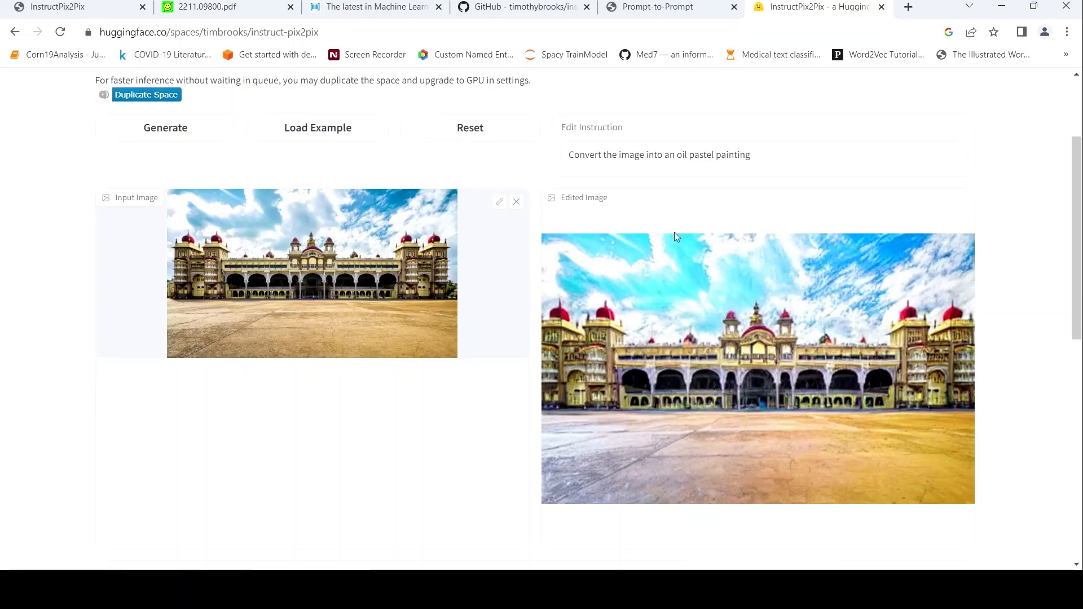
mouse_move(83, 35)
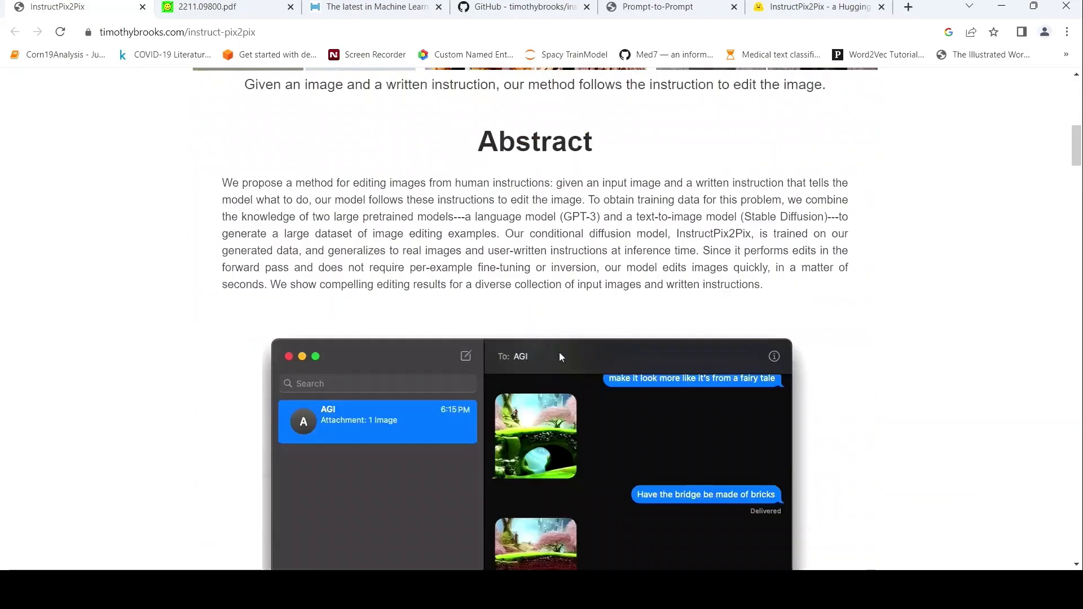
Step: Scroll the InstructPix2Pix page past the Abstract to the boats and city skyline results
scroll(down, 3)
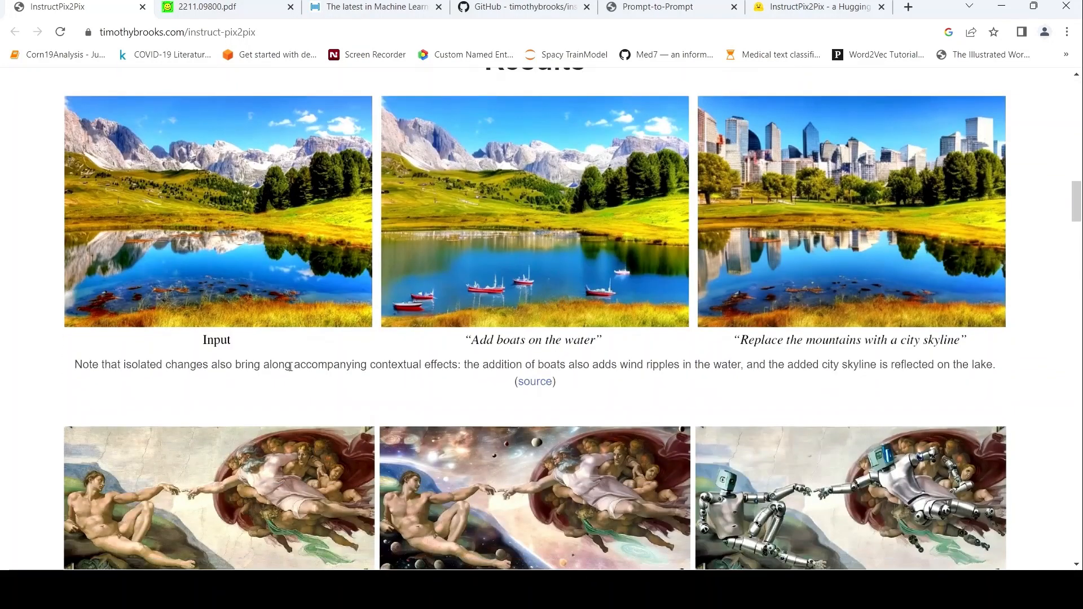
mouse_move(510, 352)
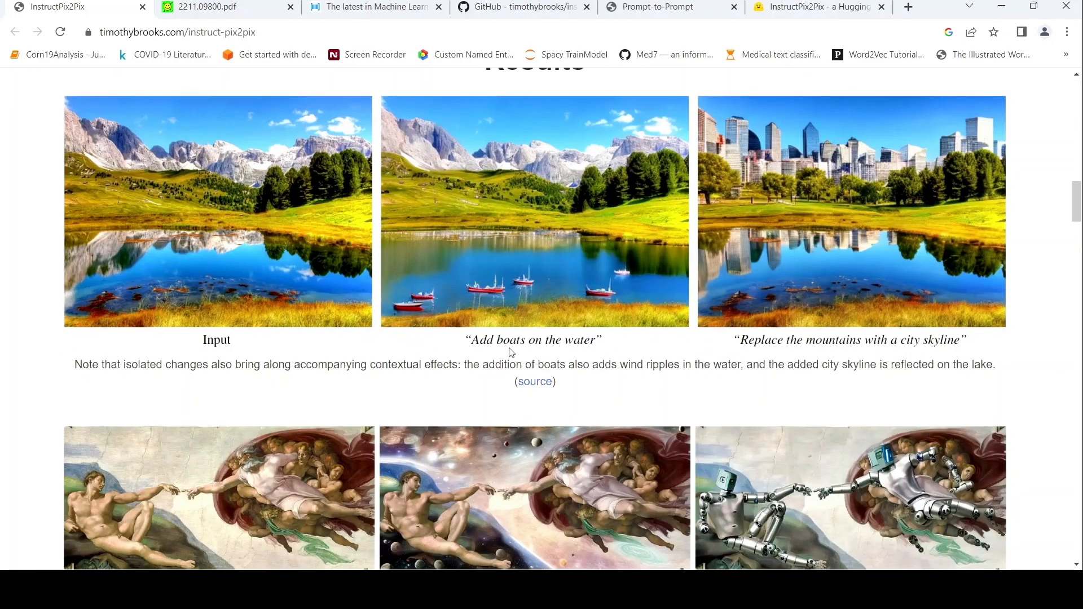
mouse_move(302, 308)
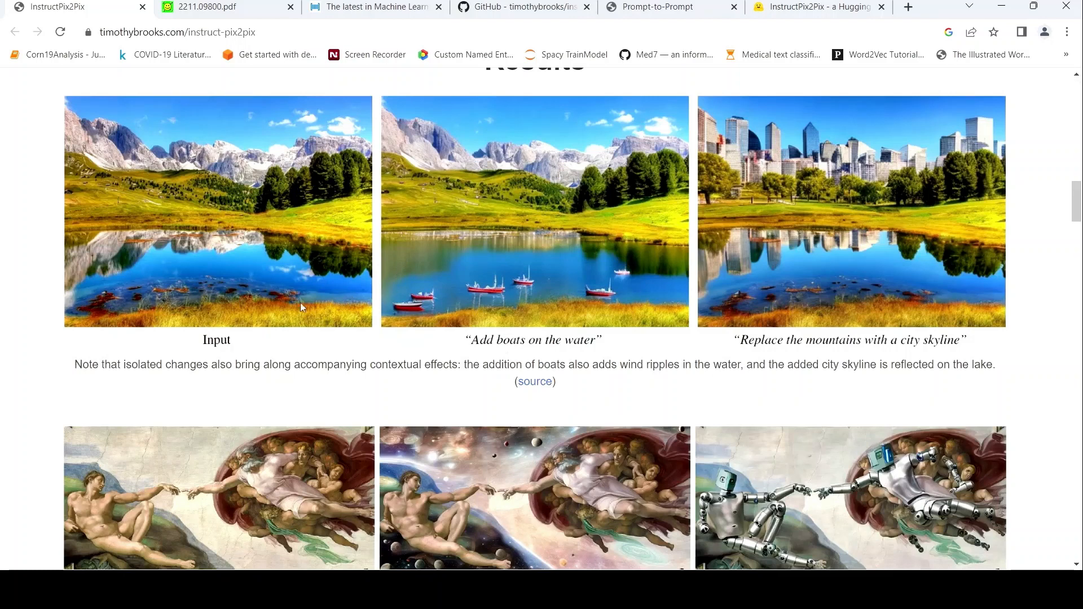
mouse_move(202, 331)
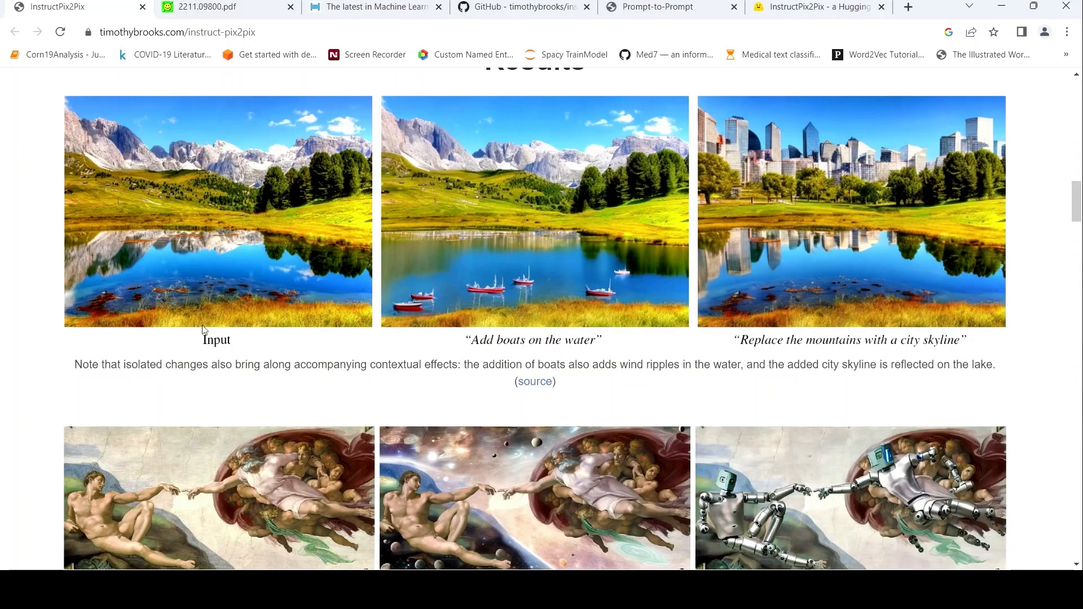
mouse_move(561, 341)
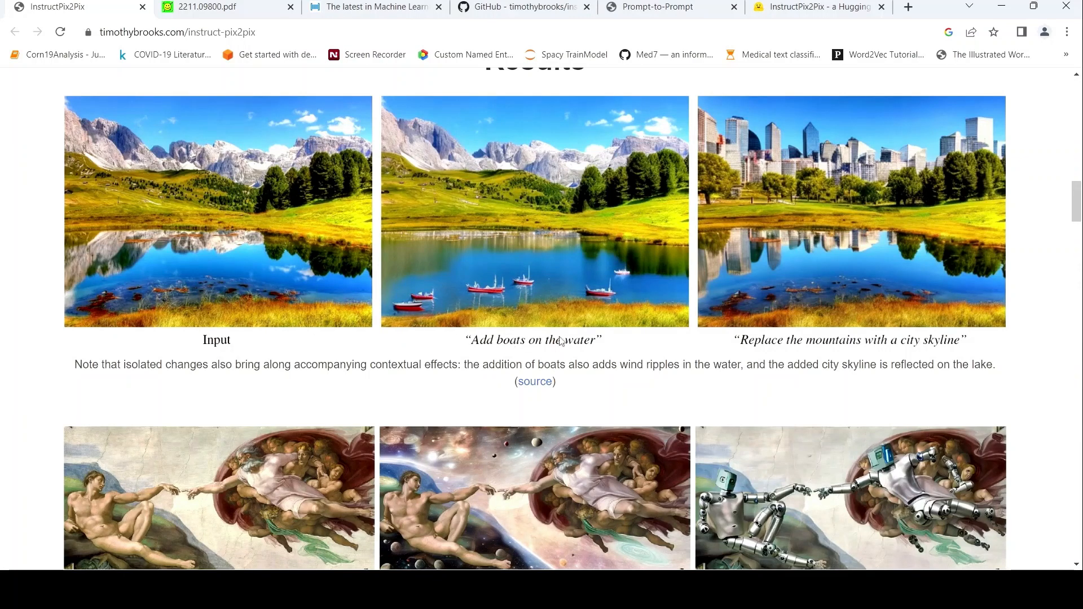
mouse_move(560, 271)
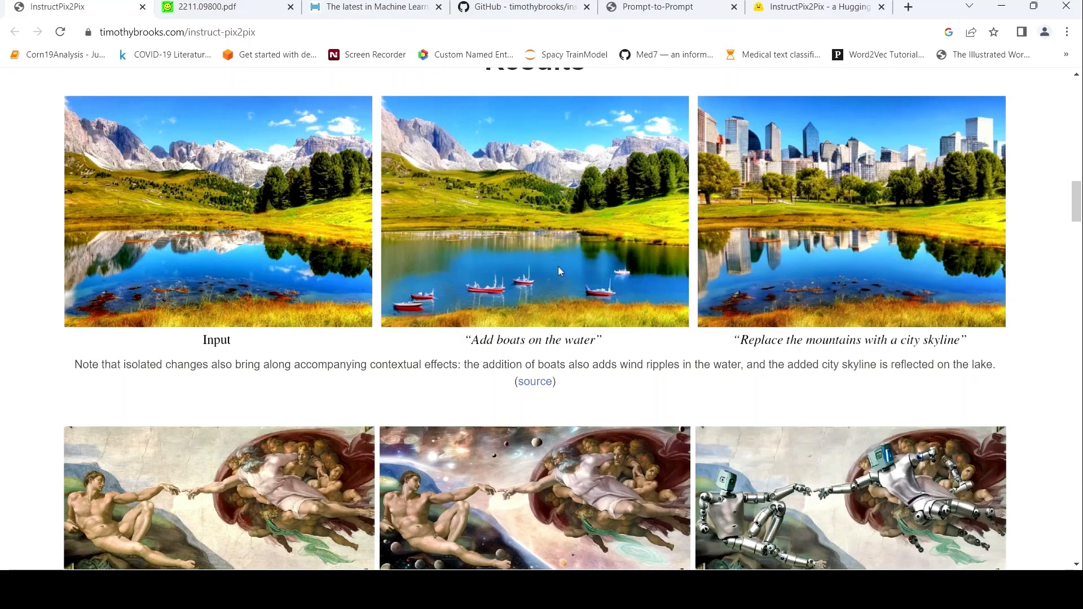
mouse_move(624, 378)
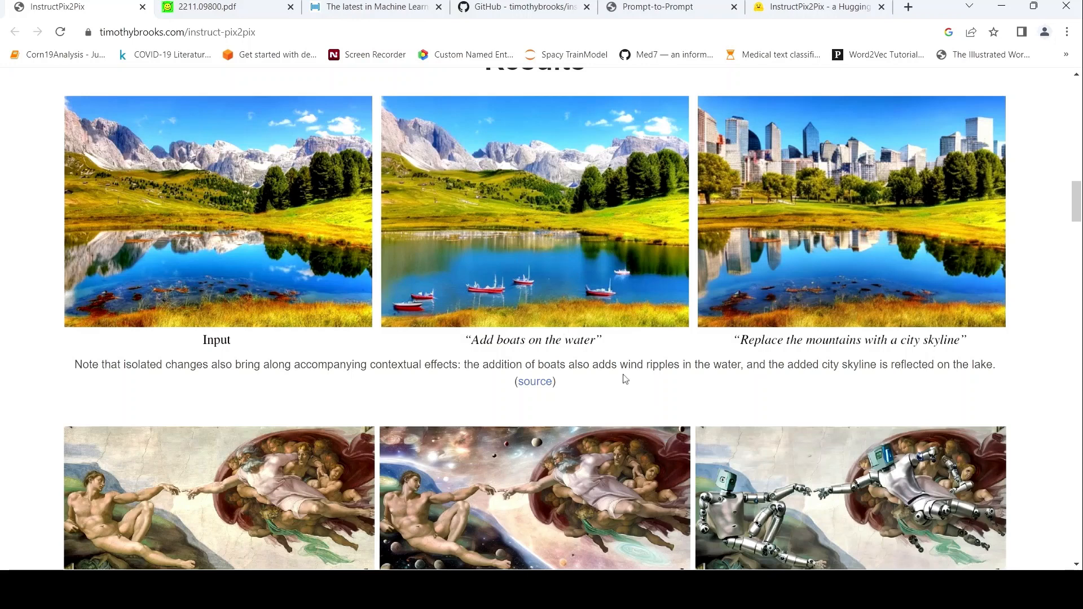
mouse_move(543, 270)
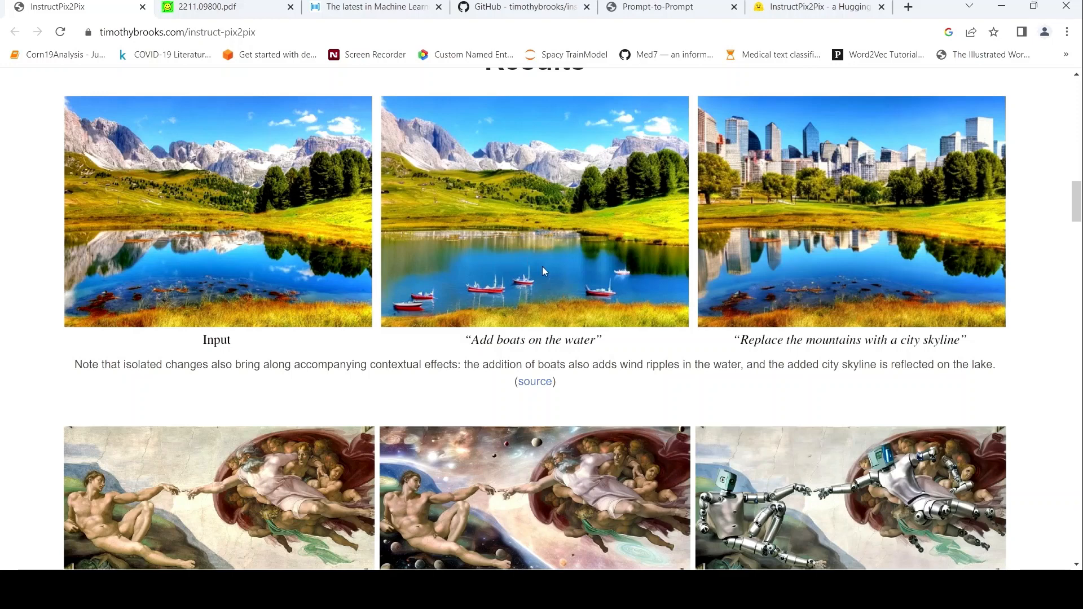
mouse_move(800, 332)
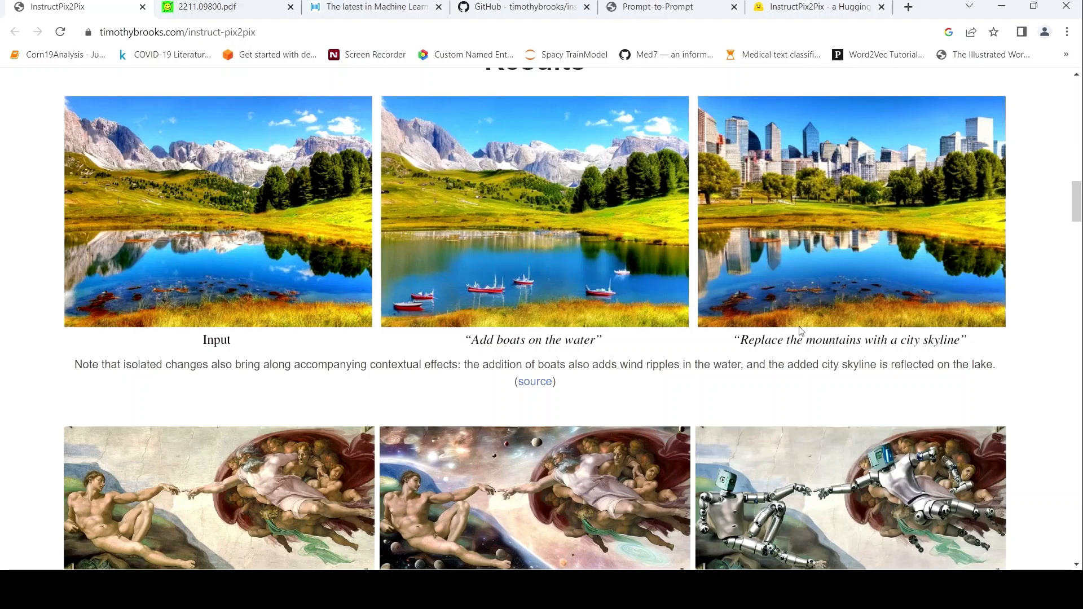
mouse_move(650, 181)
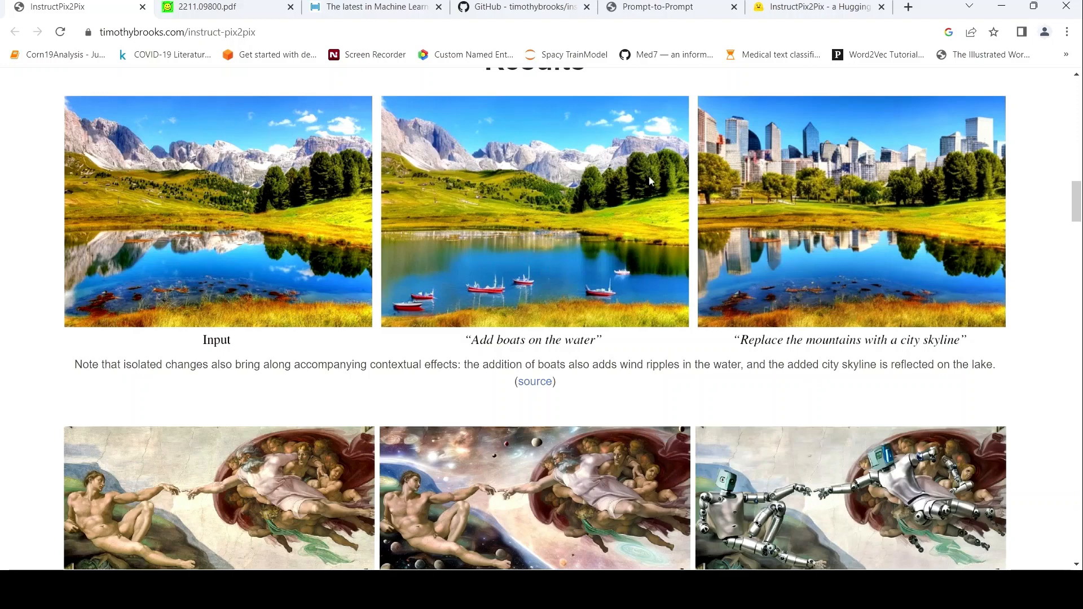
mouse_move(788, 199)
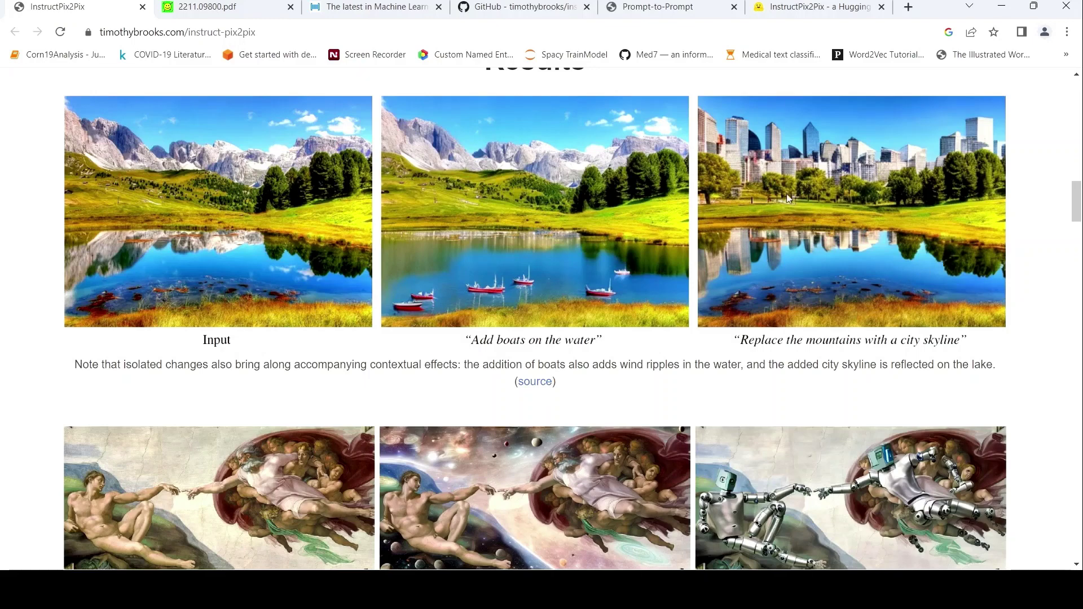
Step: Scroll past the Abbey Road variations to the Mona Lisa styles and cityscape times-of-day examples
scroll(down, 3)
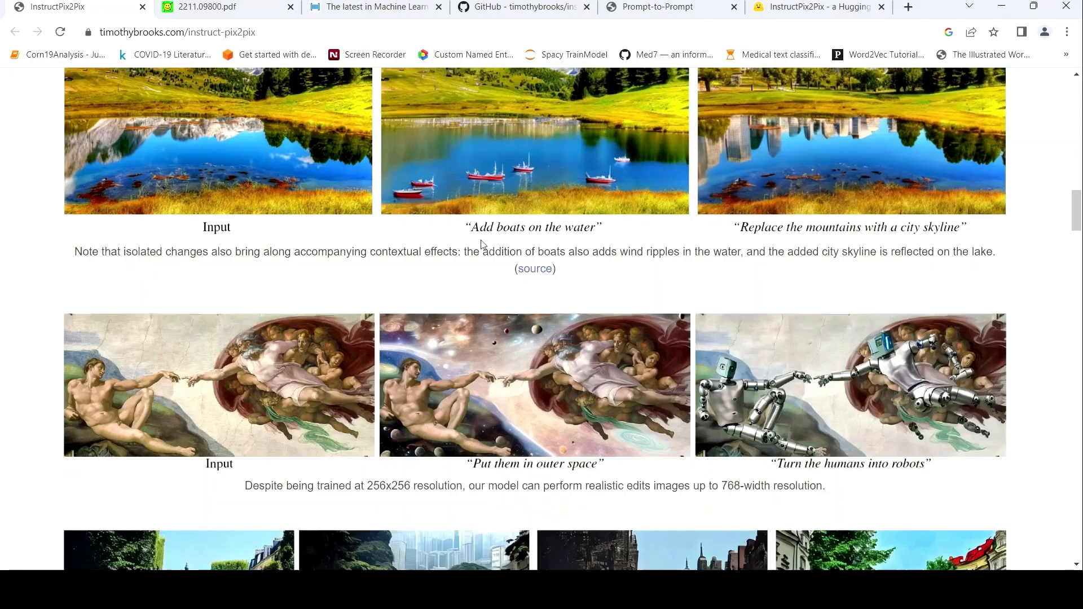
scroll(down, 3)
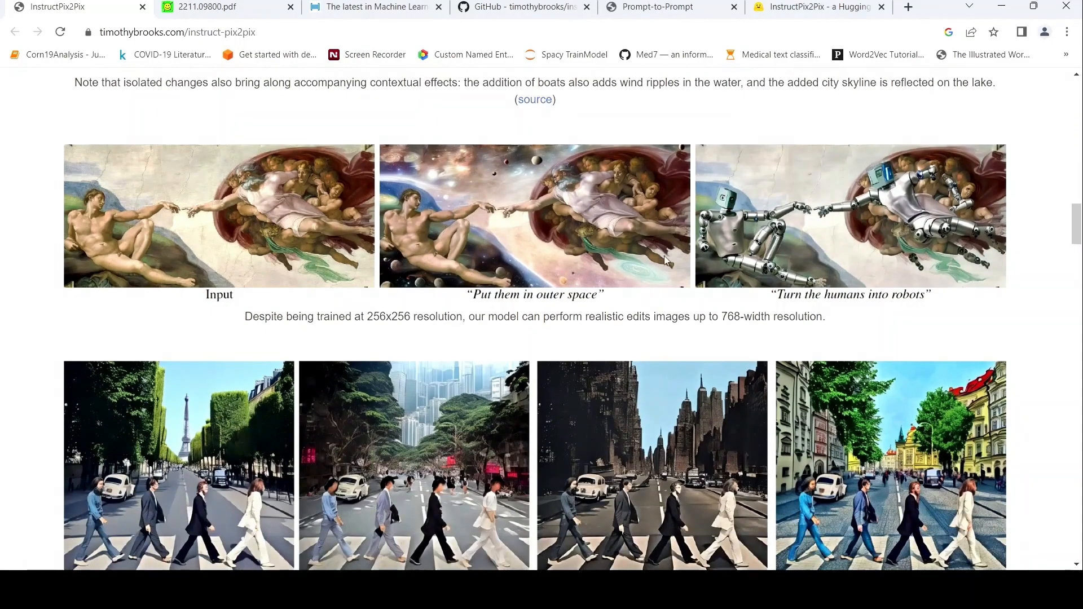
scroll(down, 3)
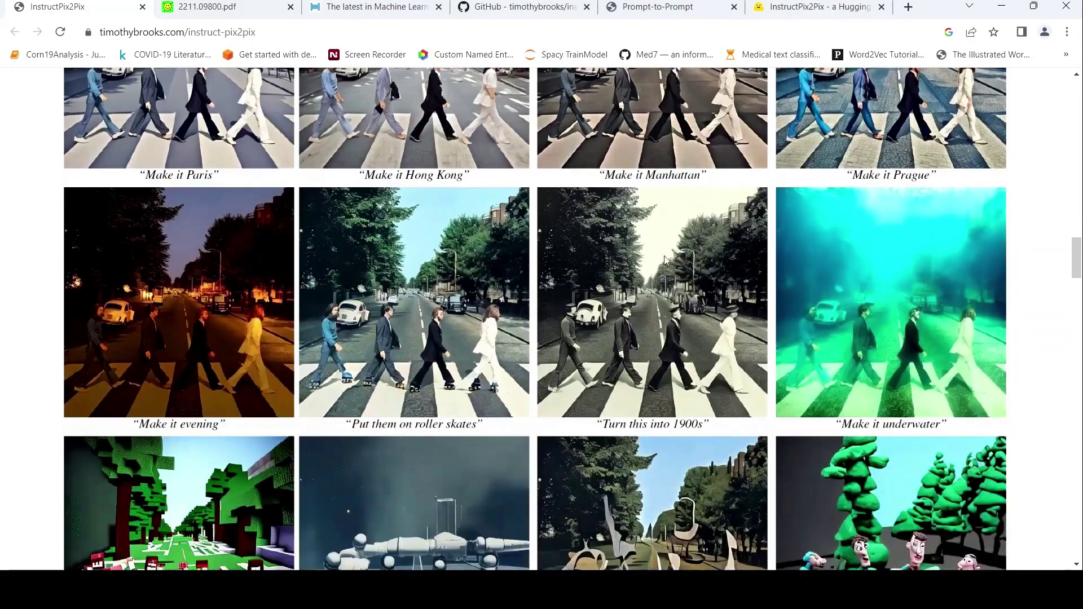
scroll(down, 3)
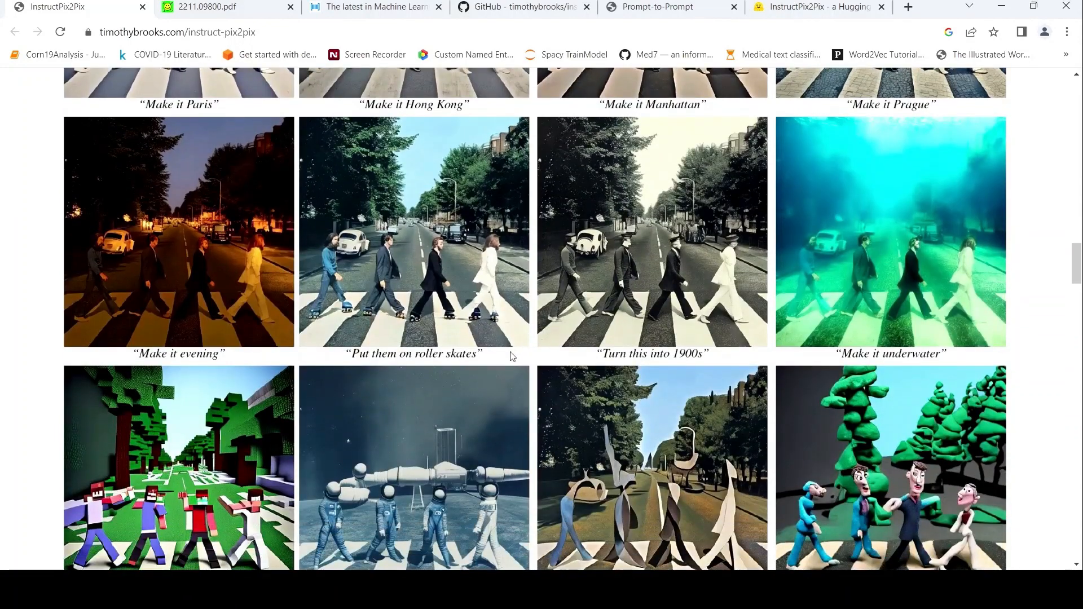
scroll(down, 3)
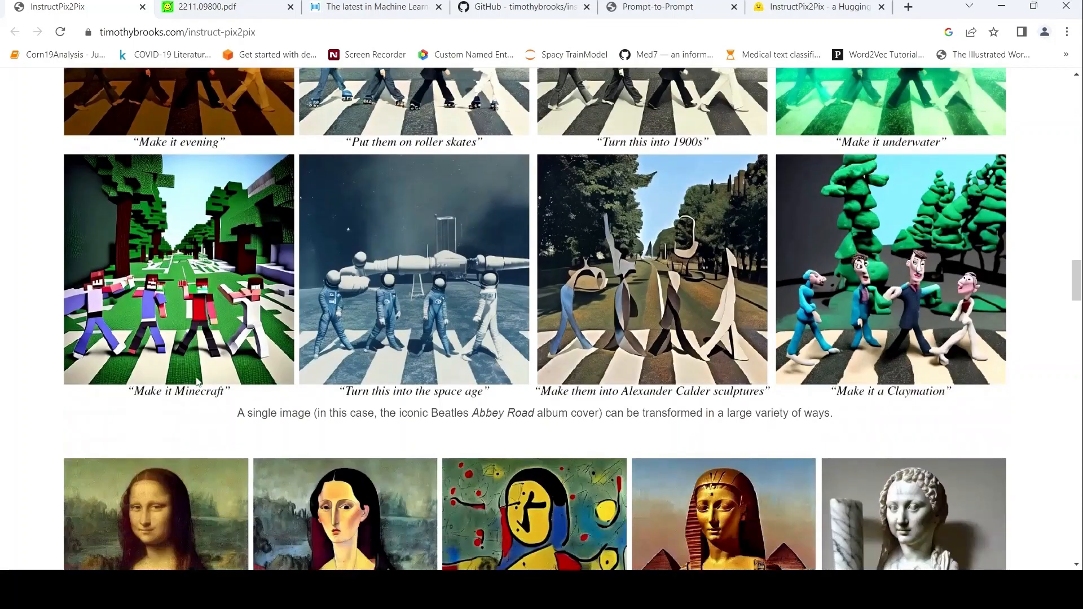
scroll(down, 3)
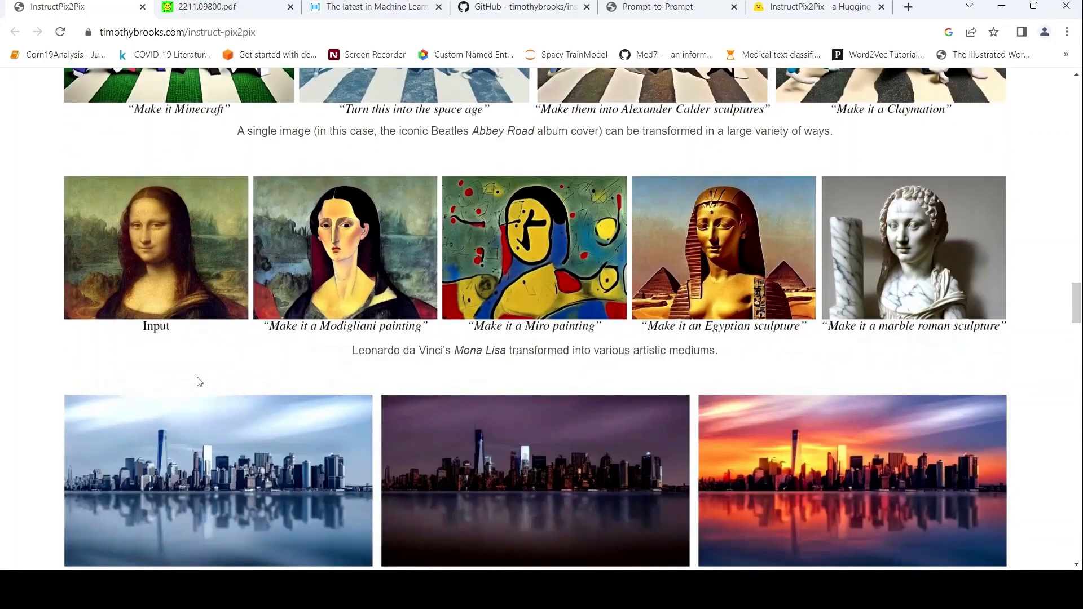
scroll(down, 3)
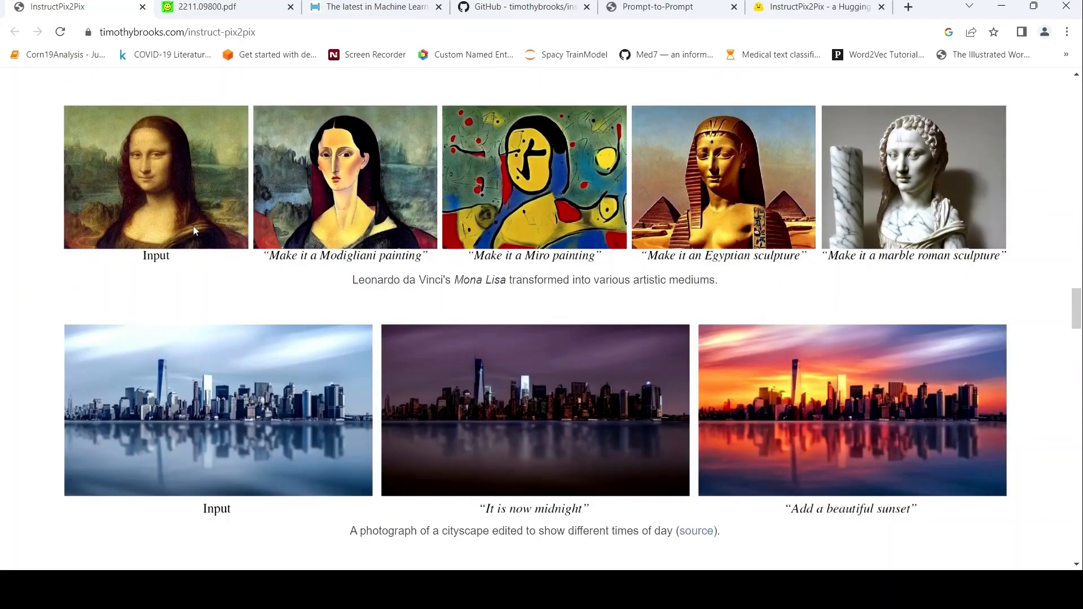
mouse_move(325, 278)
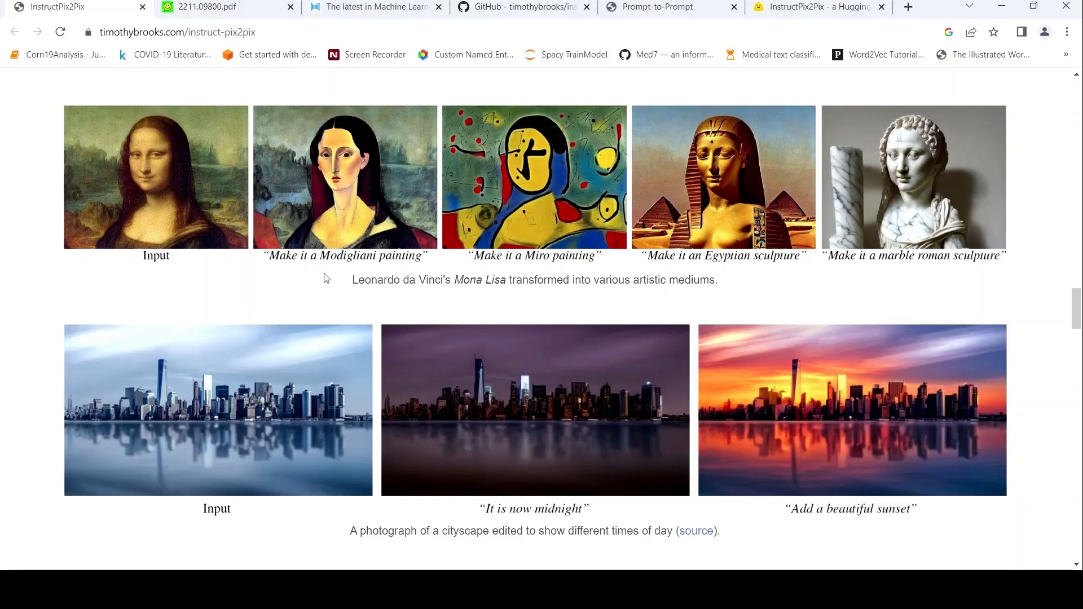
mouse_move(377, 275)
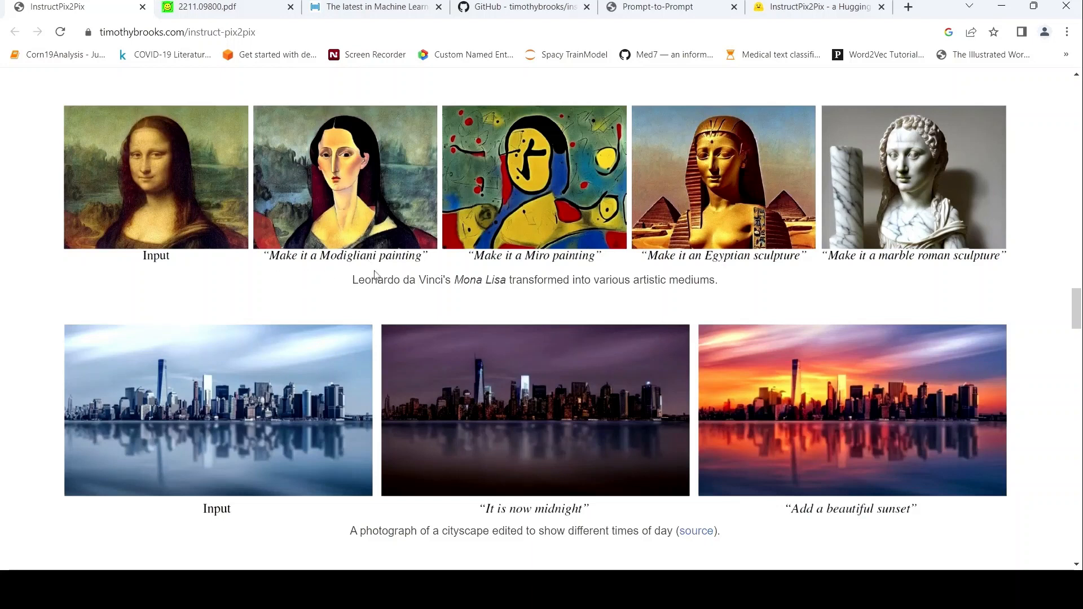
mouse_move(544, 257)
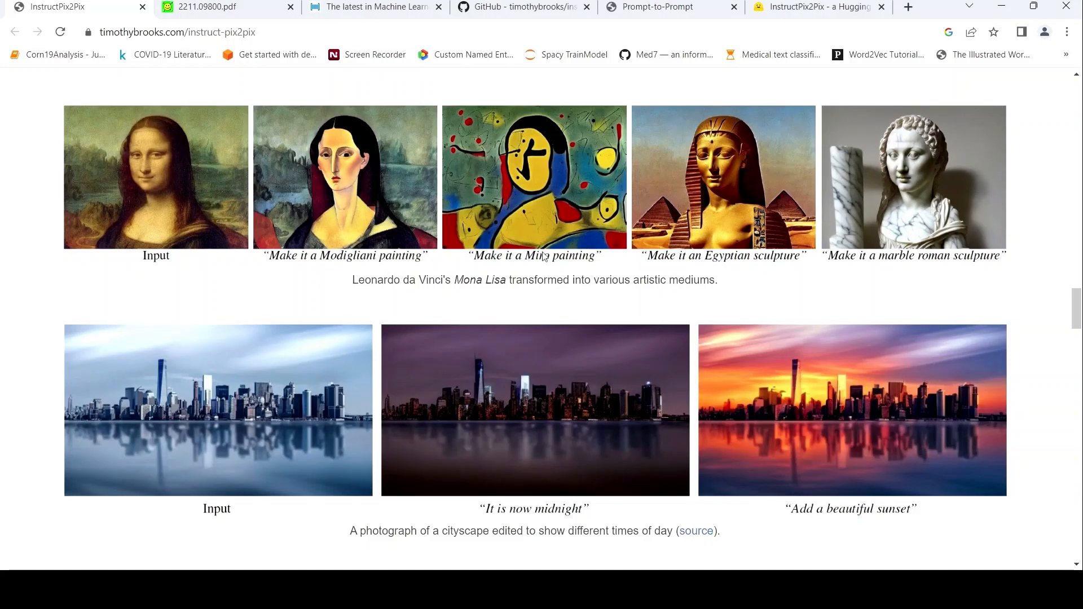
mouse_move(640, 287)
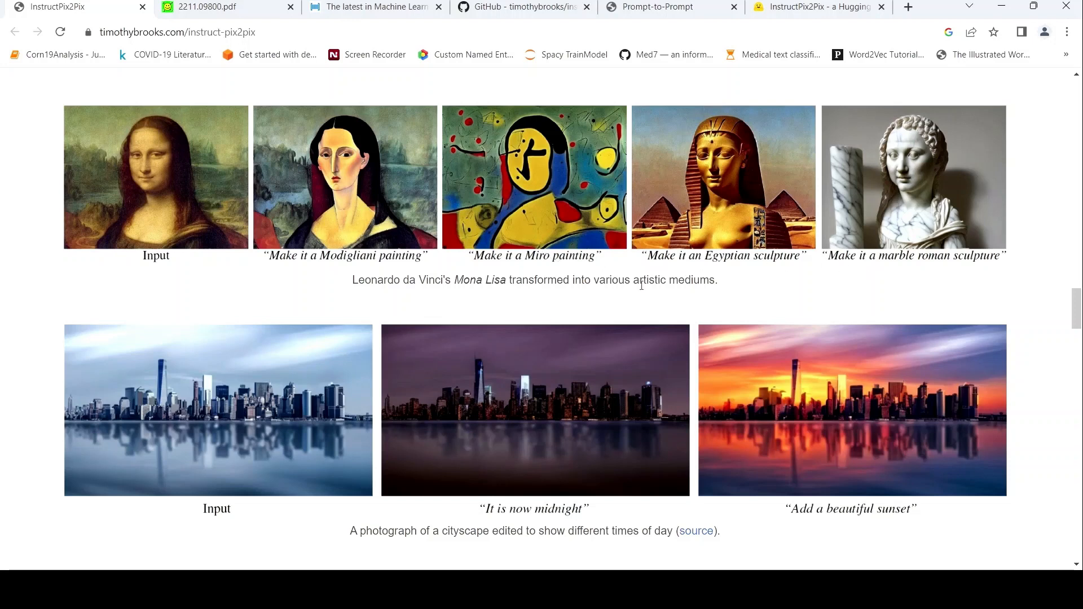
mouse_move(665, 306)
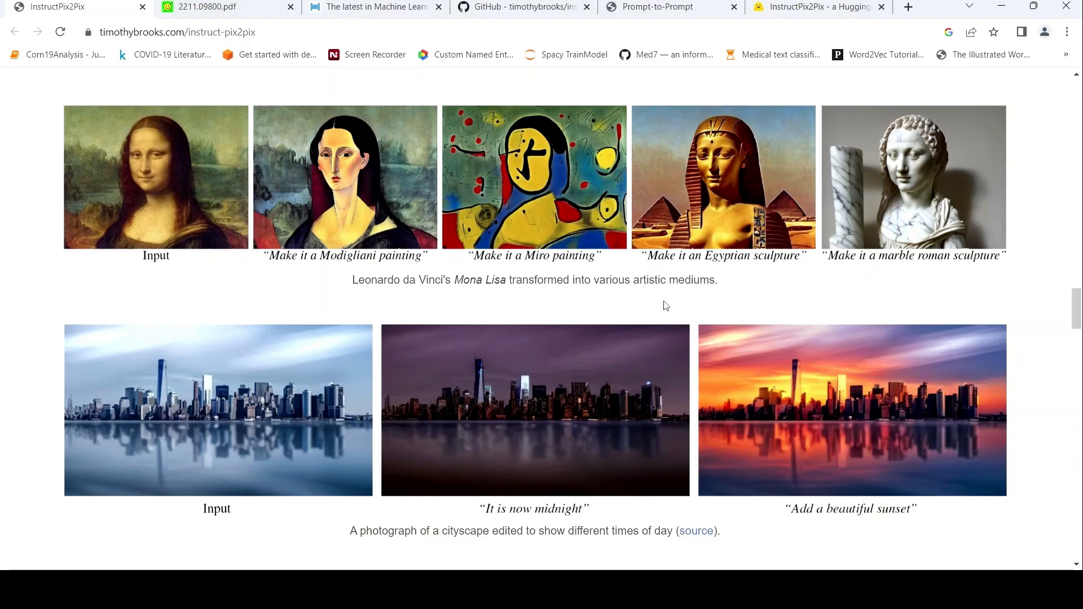
mouse_move(204, 228)
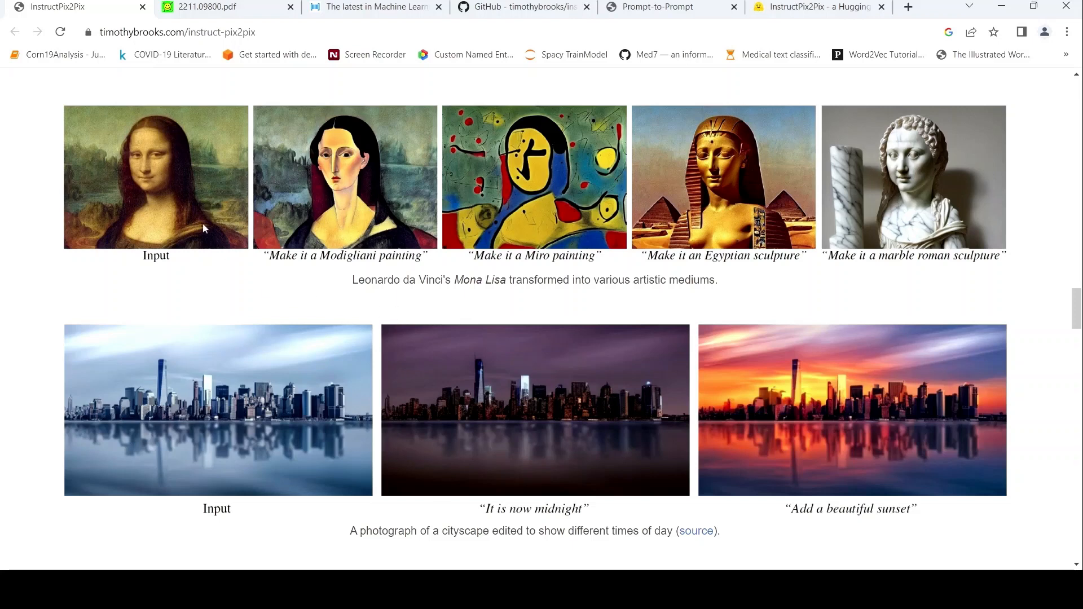
mouse_move(455, 299)
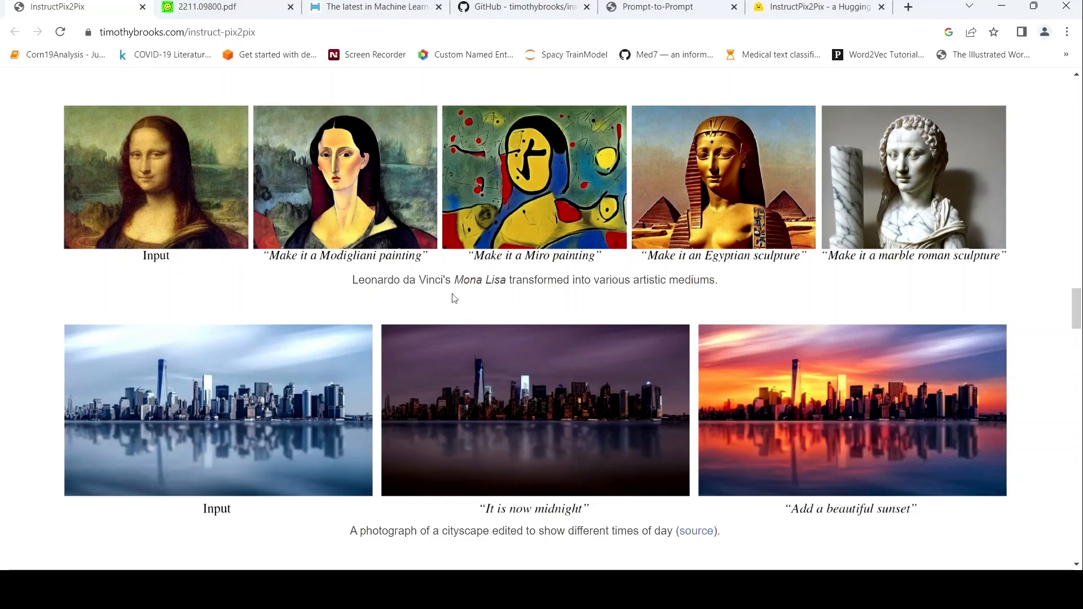
mouse_move(870, 278)
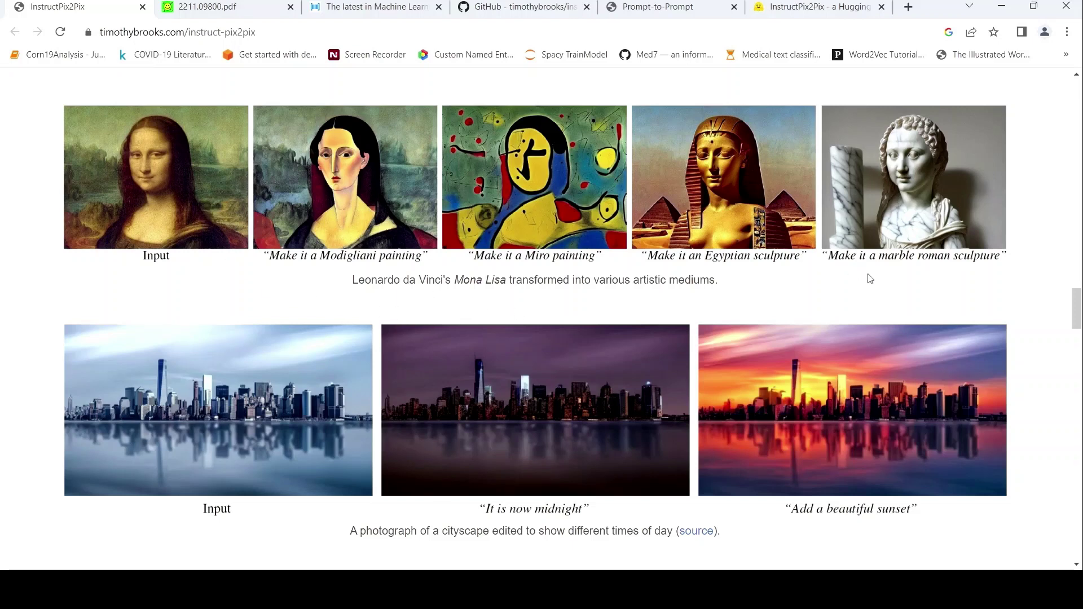
mouse_move(919, 194)
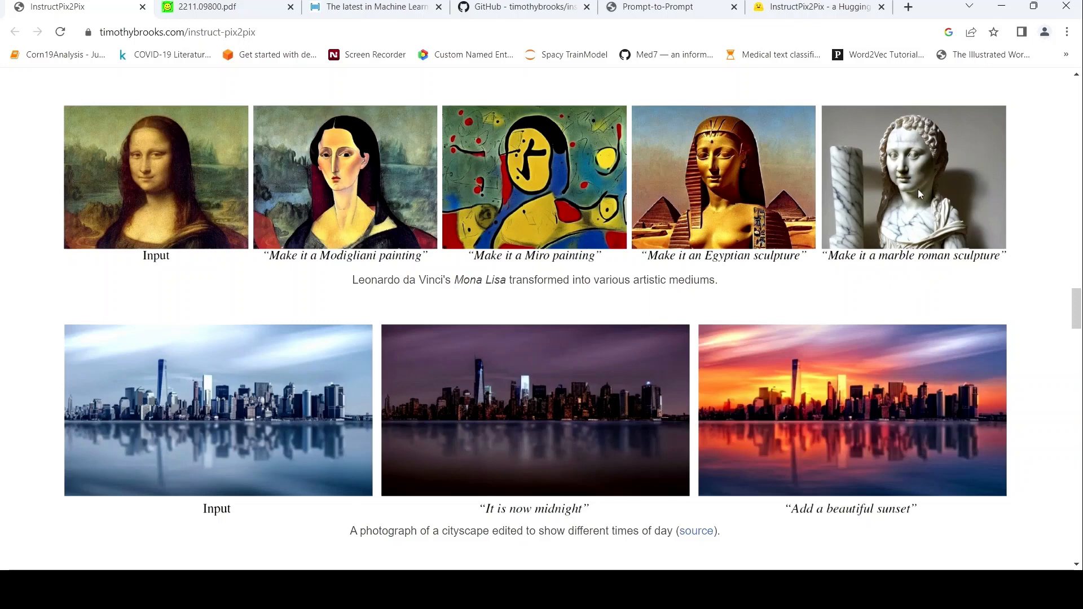
mouse_move(932, 199)
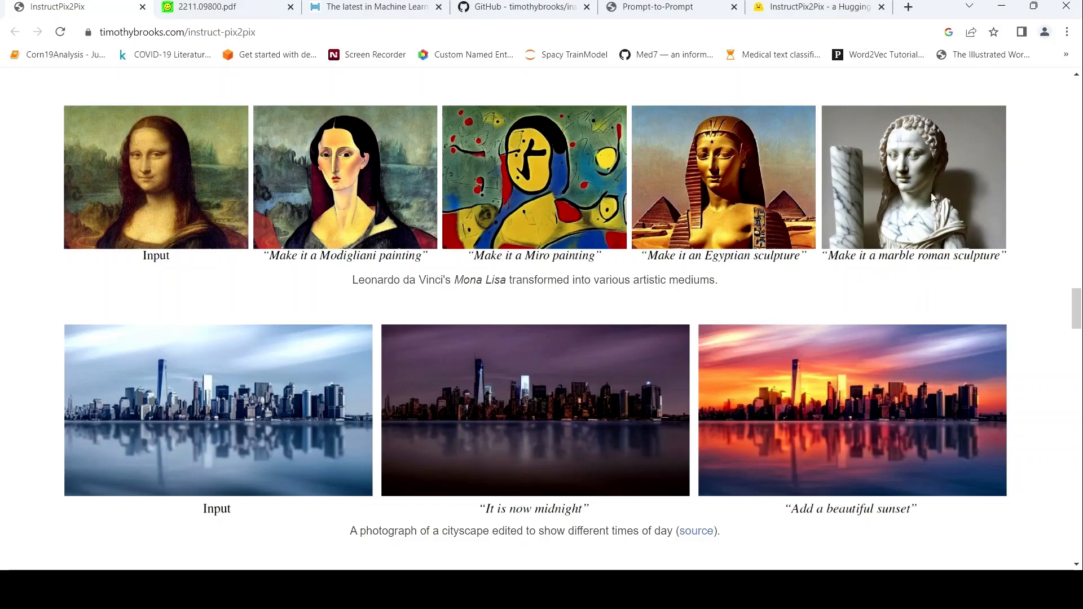
Step: Scroll further down the project galleries, then switch to the Hugging Face demo tab
scroll(down, 3)
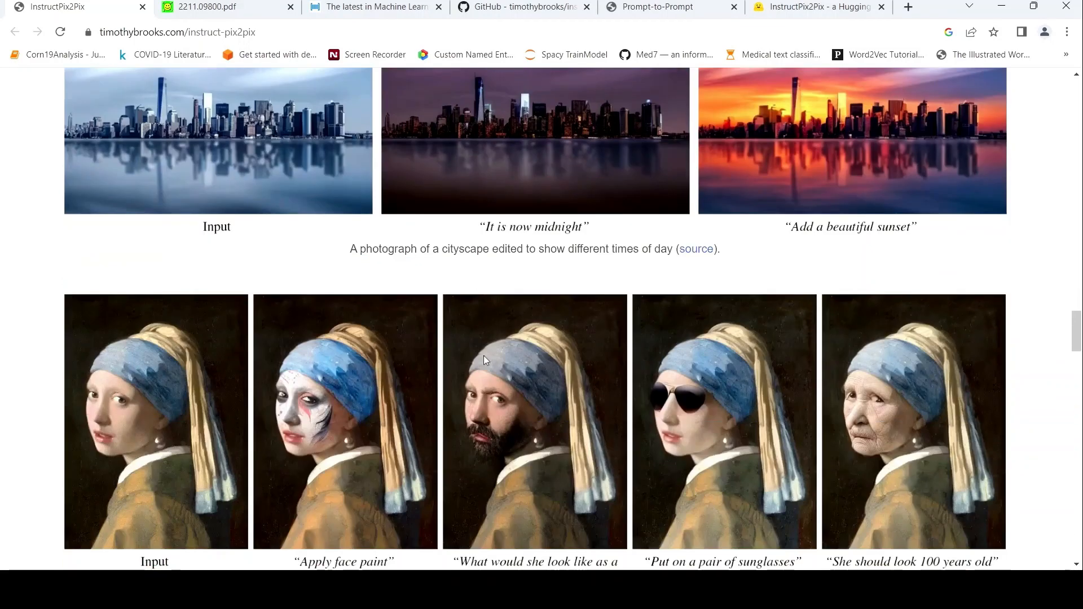
scroll(down, 3)
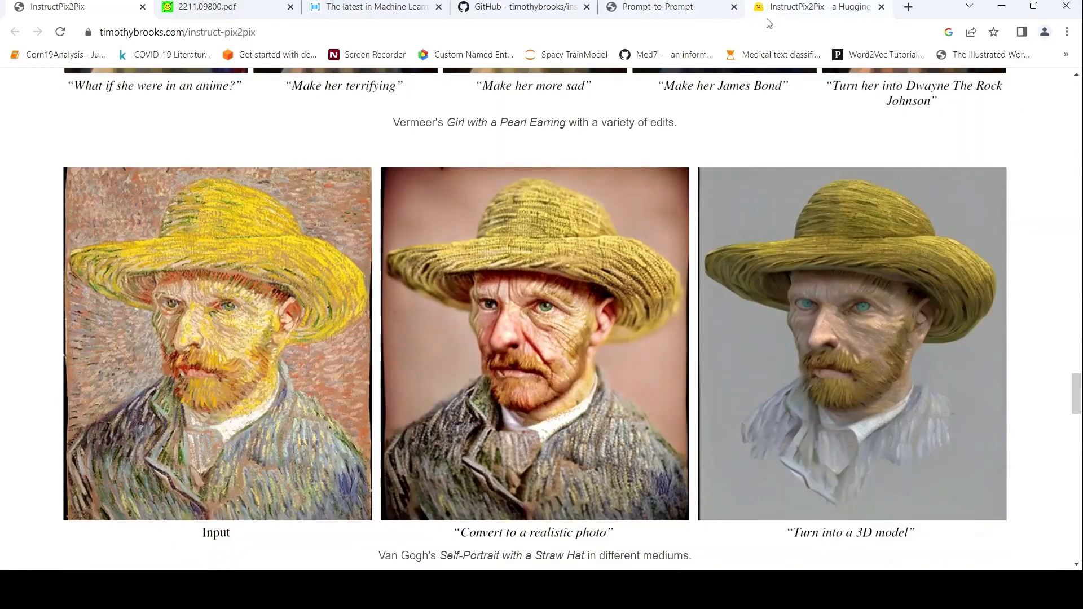
click(818, 6)
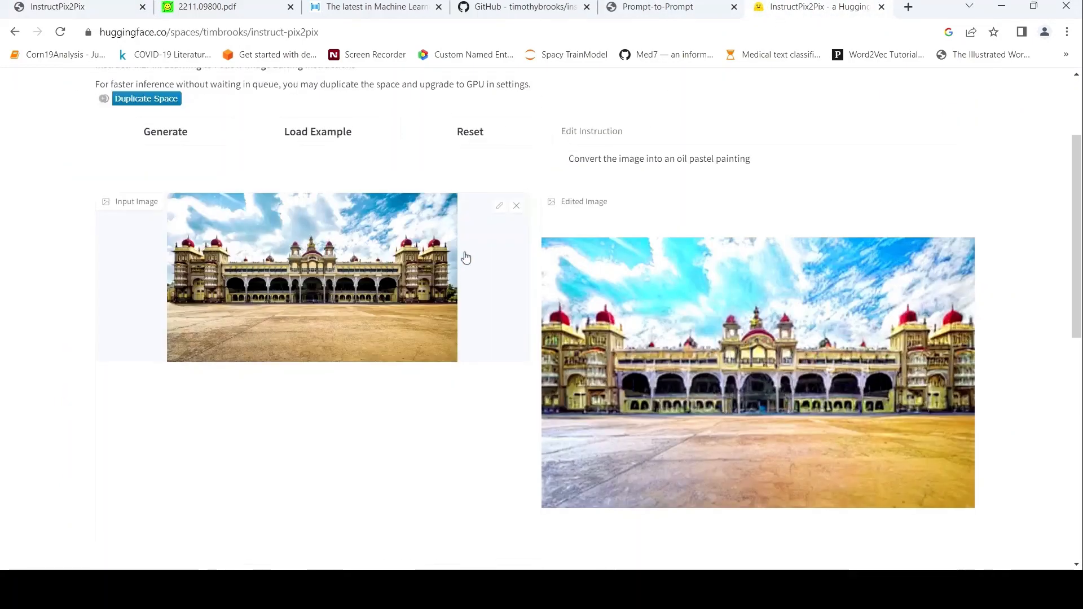
scroll(up, 3)
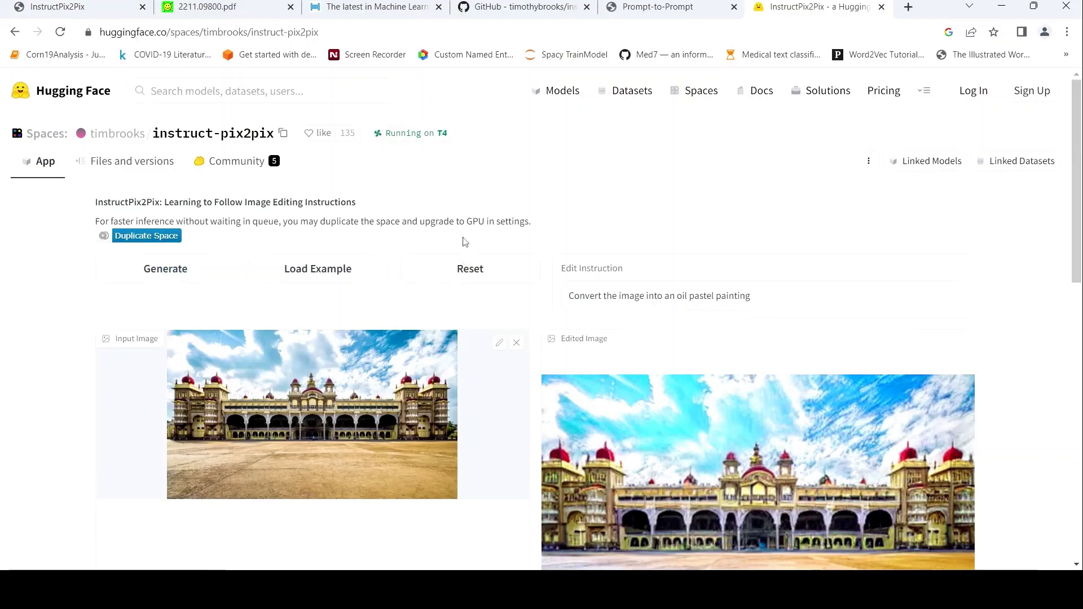
Step: Switch to the instruct-pix2pix GitHub tab and scroll up to the README title
click(514, 7)
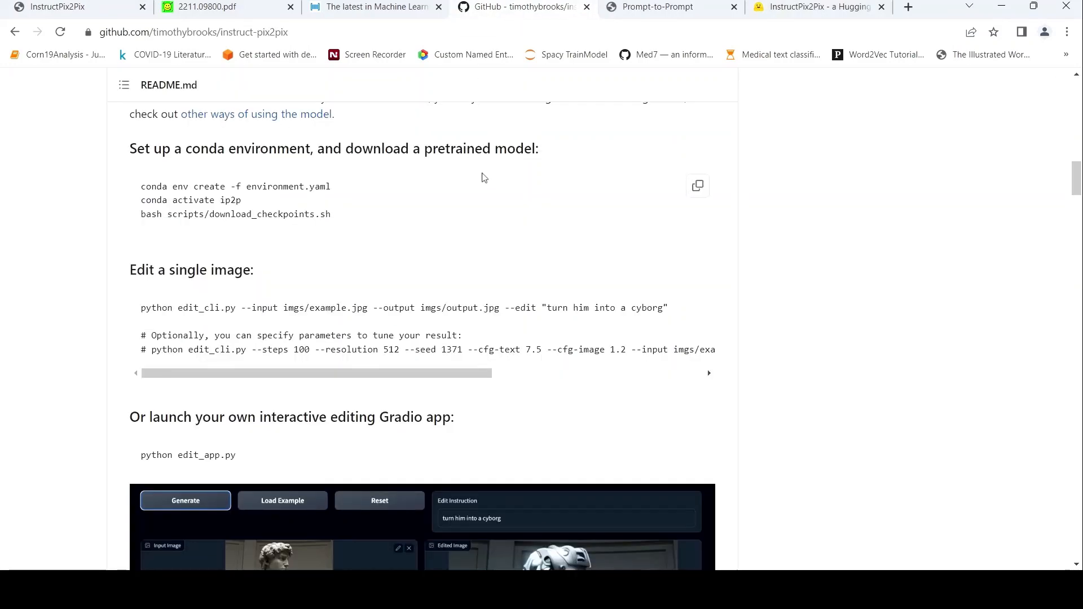
scroll(up, 3)
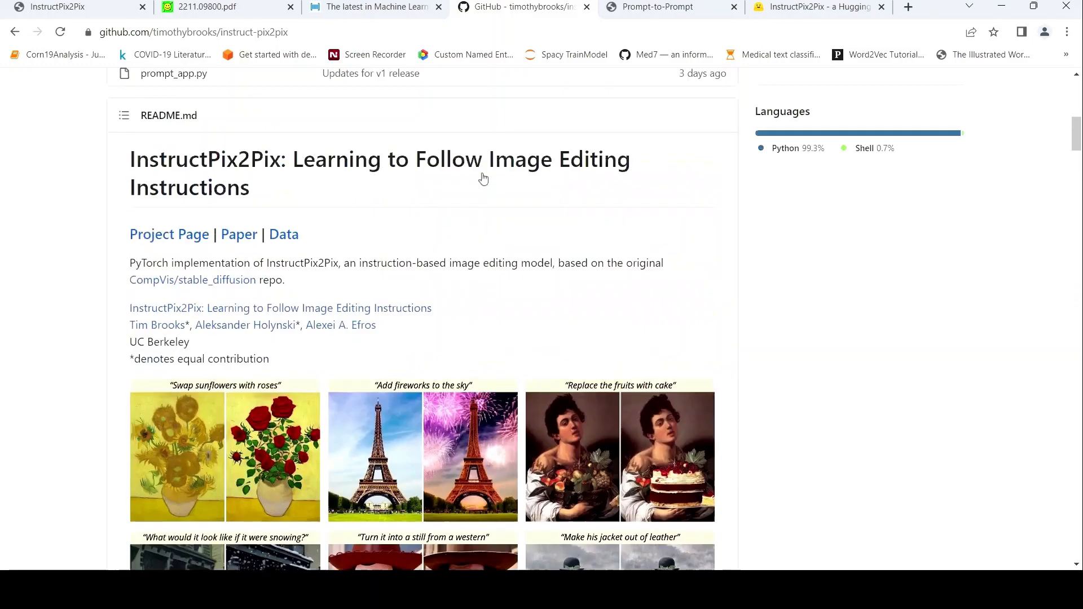
scroll(up, 3)
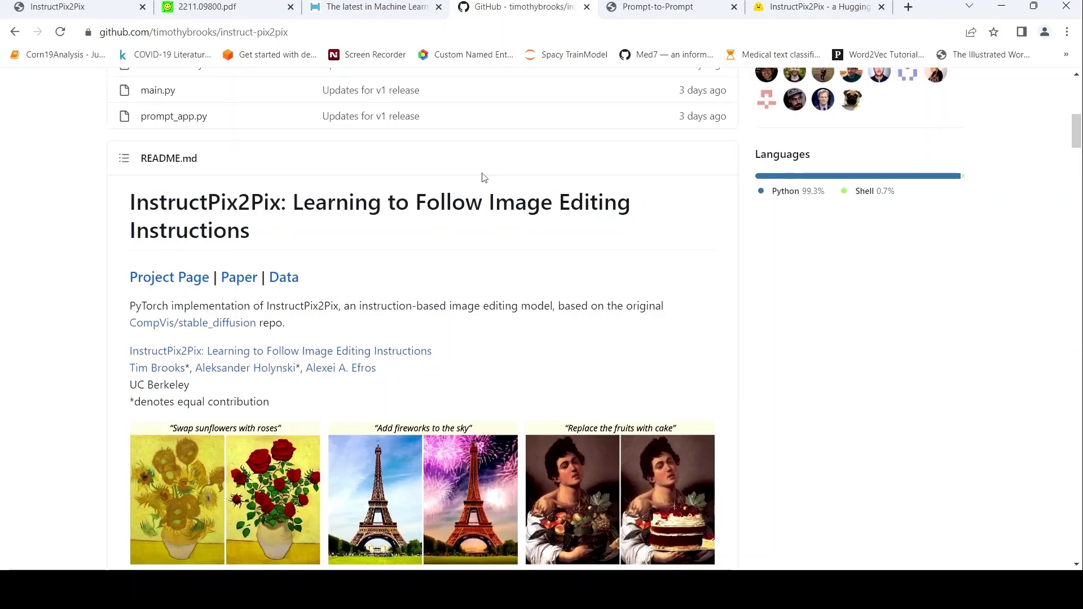
Step: Switch to the InstructPix2Pix project page tab and scroll to its title and authors
click(169, 277)
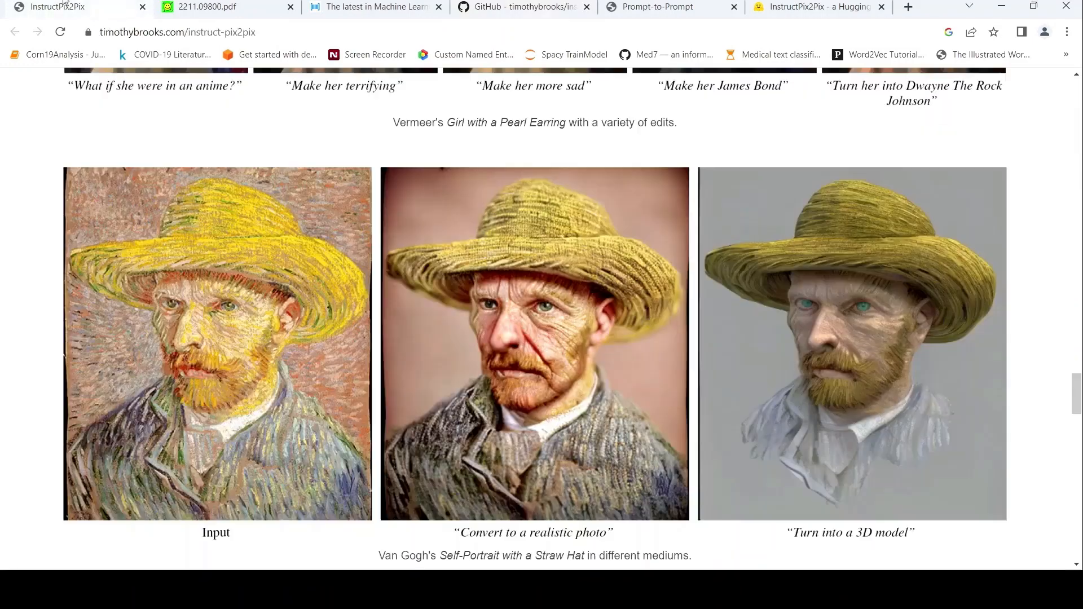
scroll(down, 3)
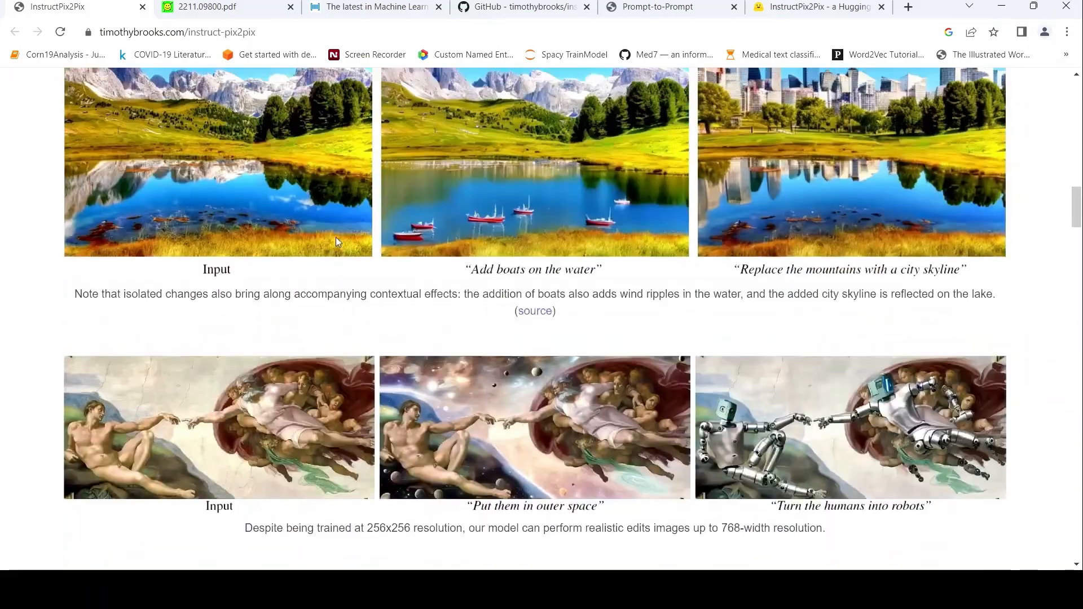
scroll(up, 3)
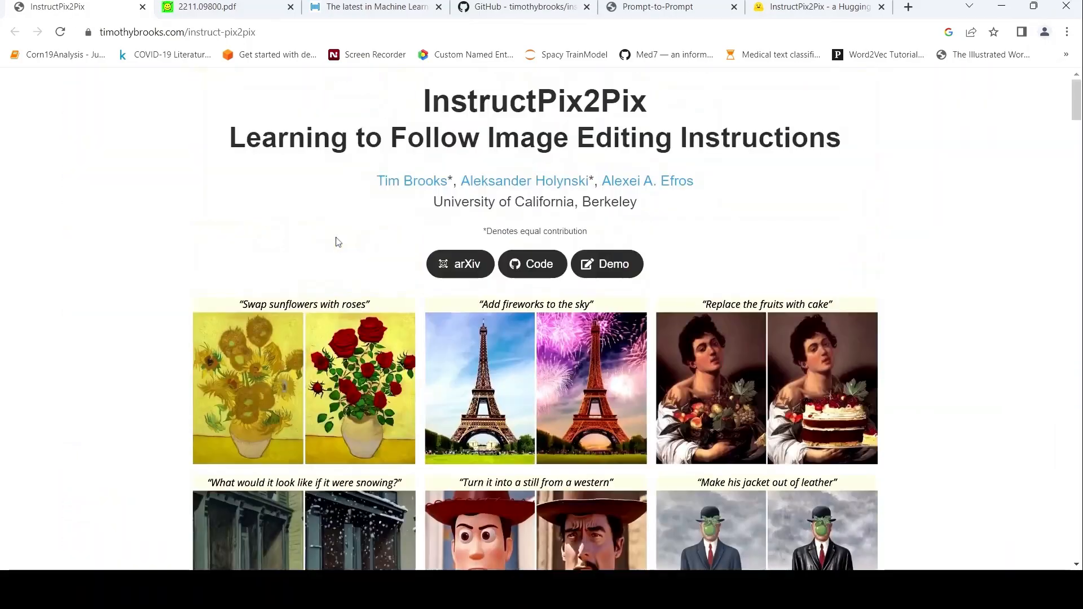